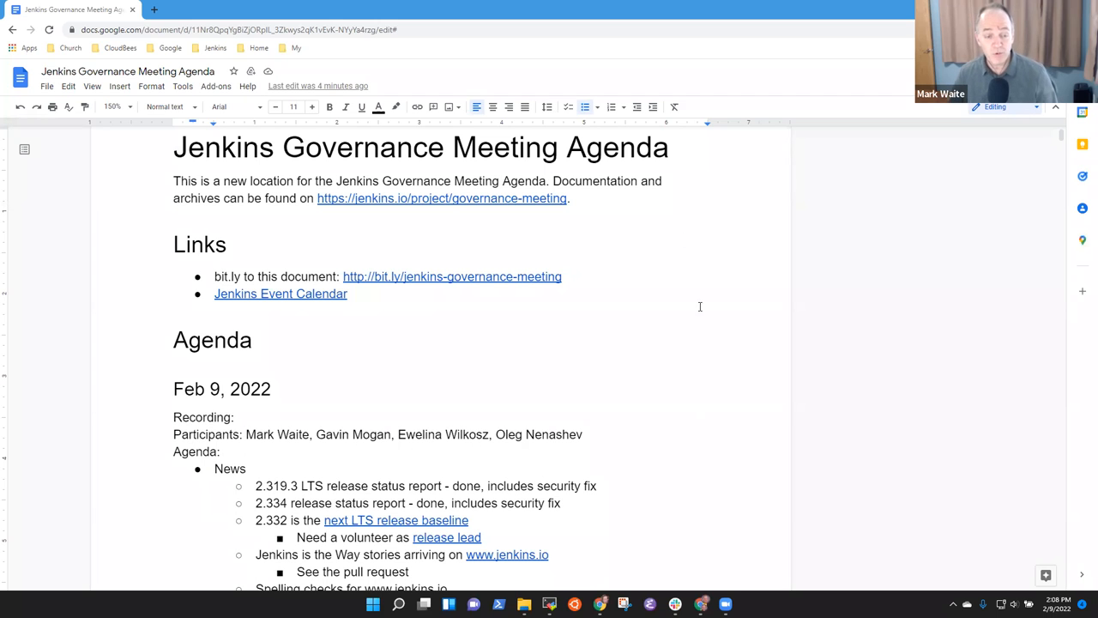
Step: Move 'EasyCLA status report - Oleg Nenashev' to the end of the agenda list
scroll("down", 3)
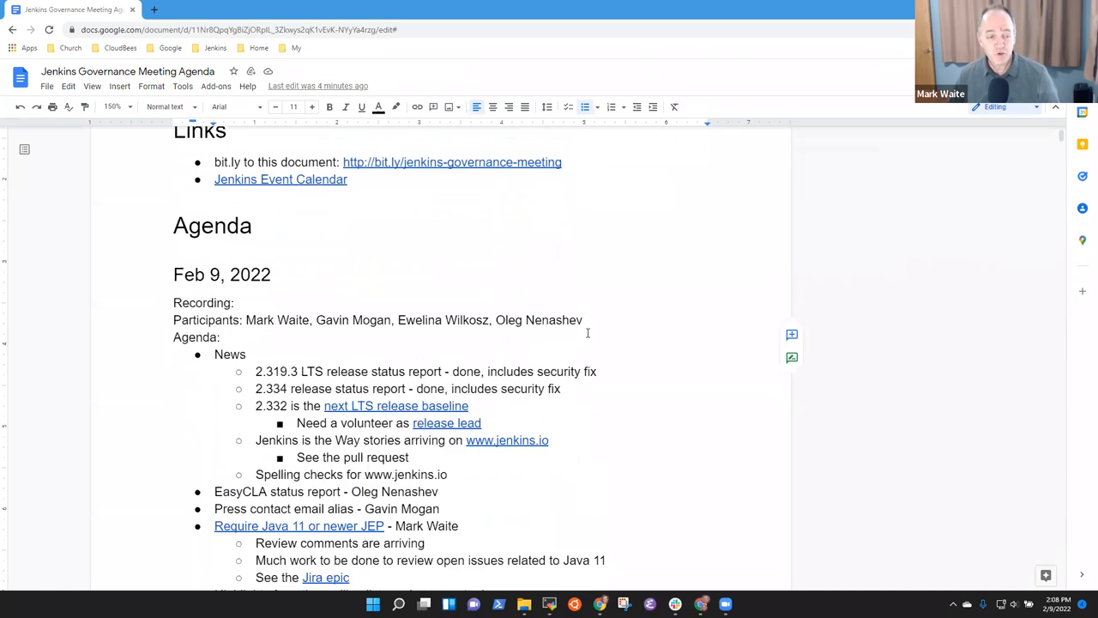
scroll("down", 3)
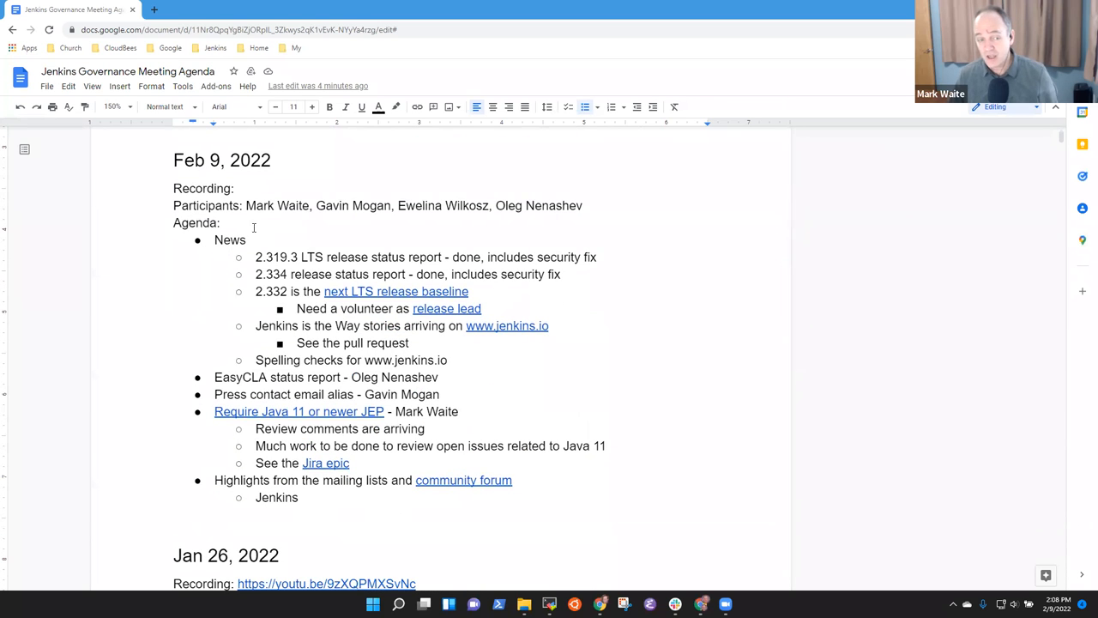
double_click(230, 239)
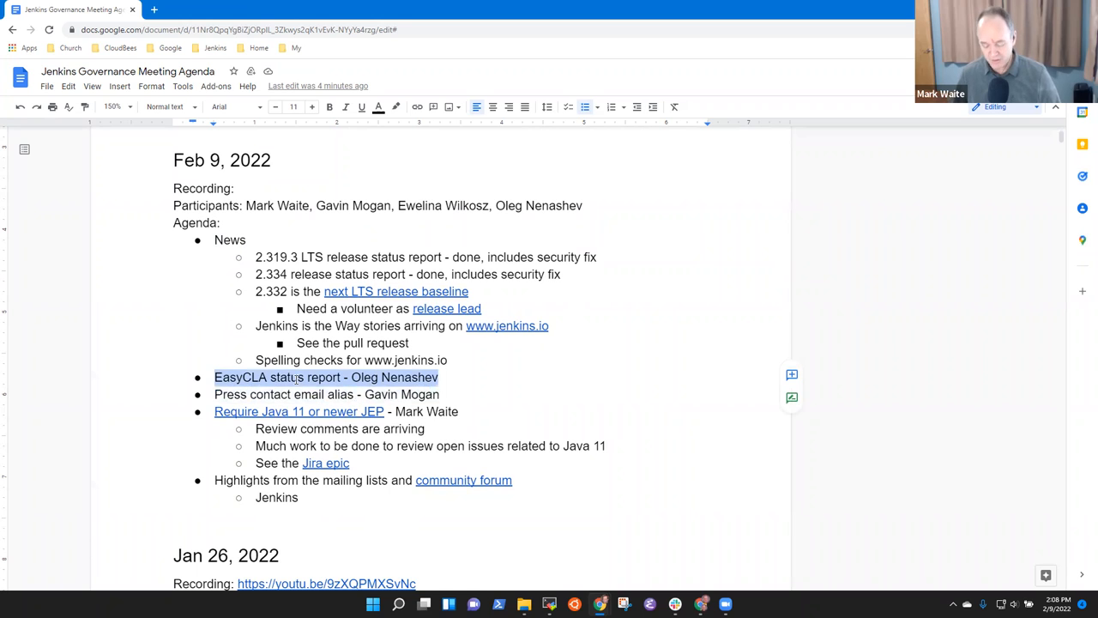
key("Delete")
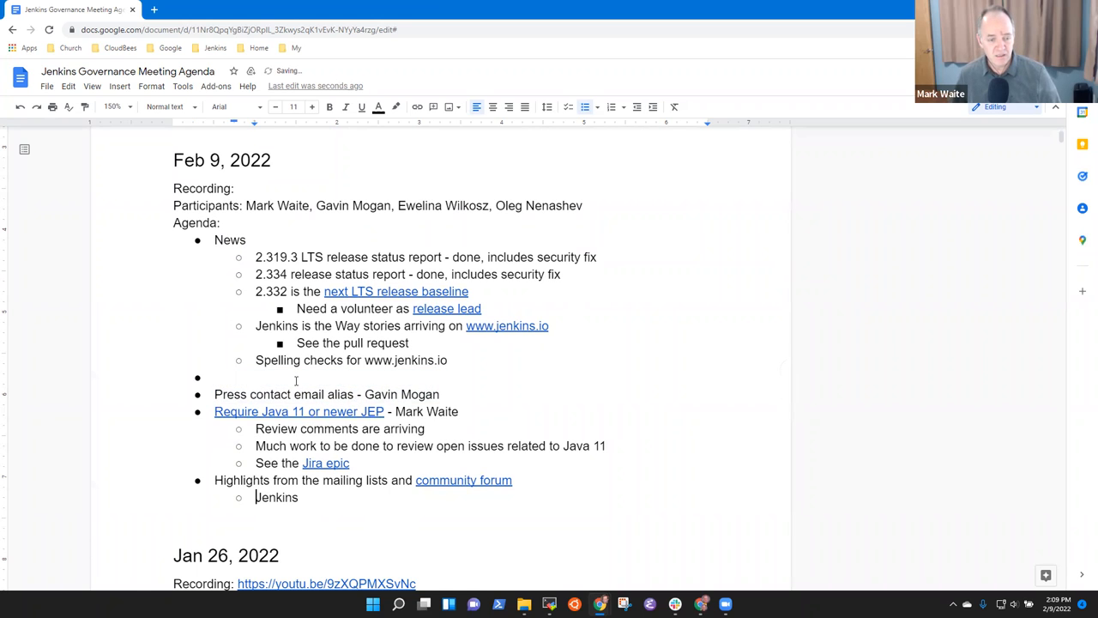
type("EasyCLA status report - Oleg Nenashev")
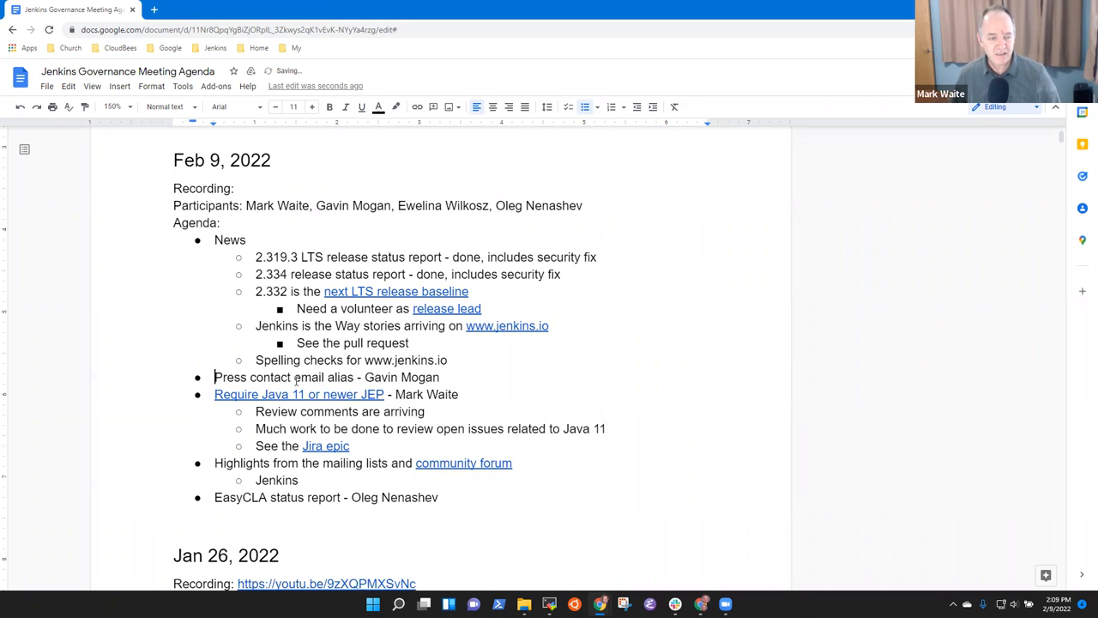
mouse_move(298, 393)
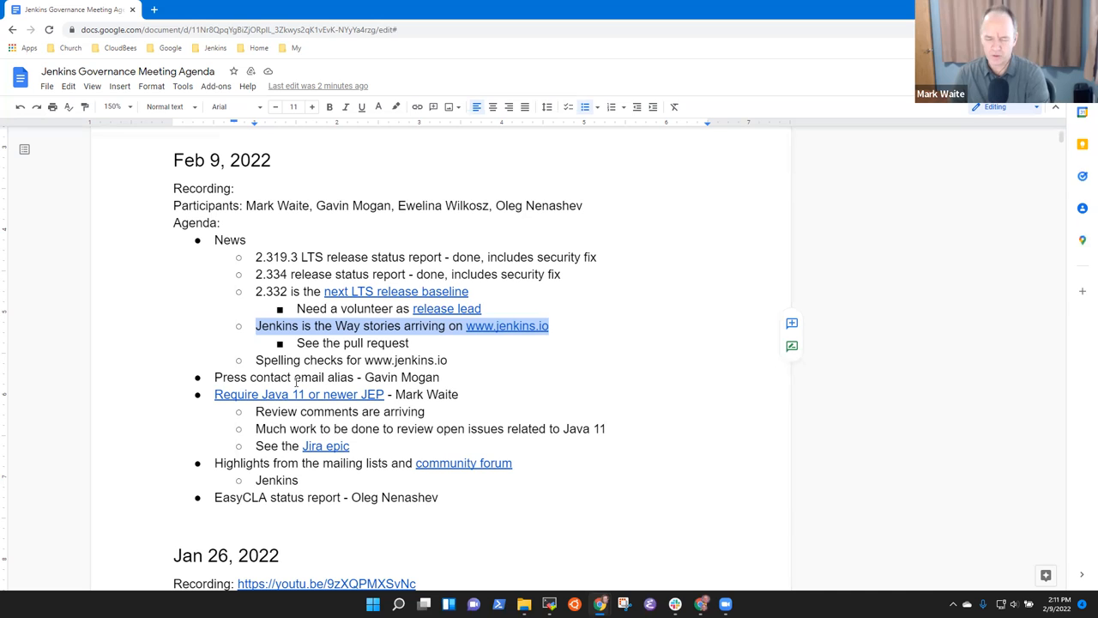
Step: Note under Spelling checks: cargo-ci/typos as a code-aware spell checker, adapting to Adoc and formatting
left_click(410, 343)
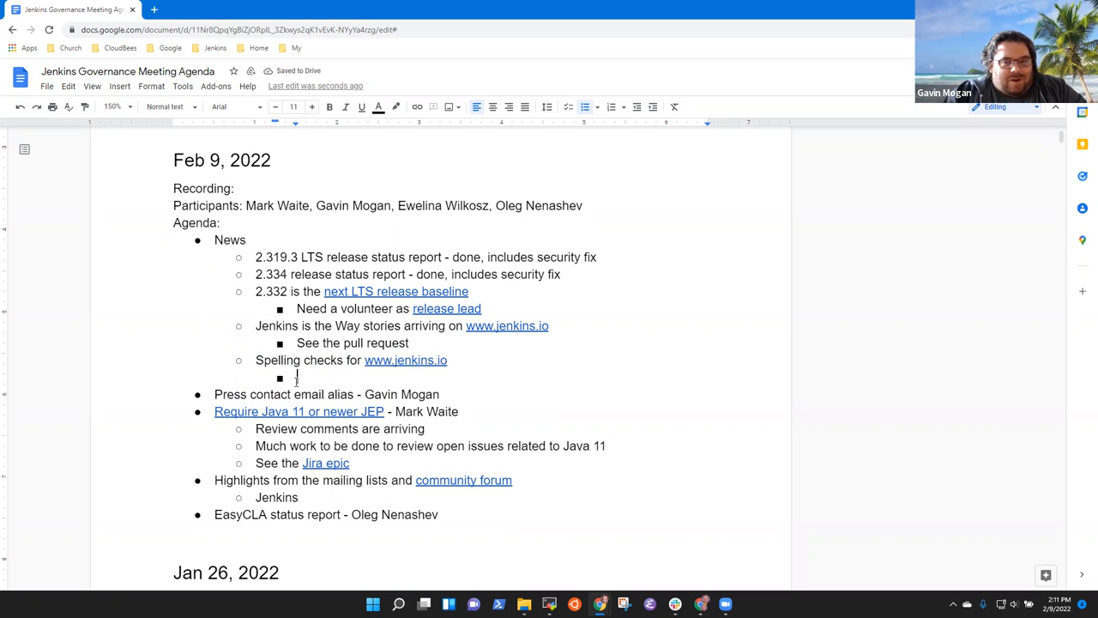
type("cargo-ci/")
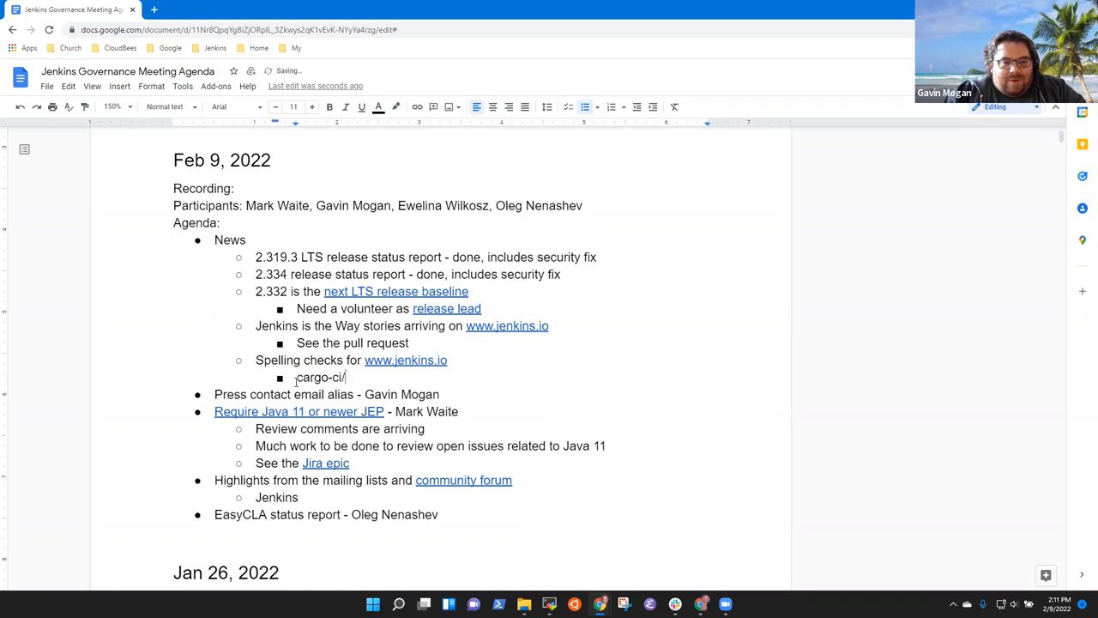
type("typos")
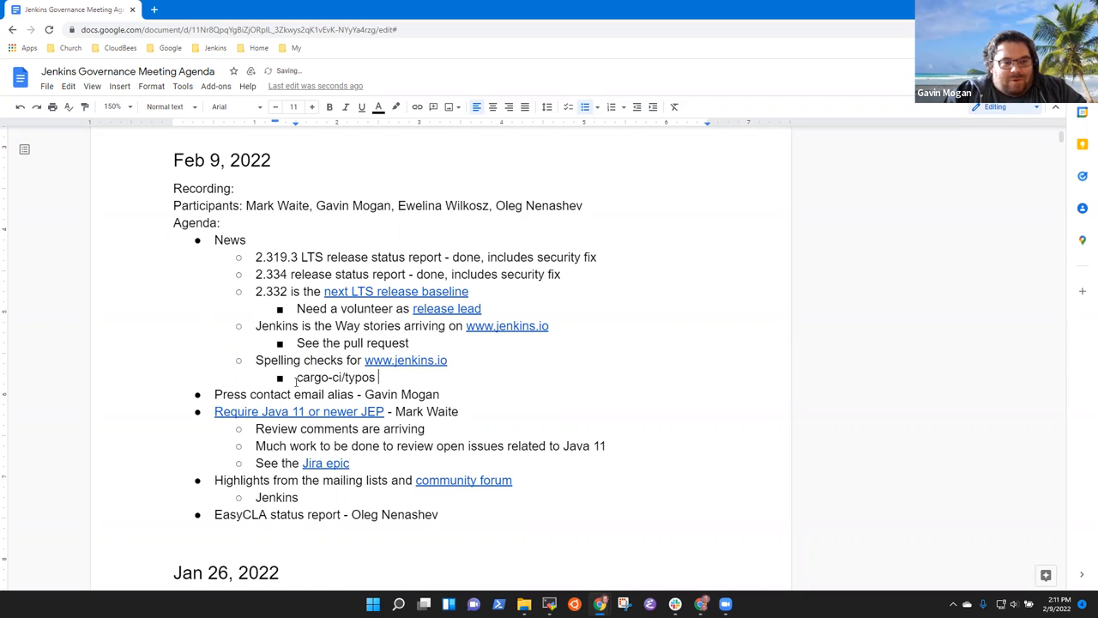
type("being used")
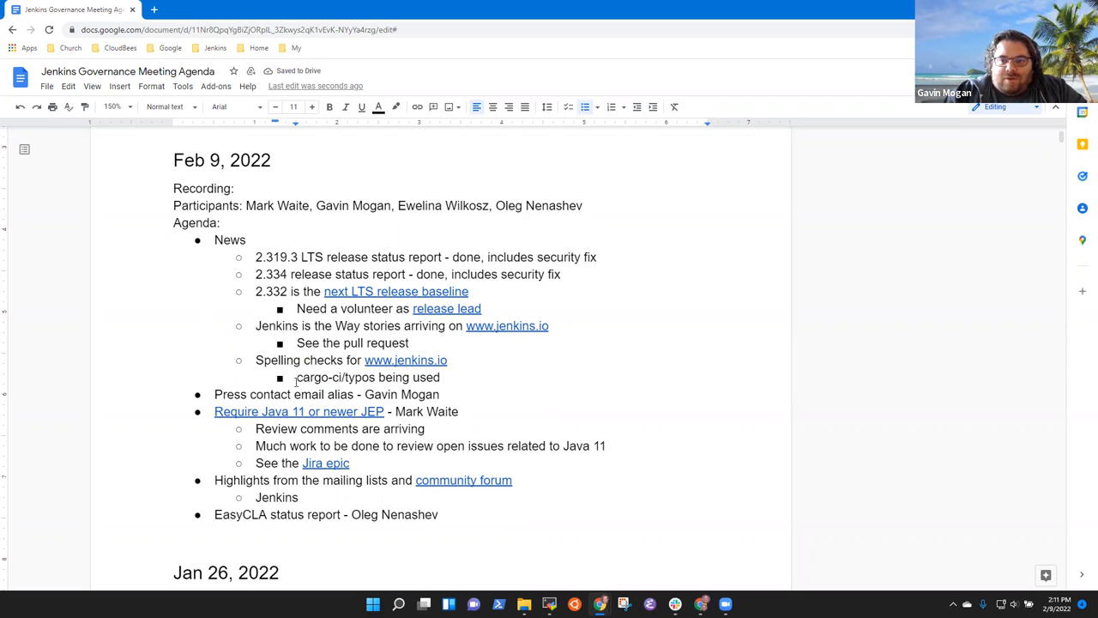
type("as a code aware spell checker")
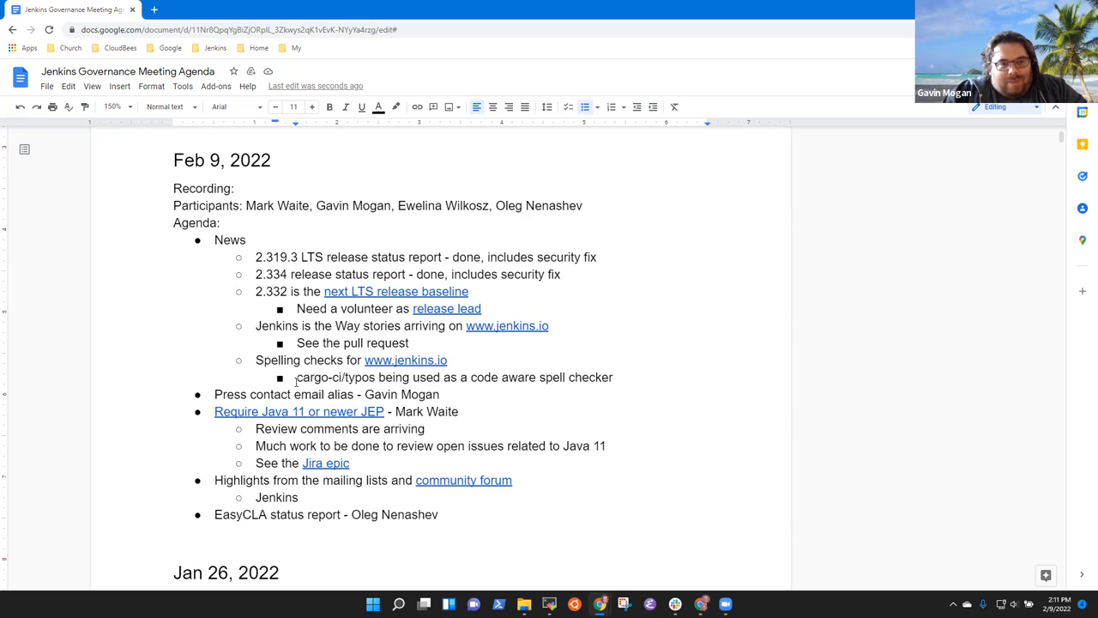
type("Adapts")
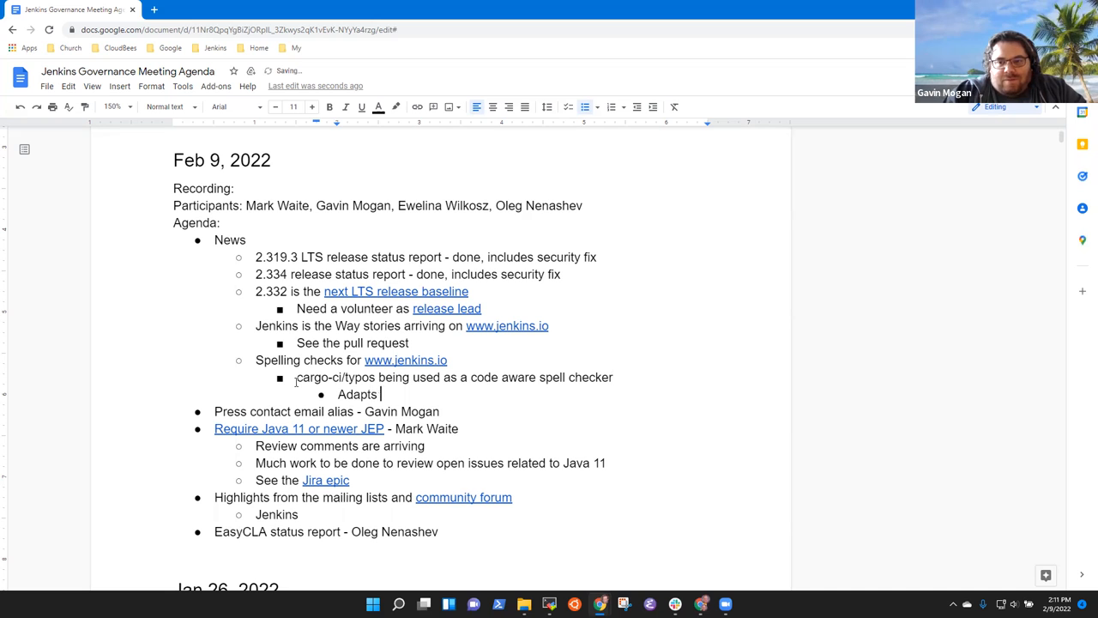
type("to Adoc.")
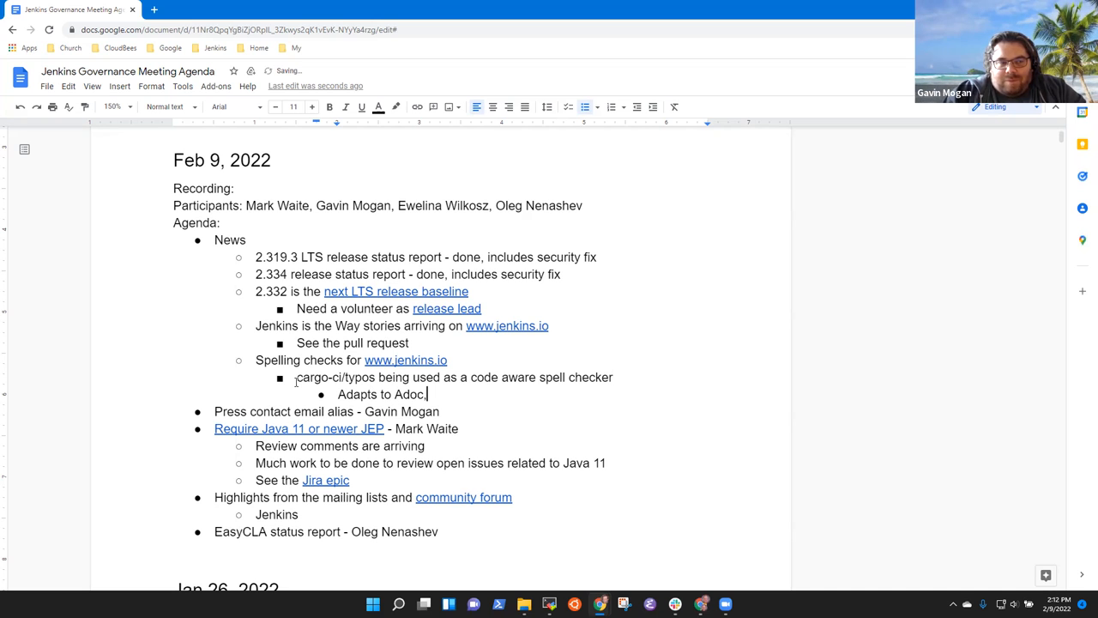
type("formatting.")
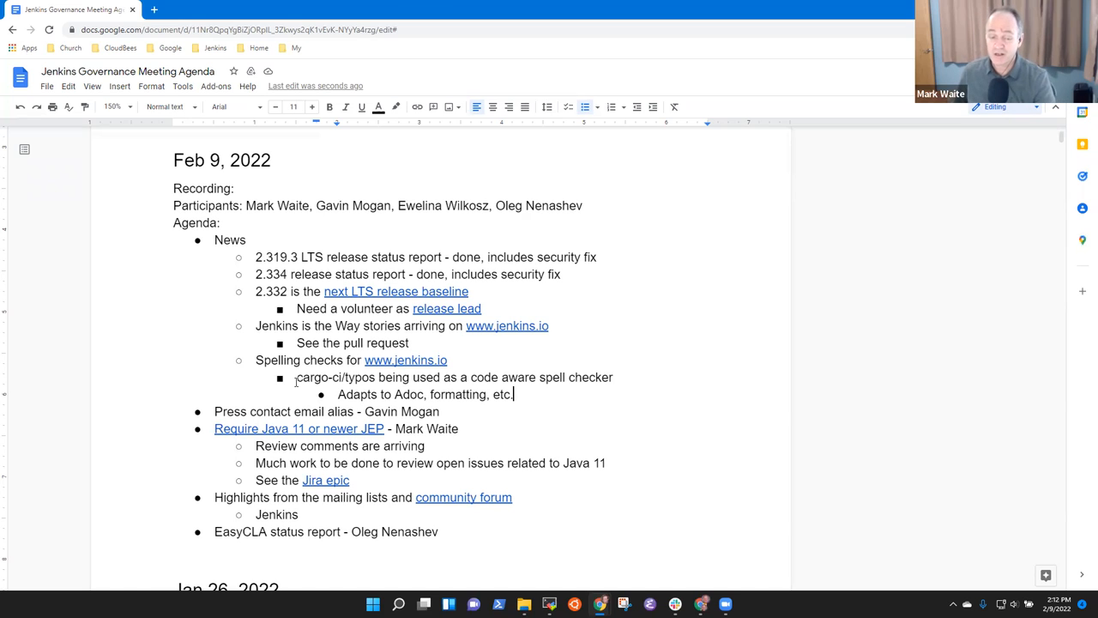
Step: Note under the press contact alias item that Gavin is one of the press contacts
left_click(439, 411)
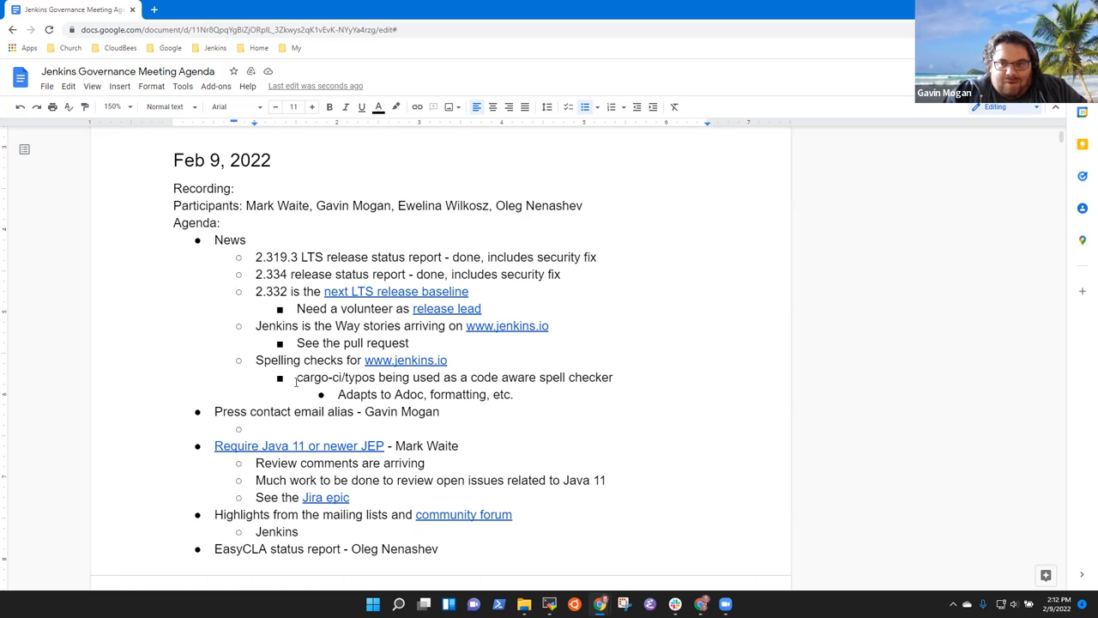
type("Gavin")
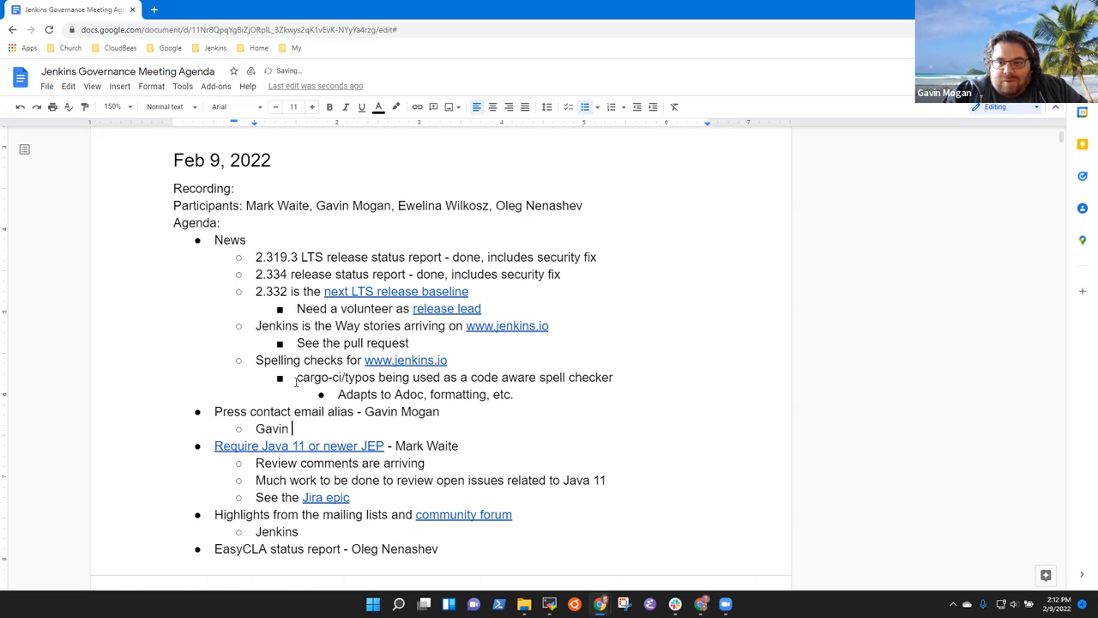
type("is one of the presew")
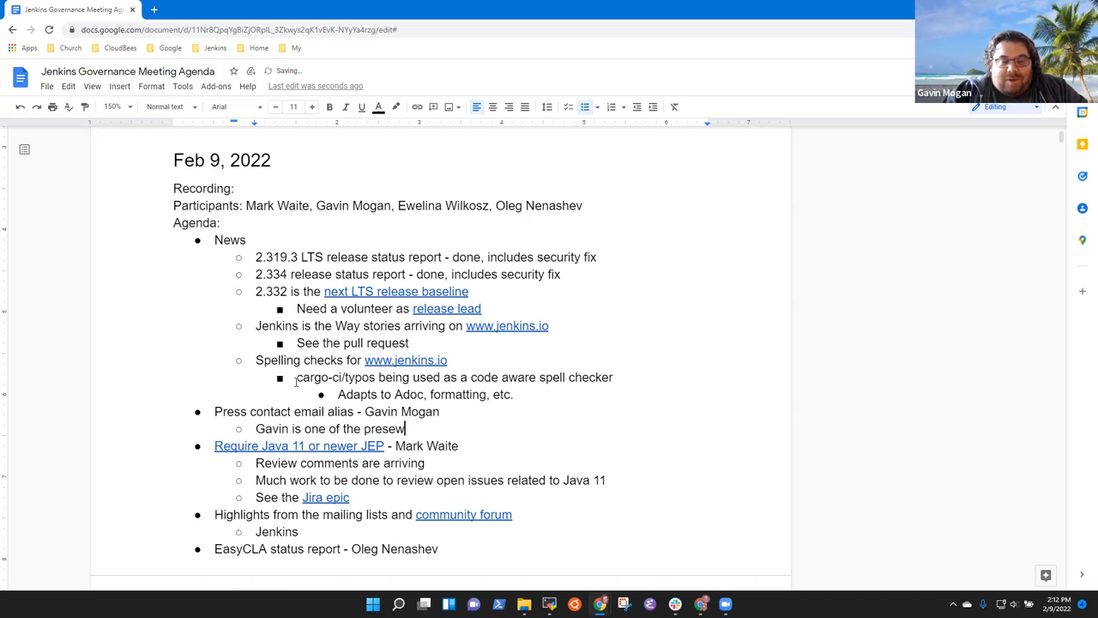
type("press contac")
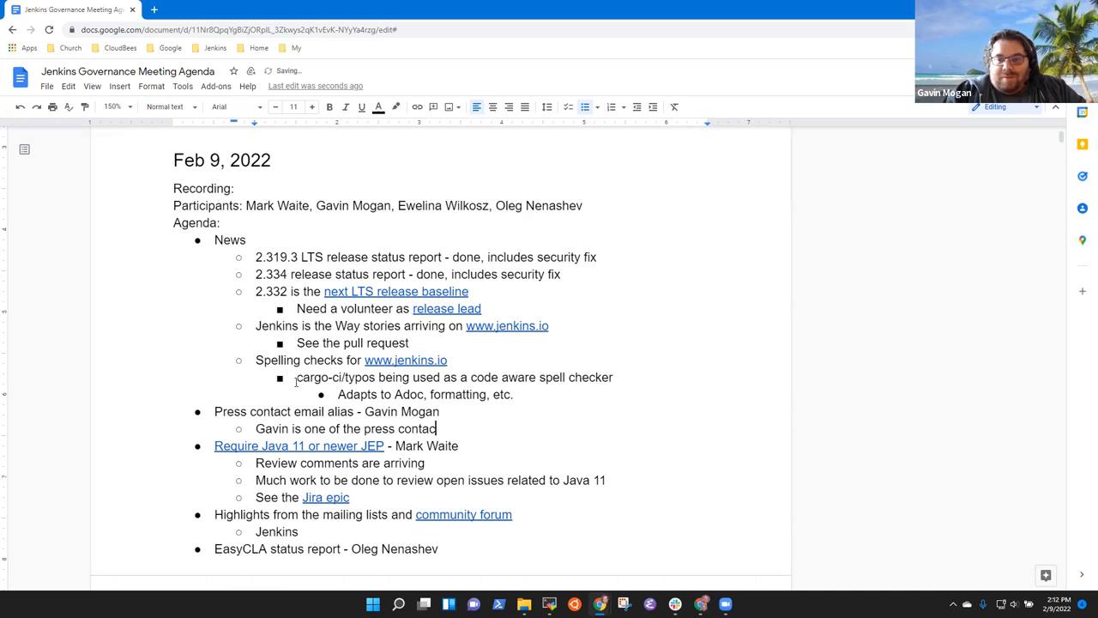
type("ts (and only active")
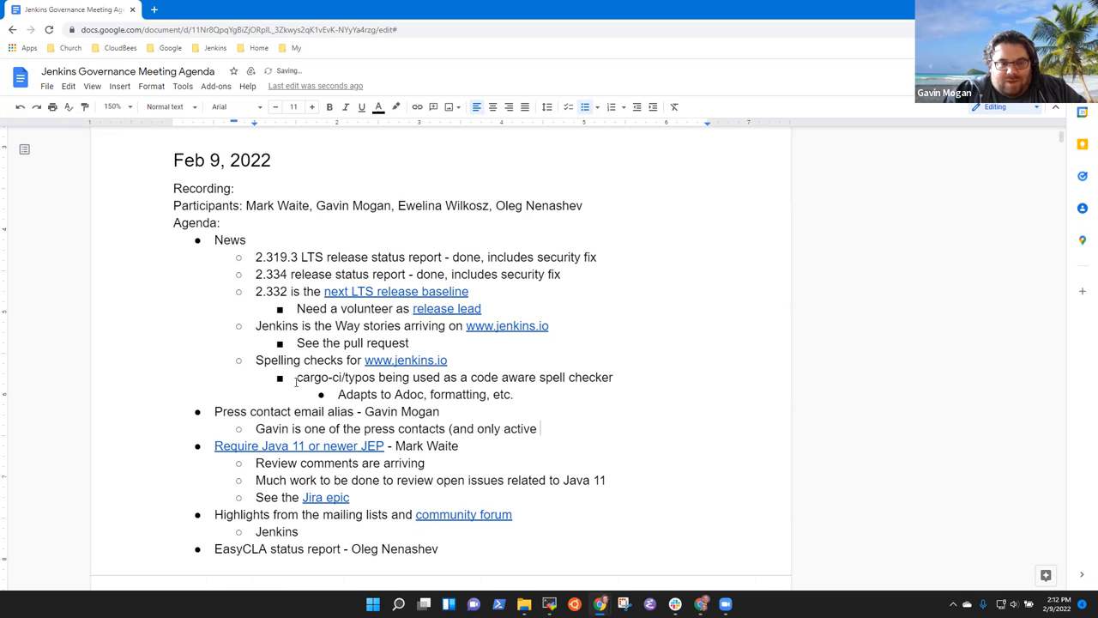
type("contributor")
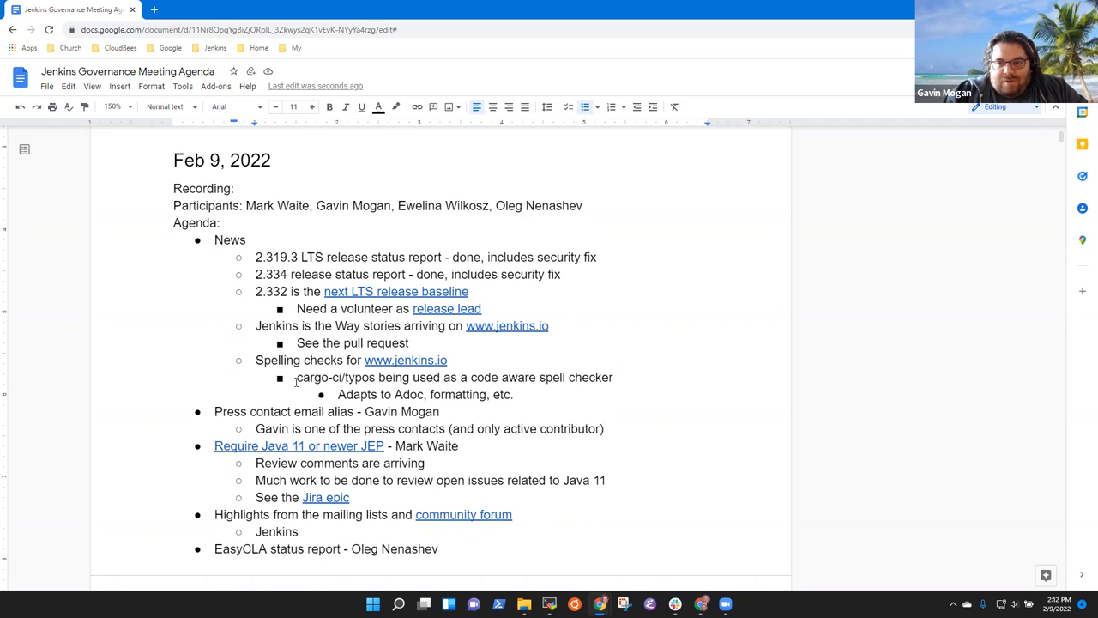
Step: Add notes wanting more press contacts and switching individuals to a google group receiving the email
type("Shou")
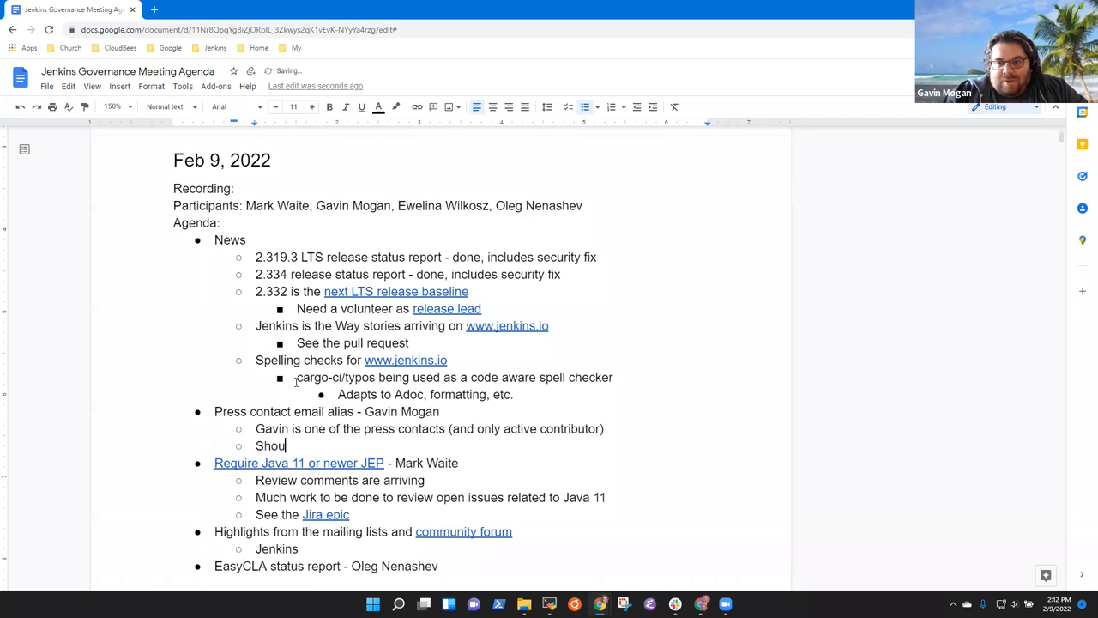
type("W")
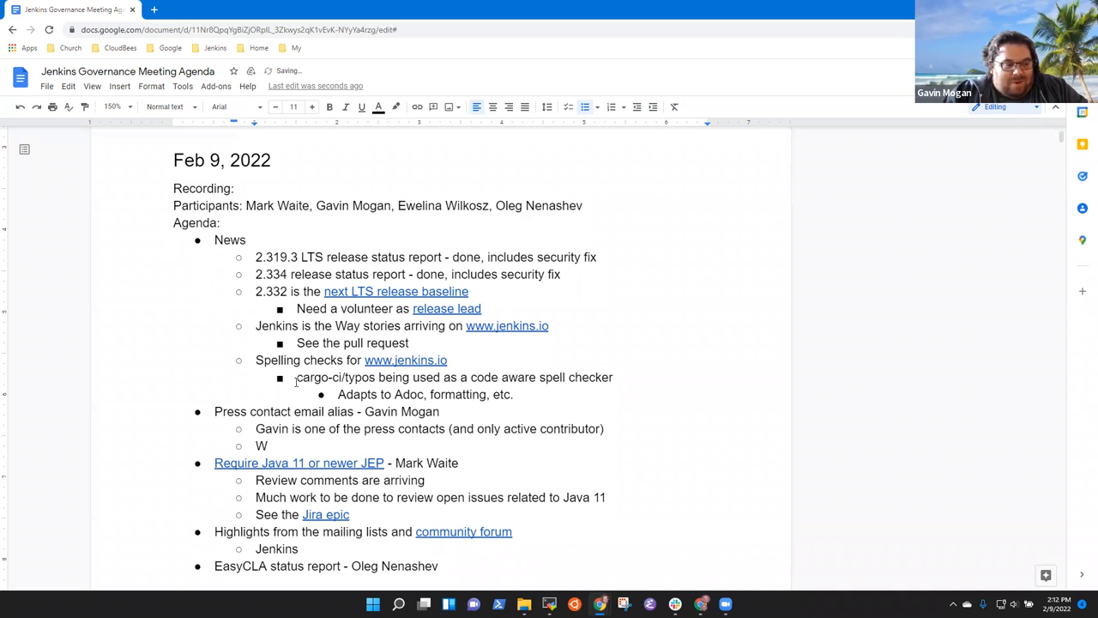
type("ould love to haev")
type("Conside")
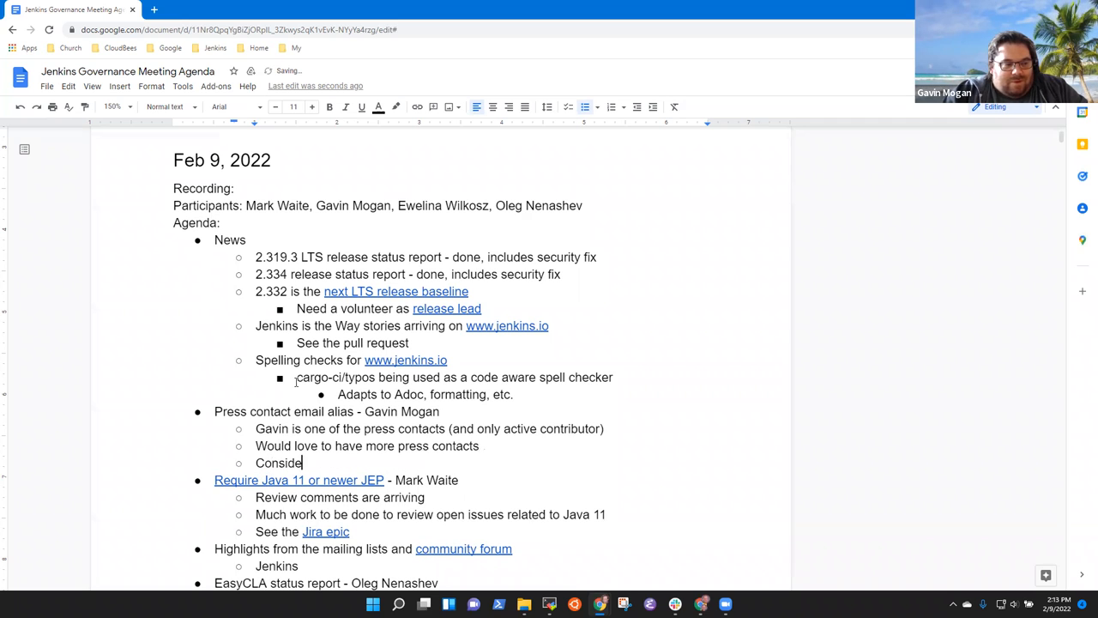
type("r switching from")
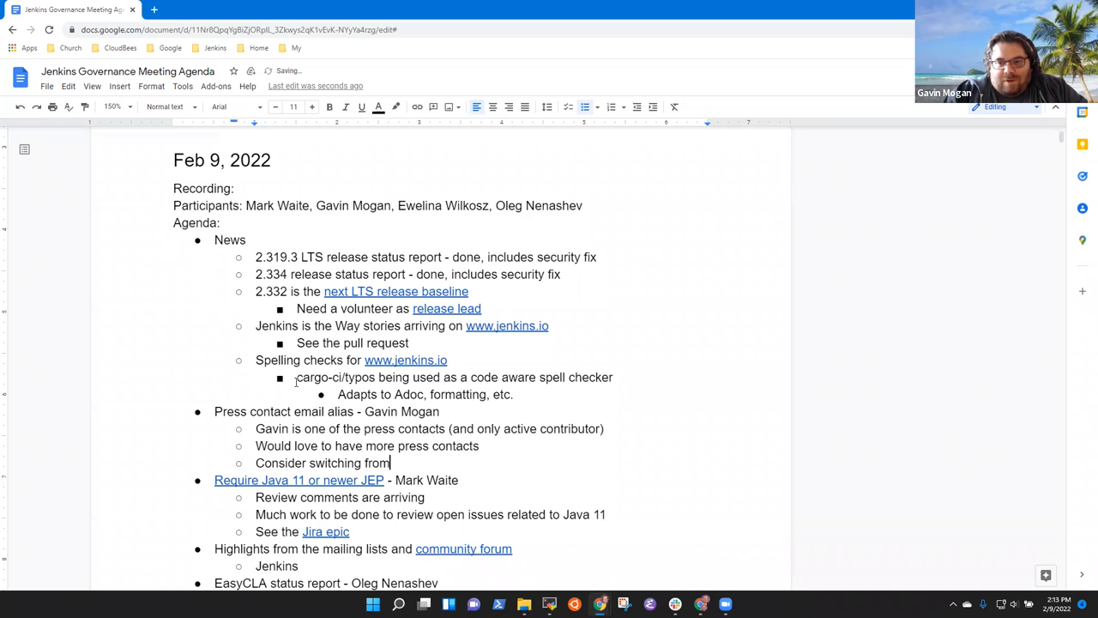
type("individuals")
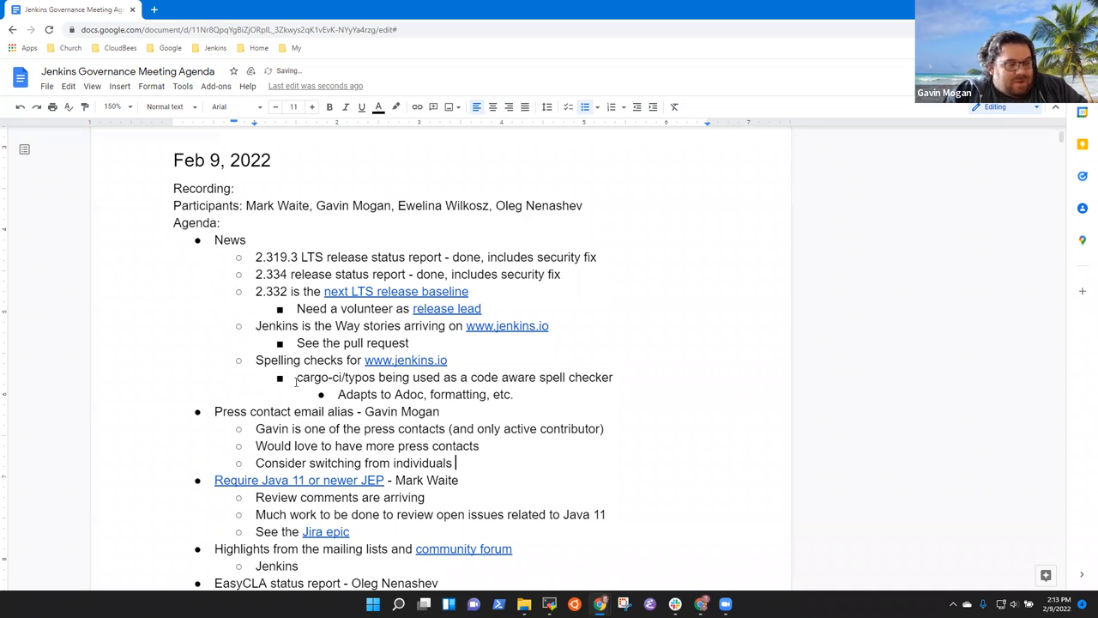
type("to a g")
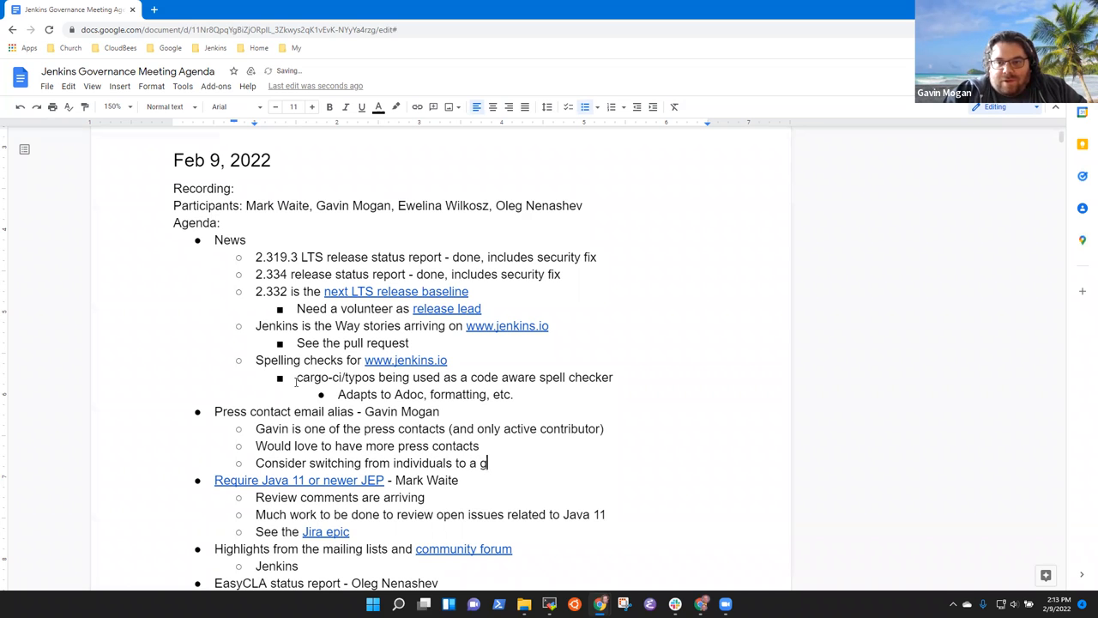
type("oogle group that receiv")
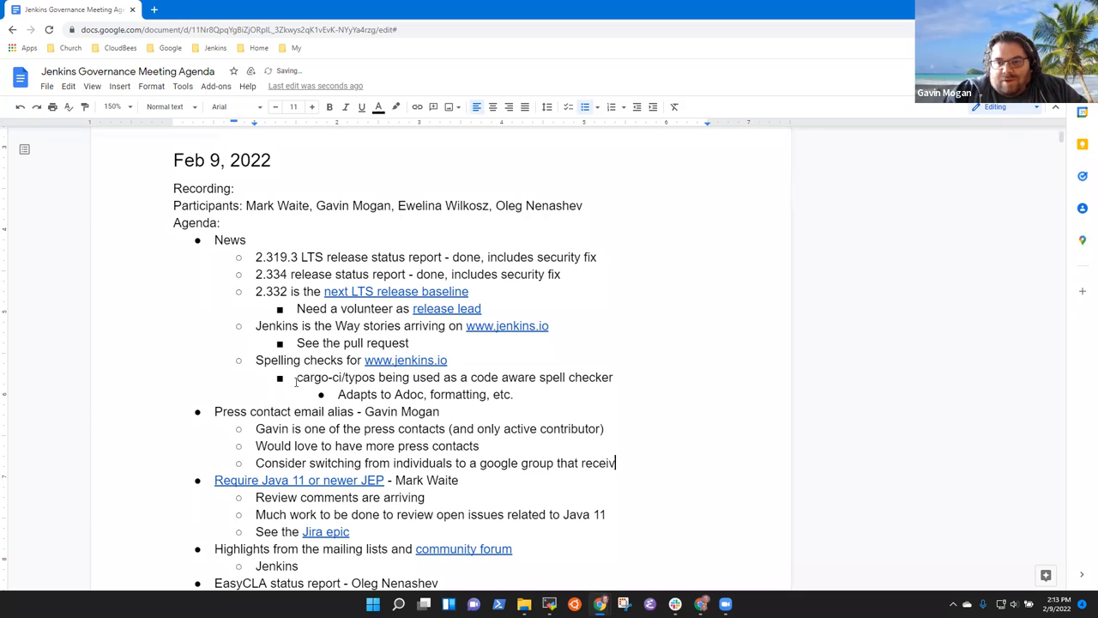
type("es the ema")
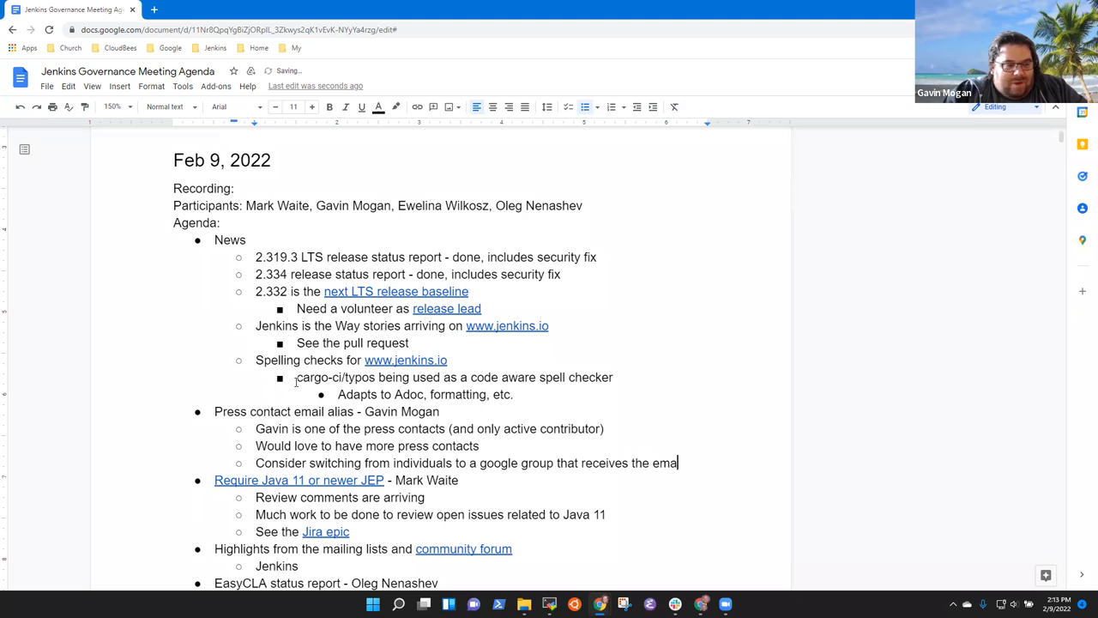
type("il")
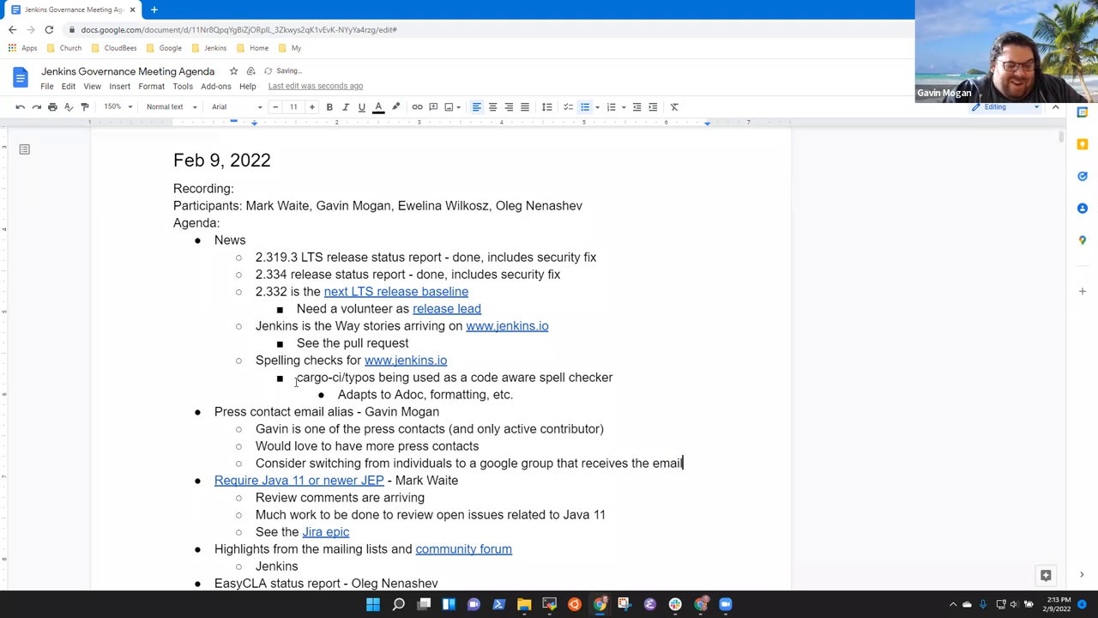
Step: Note that Gavin is considering the community site could also serve press contact
type("A")
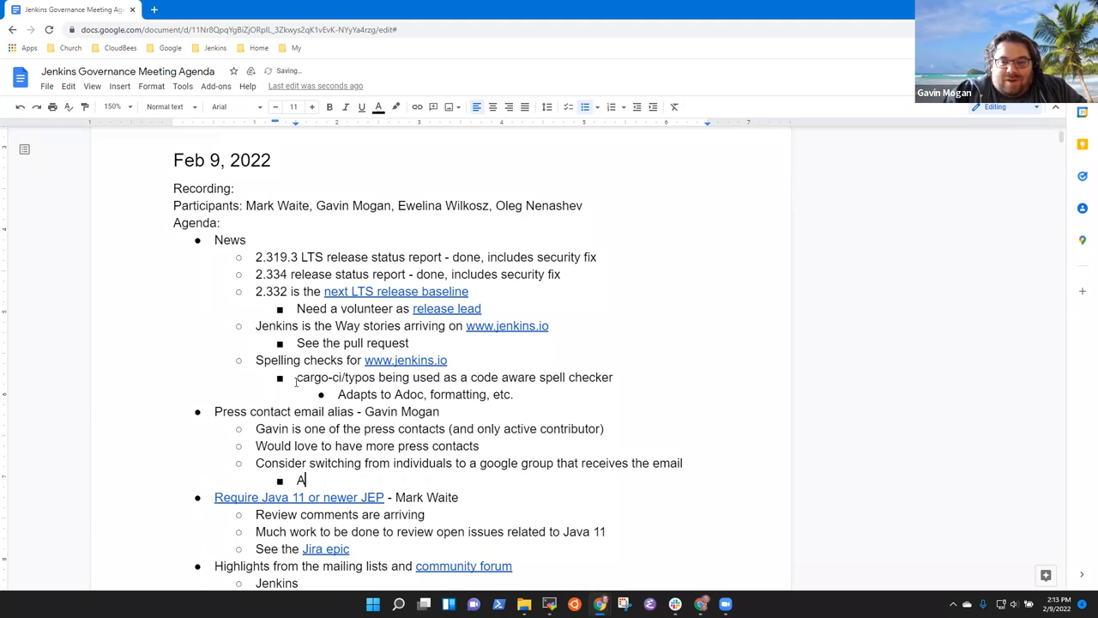
type("Gavin c")
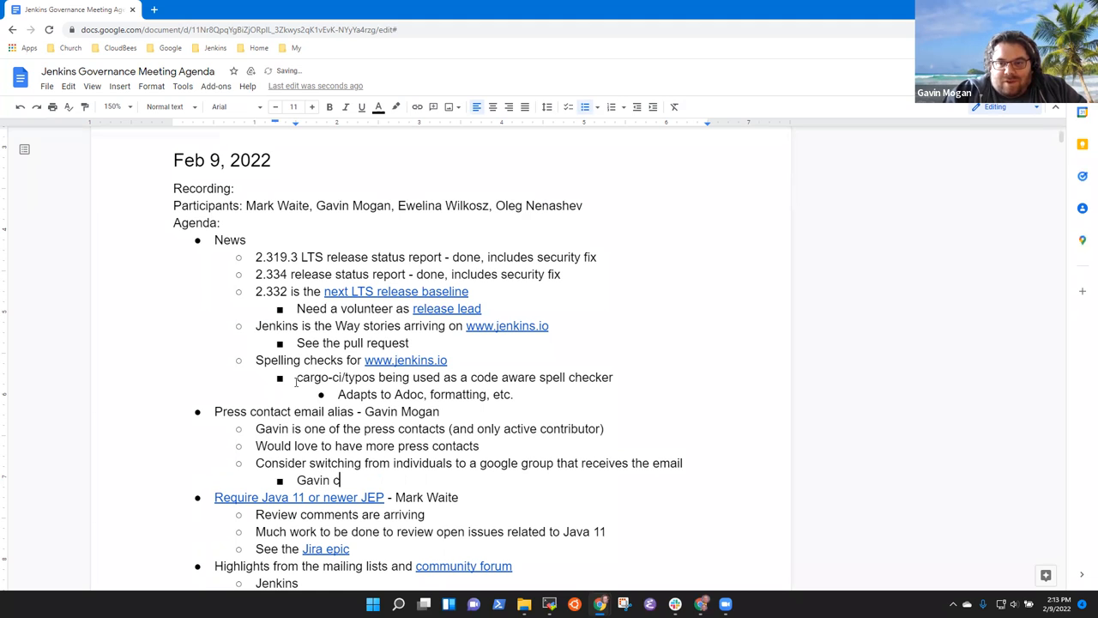
type("onsidering that t")
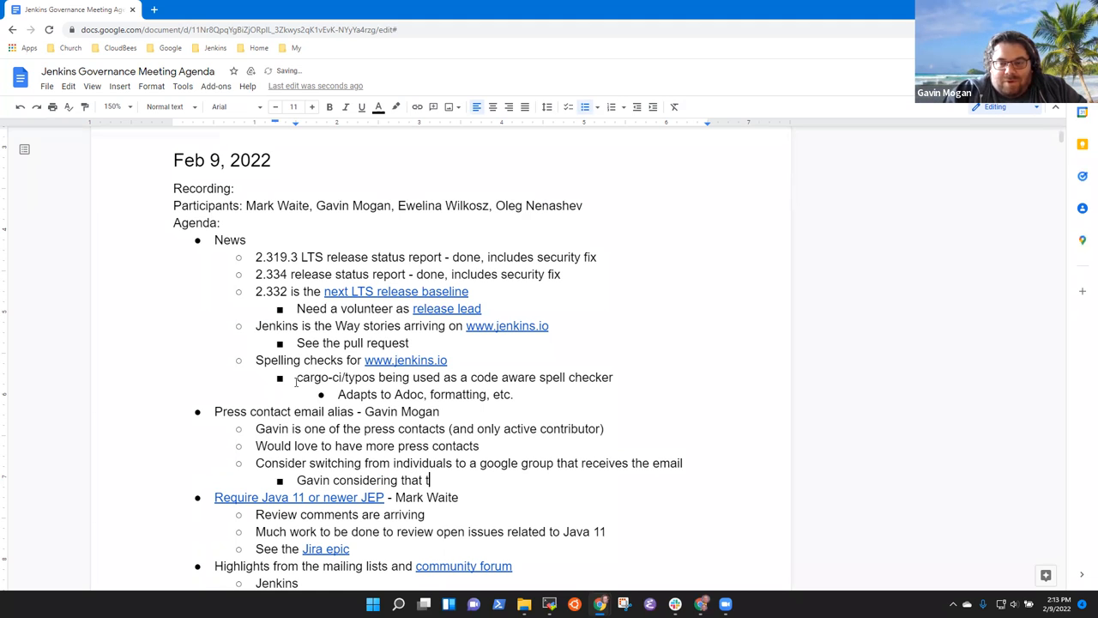
type("the community")
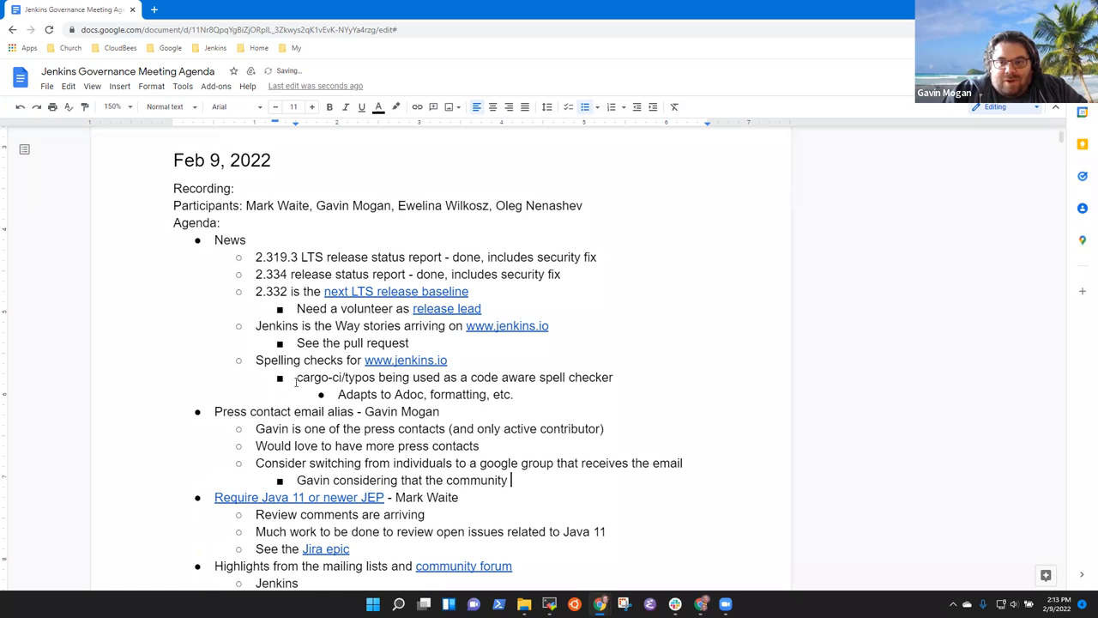
type("site could a")
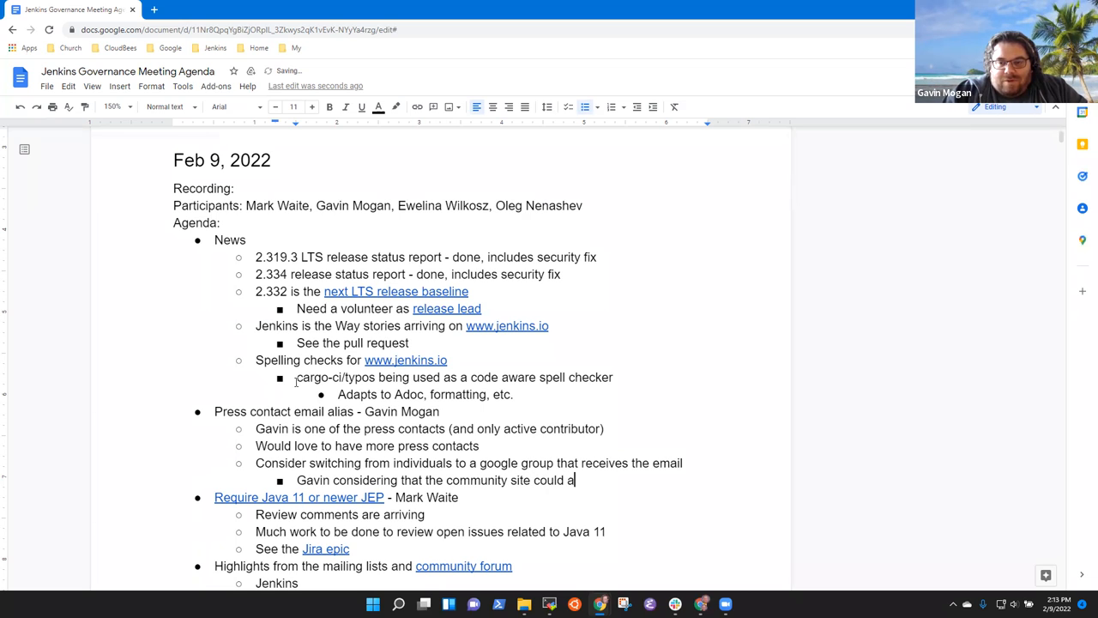
type("lso do it")
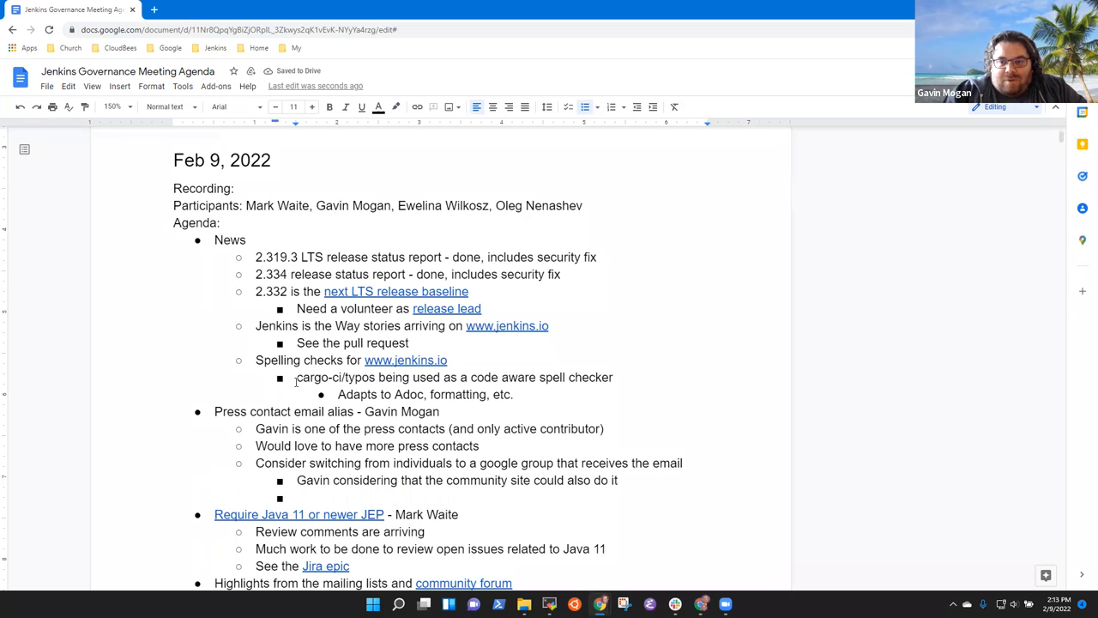
Step: Add the note that press email should not be open by default
type("Coul")
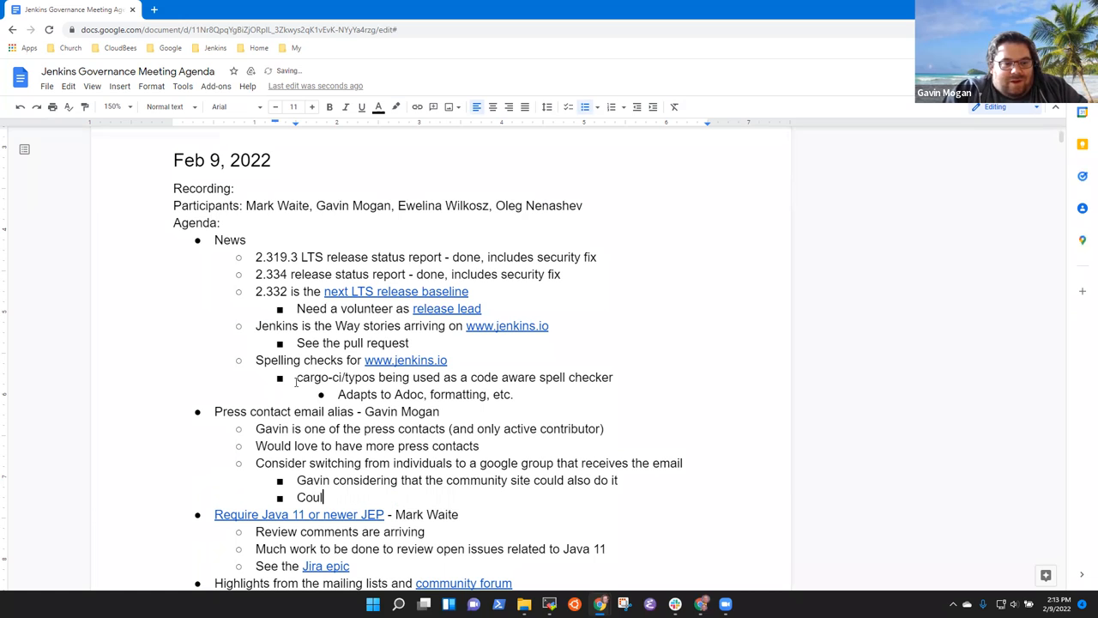
key("Backspace")
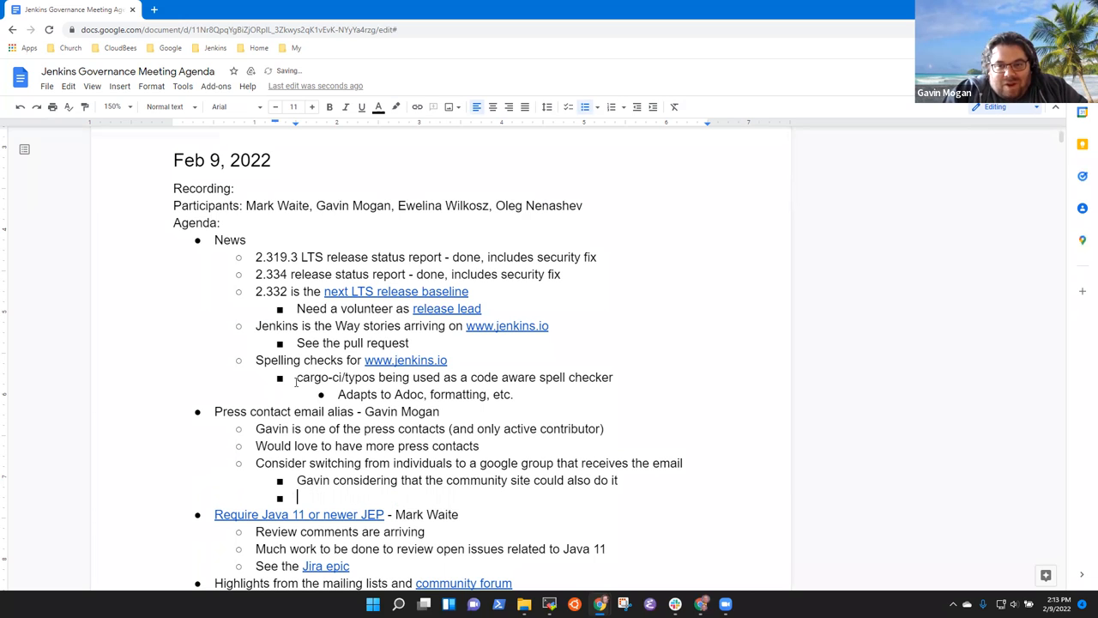
type("Press email")
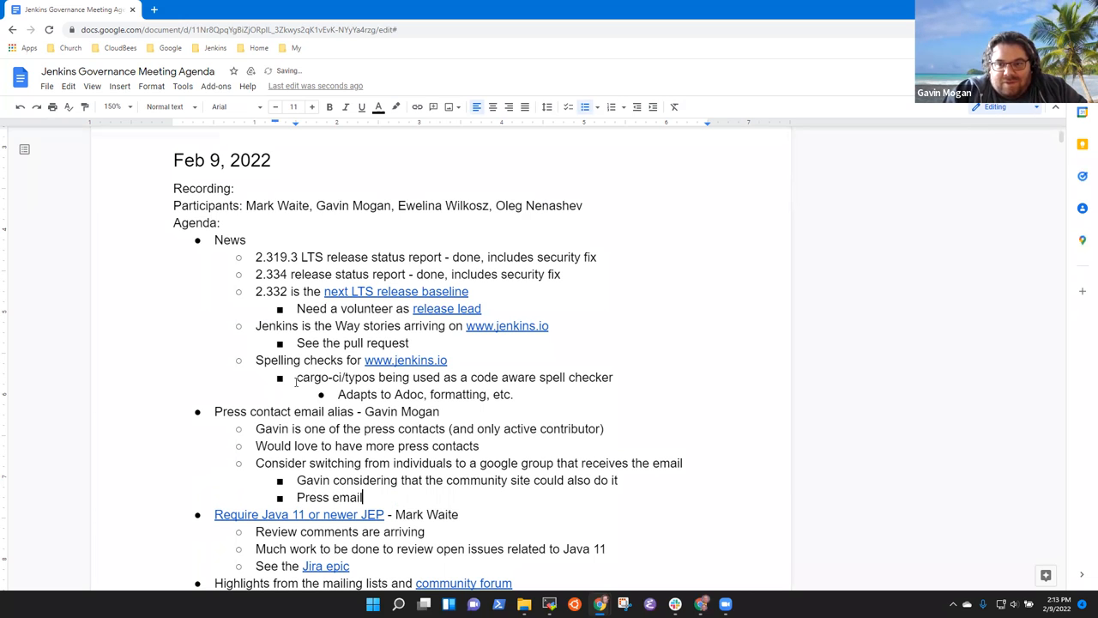
type("should not be")
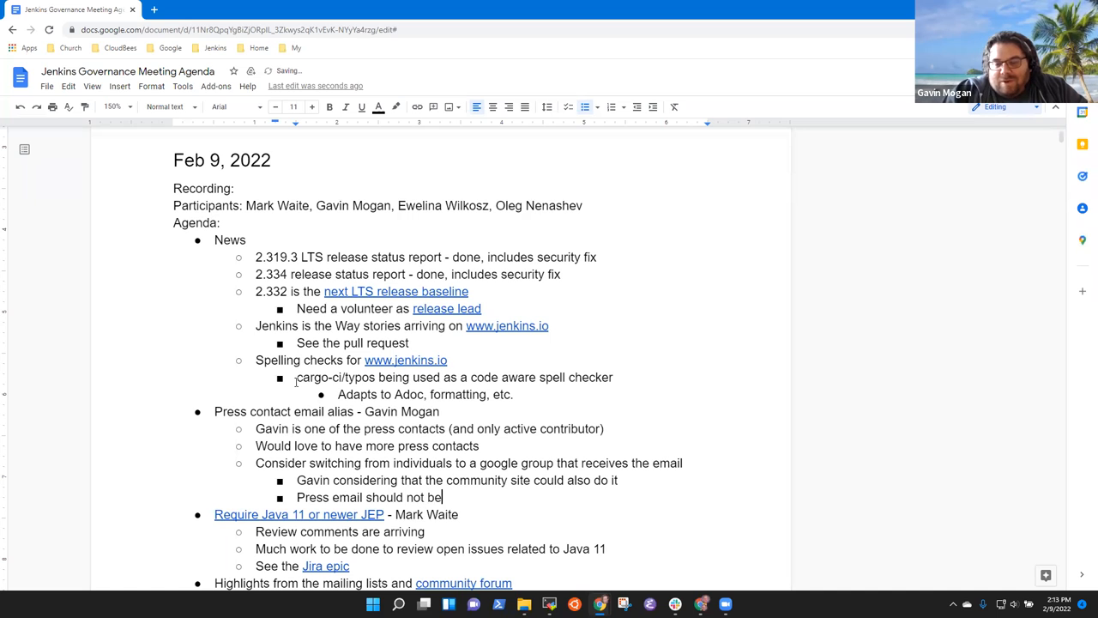
type("open by default")
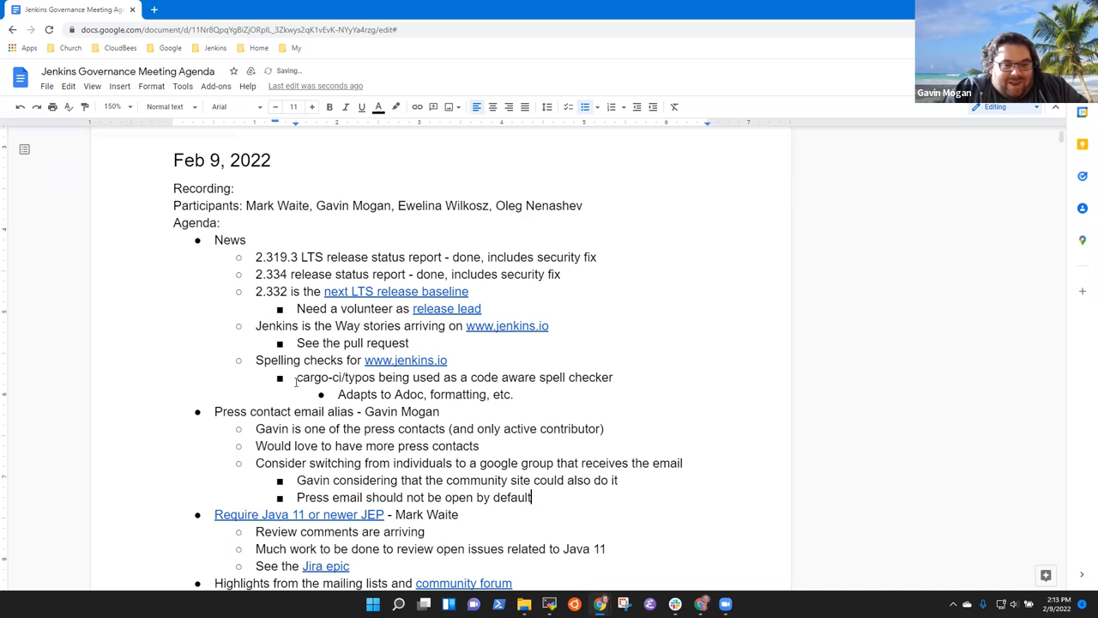
type("(in case of sensitive")
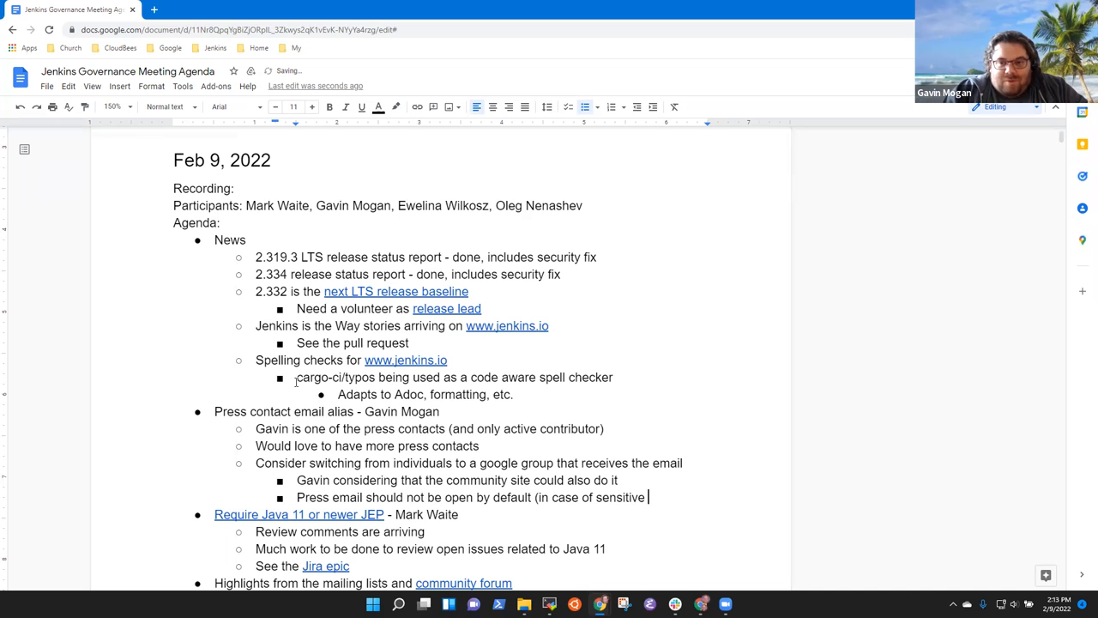
type("topics)")
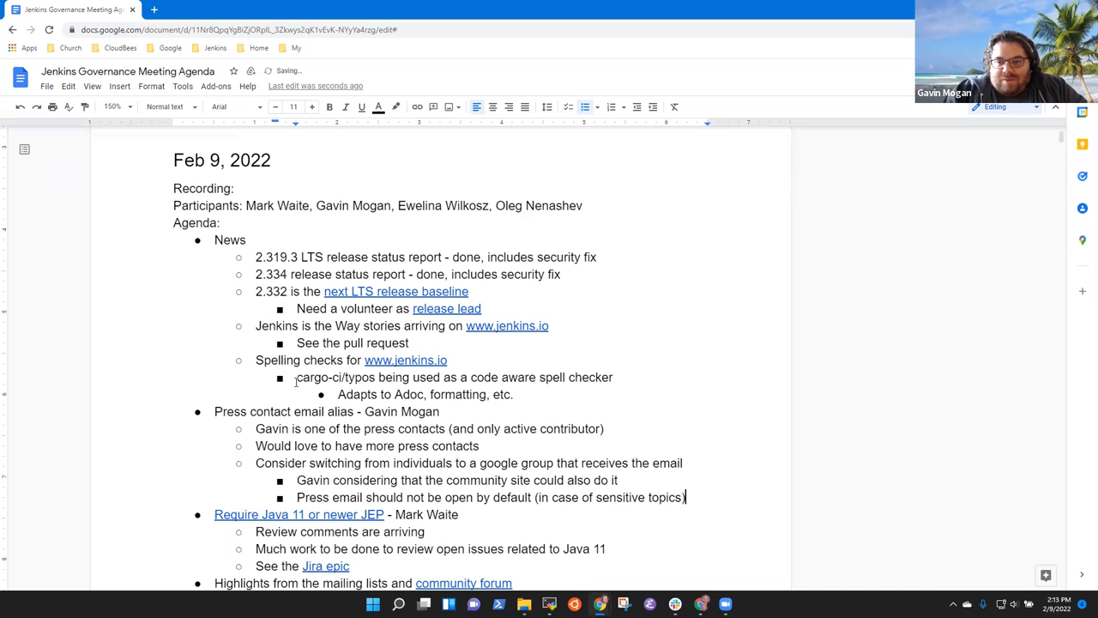
Step: Add a higher-level note: need a more sustainable solution than individual email
key("enter")
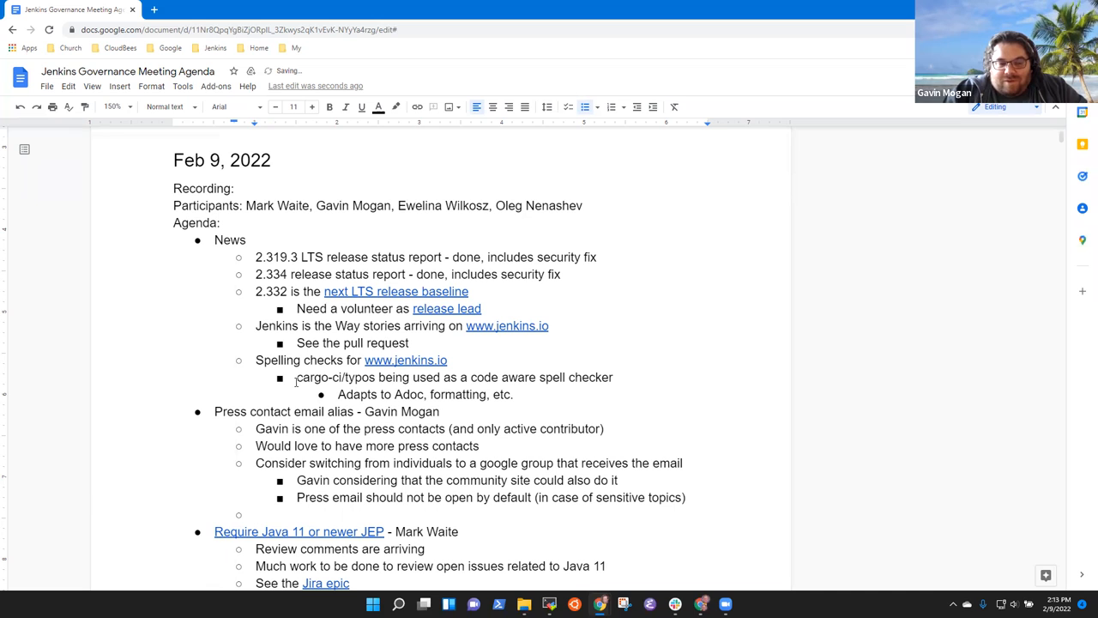
type("Need a mo")
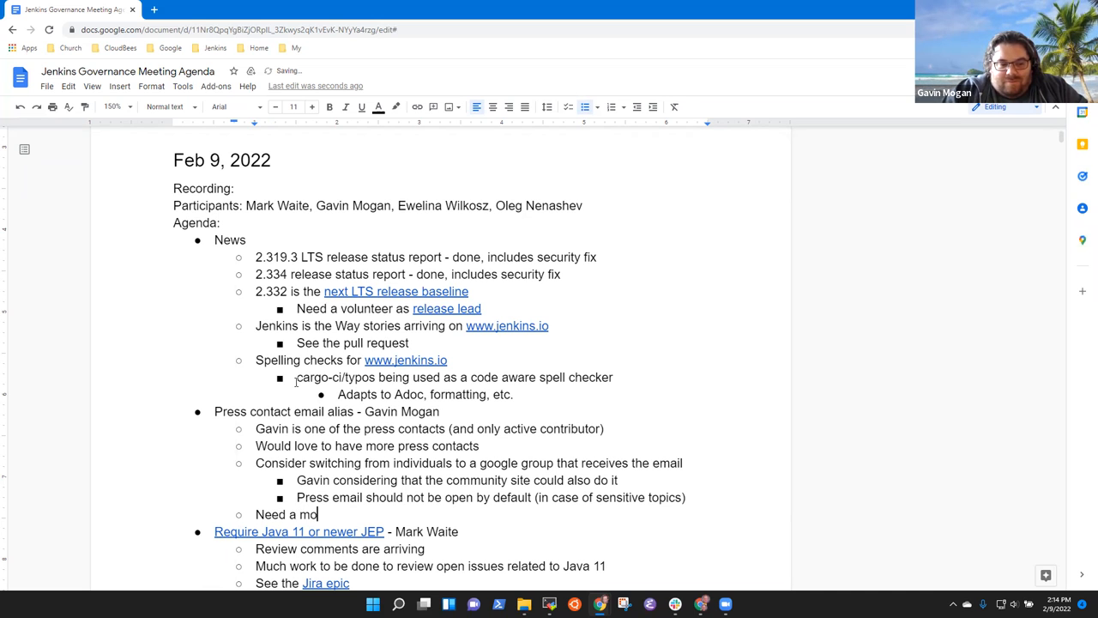
type("re s")
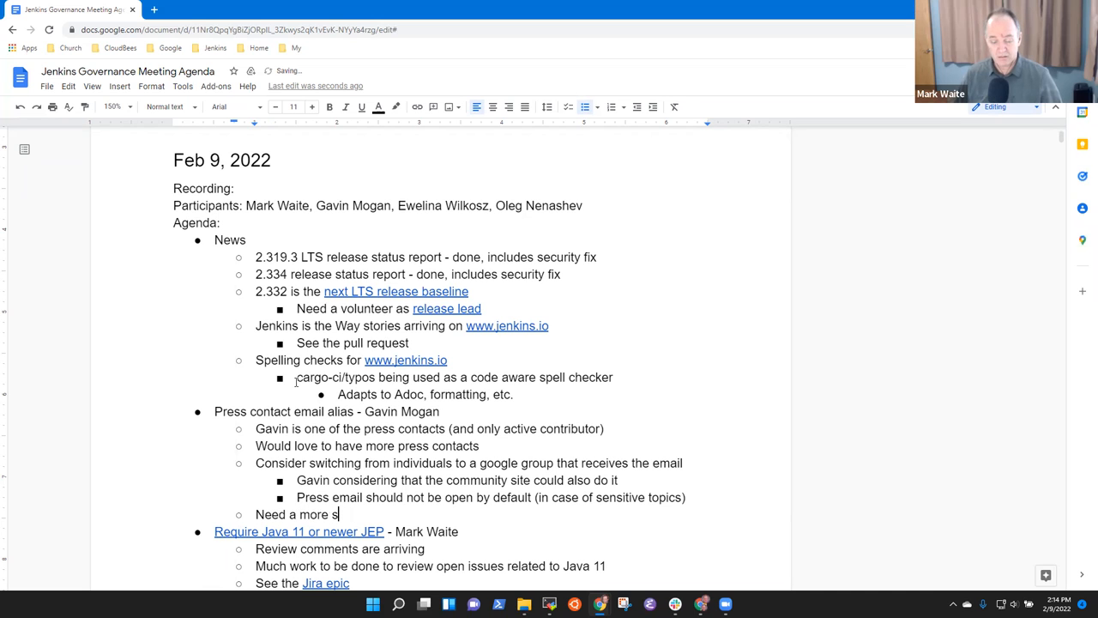
type("sustainable so")
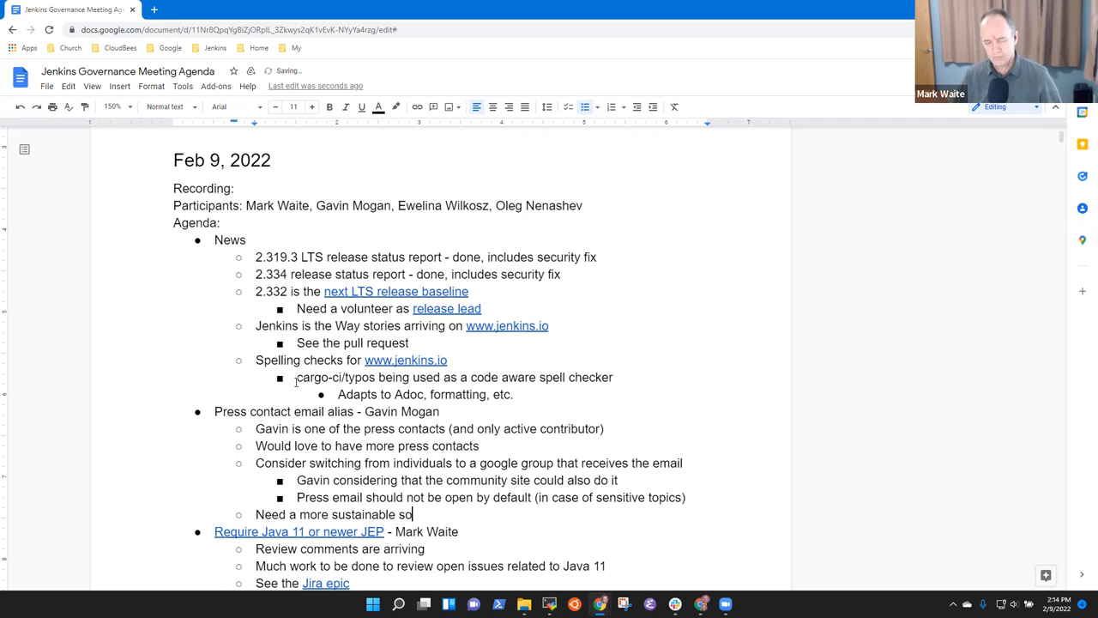
type("lution than i")
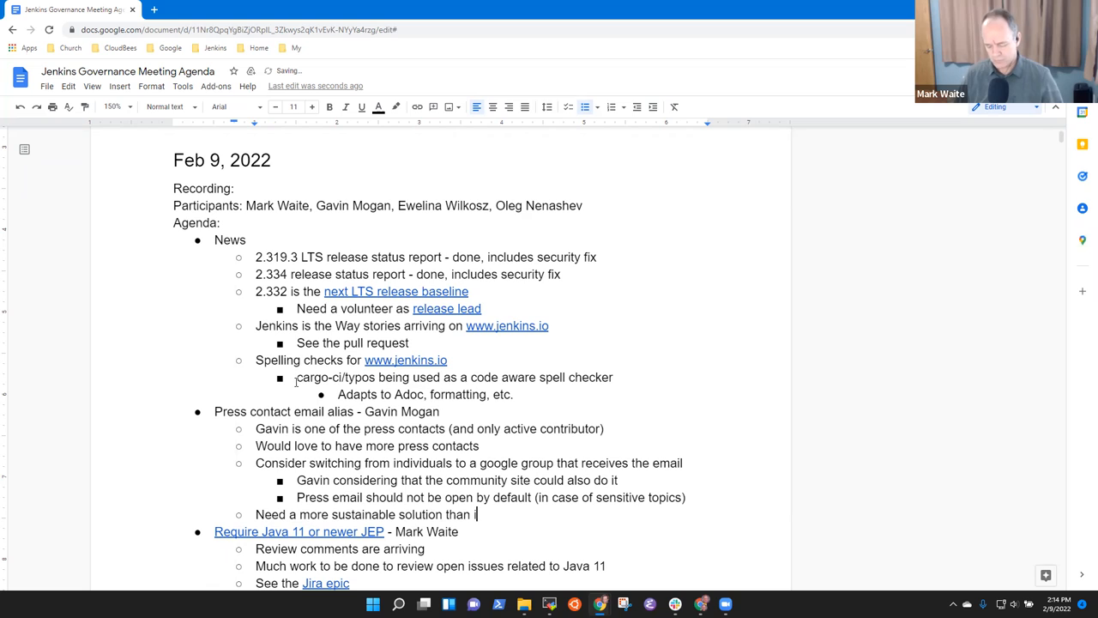
type("ndividual email")
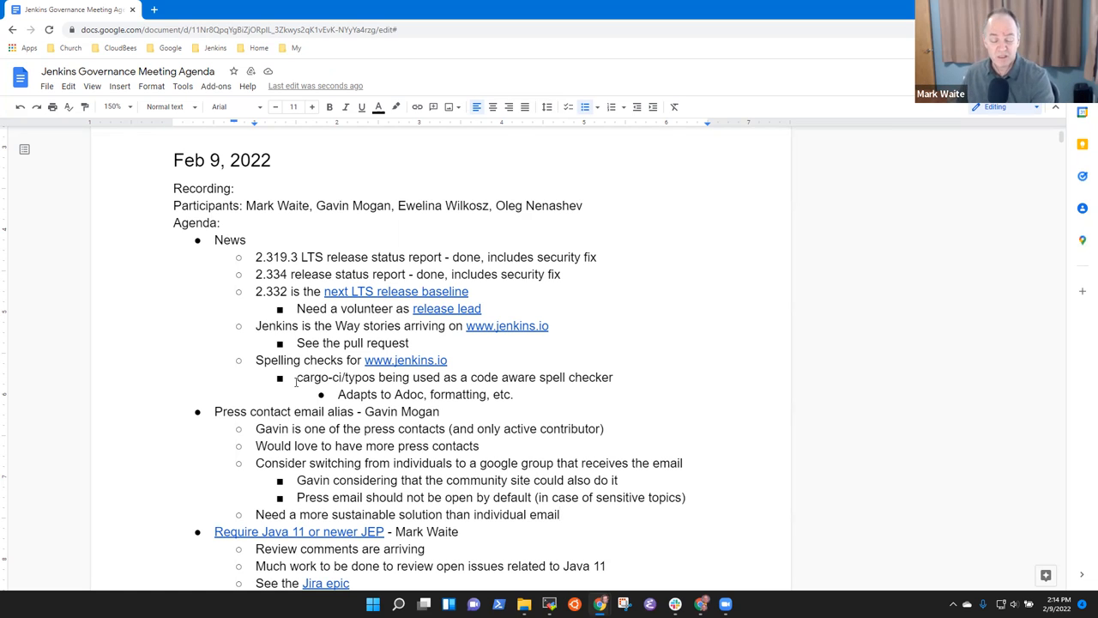
left_click(560, 514)
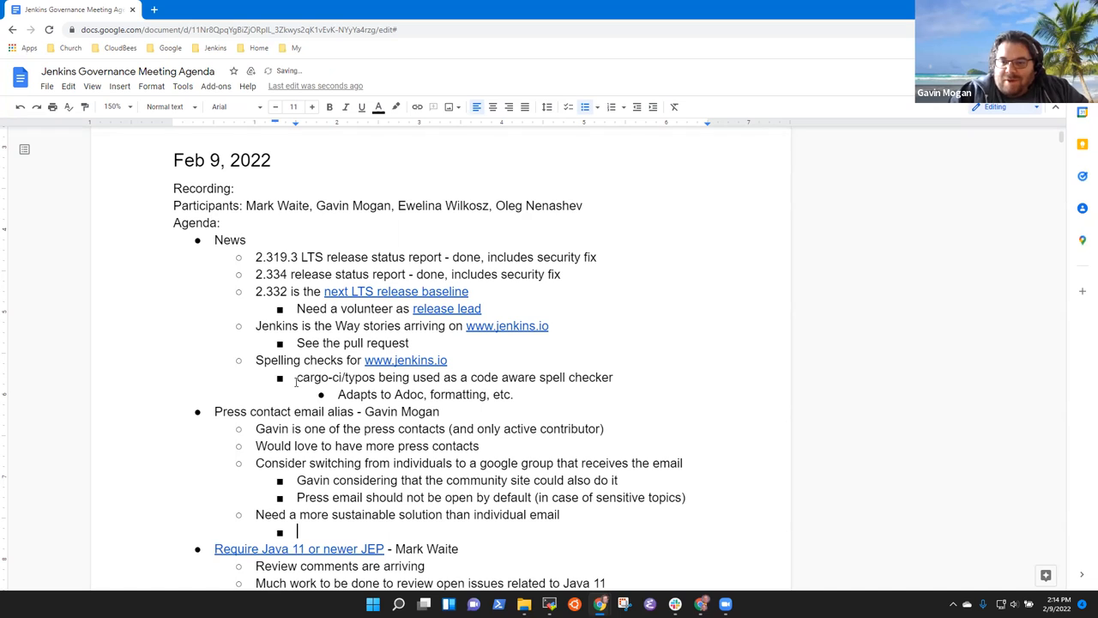
Step: Type the sub-note 'What's the best location for the discussion to involve the right people?'
type("When")
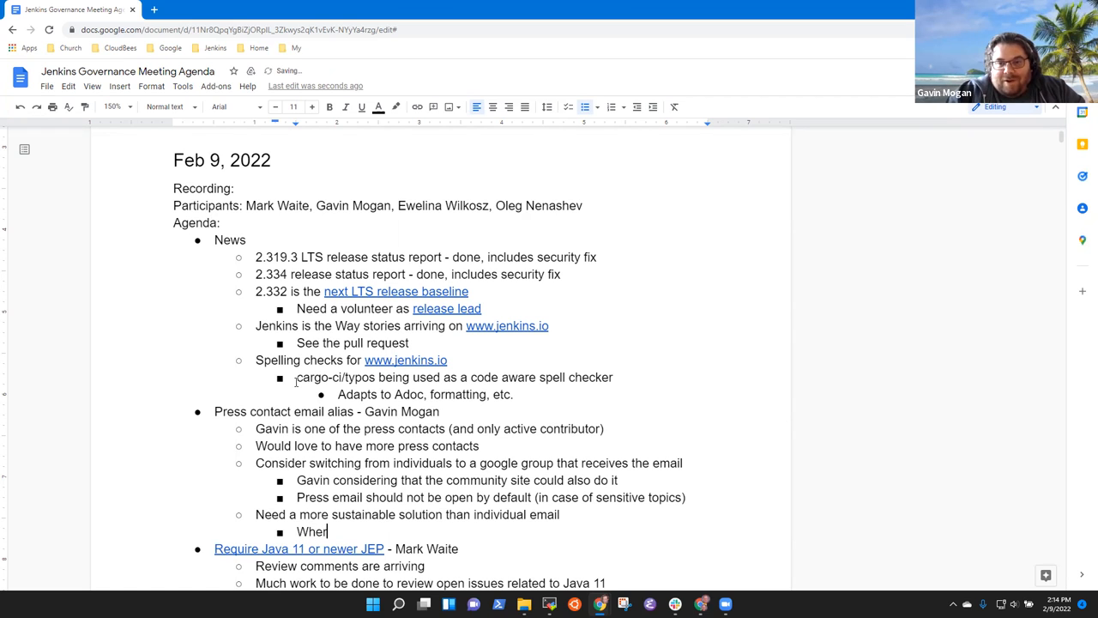
type("What's the b")
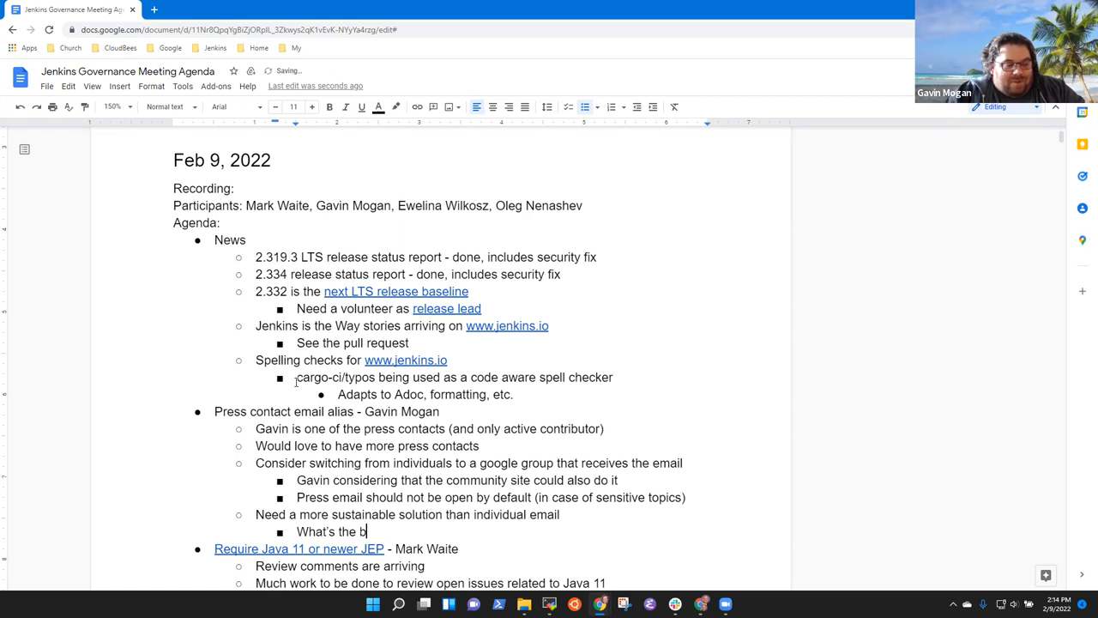
type("est location")
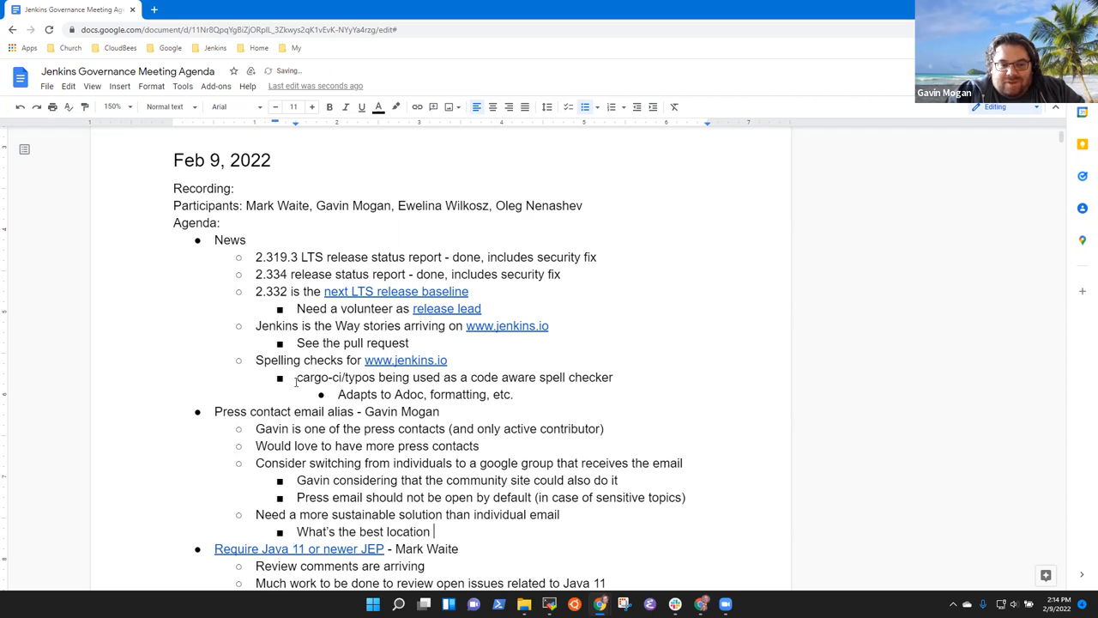
type("for the discussion to involve the")
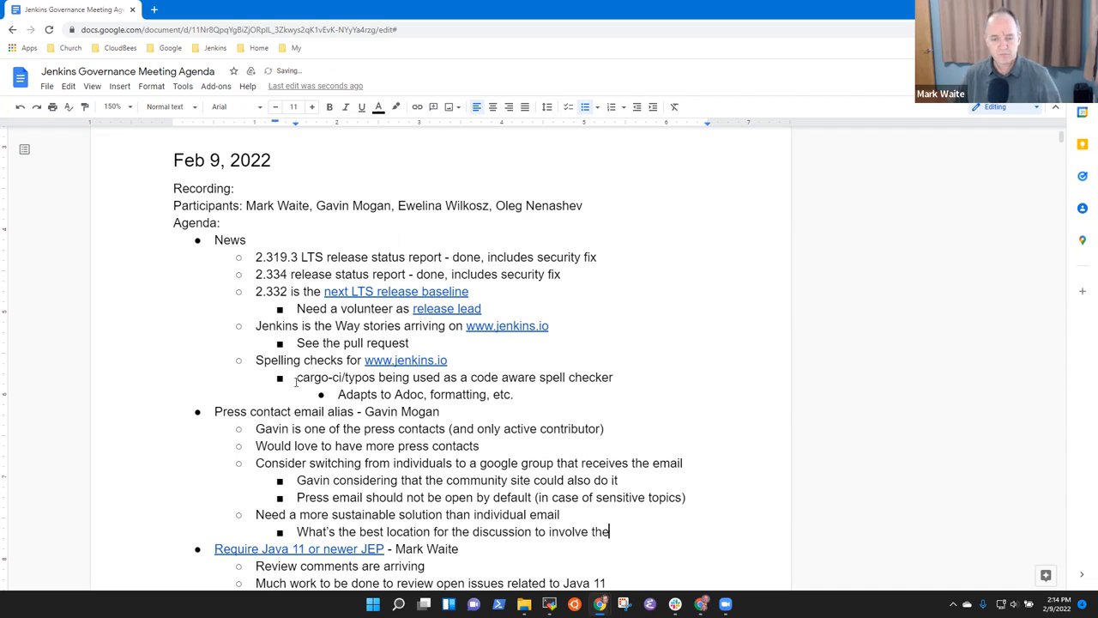
type("right pe")
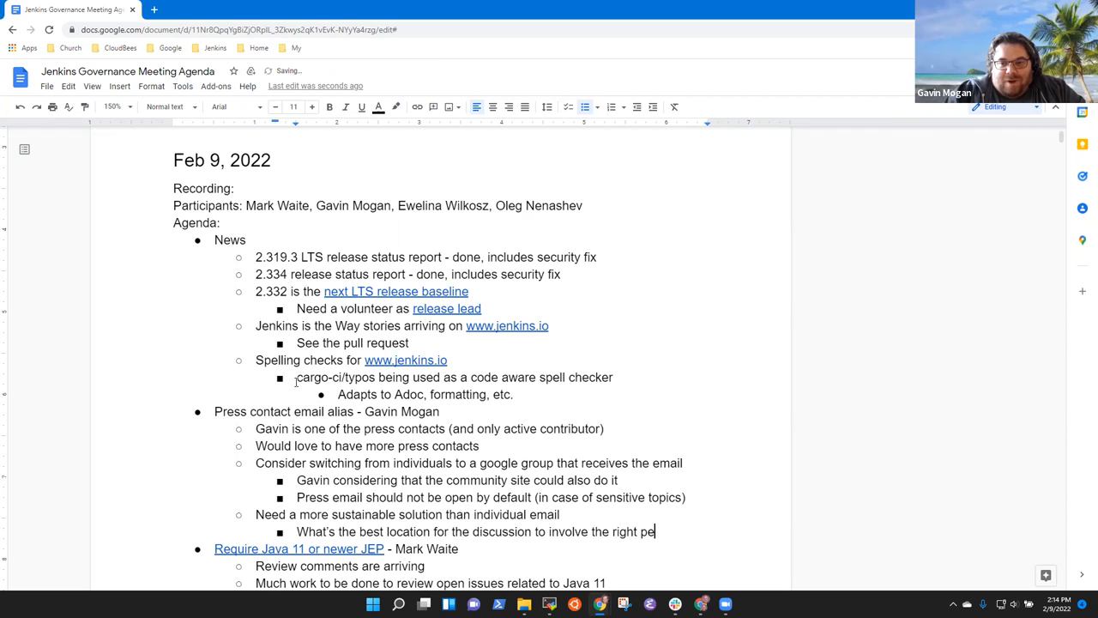
type("ople")
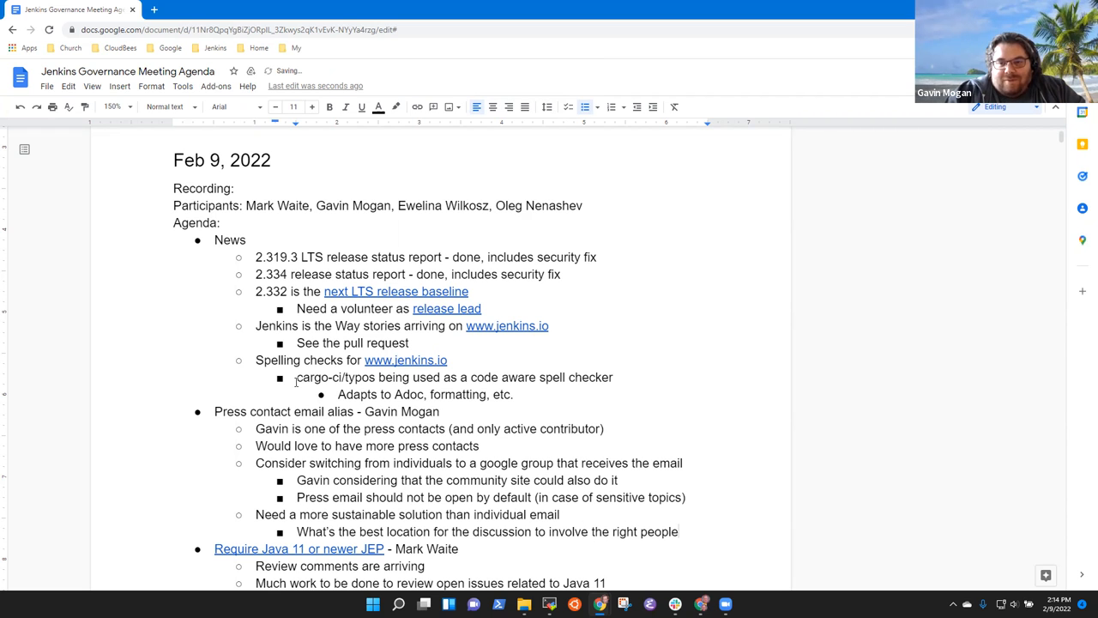
scroll("down", 3)
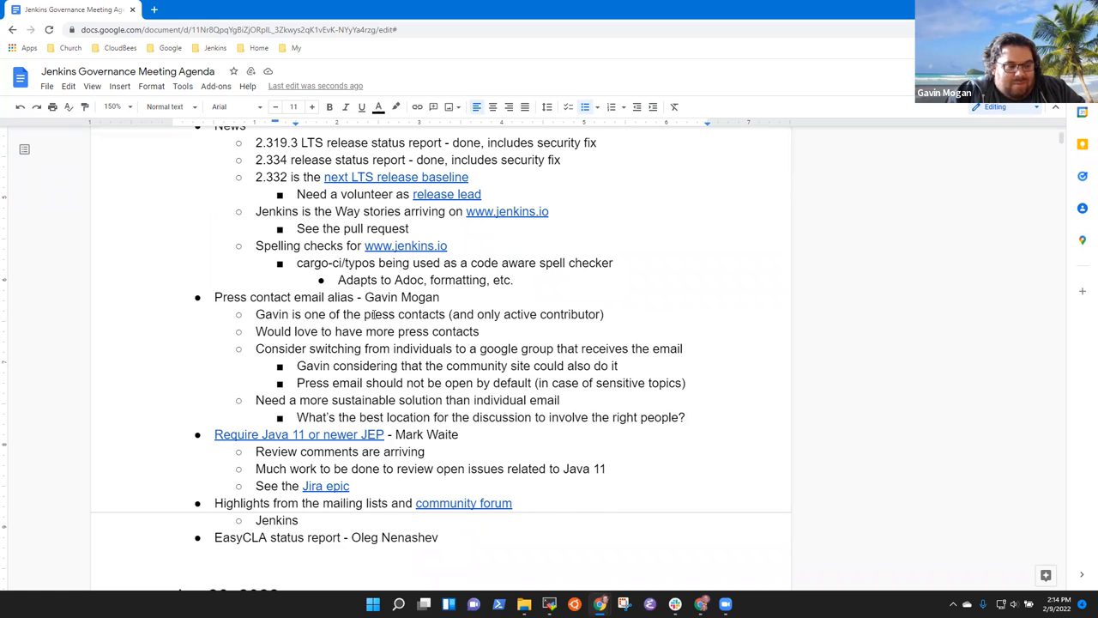
type("Requ")
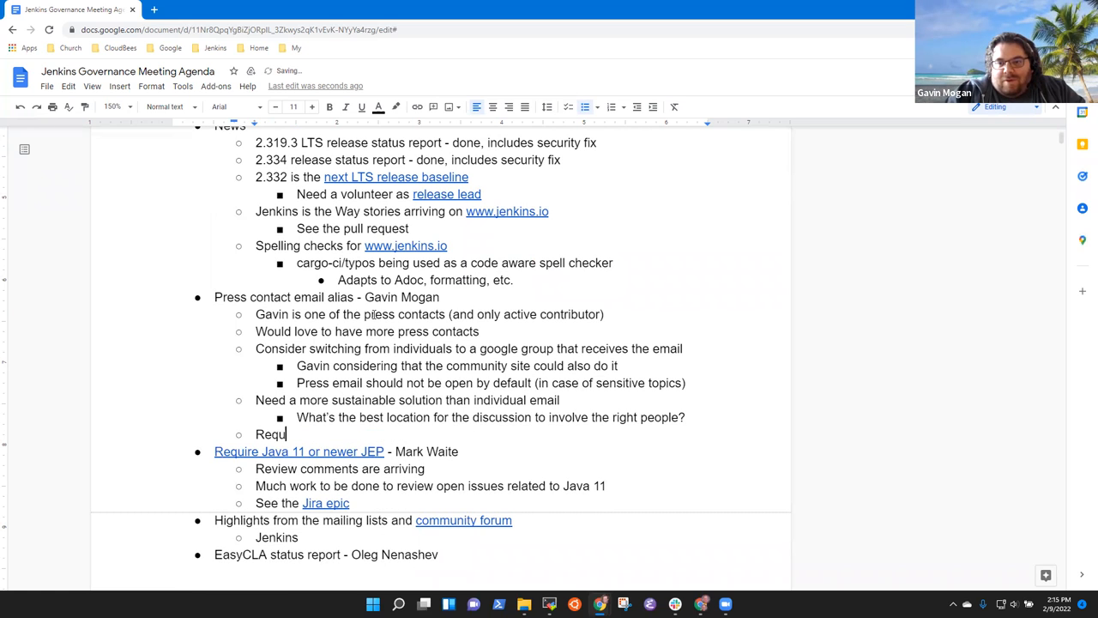
type("est today")
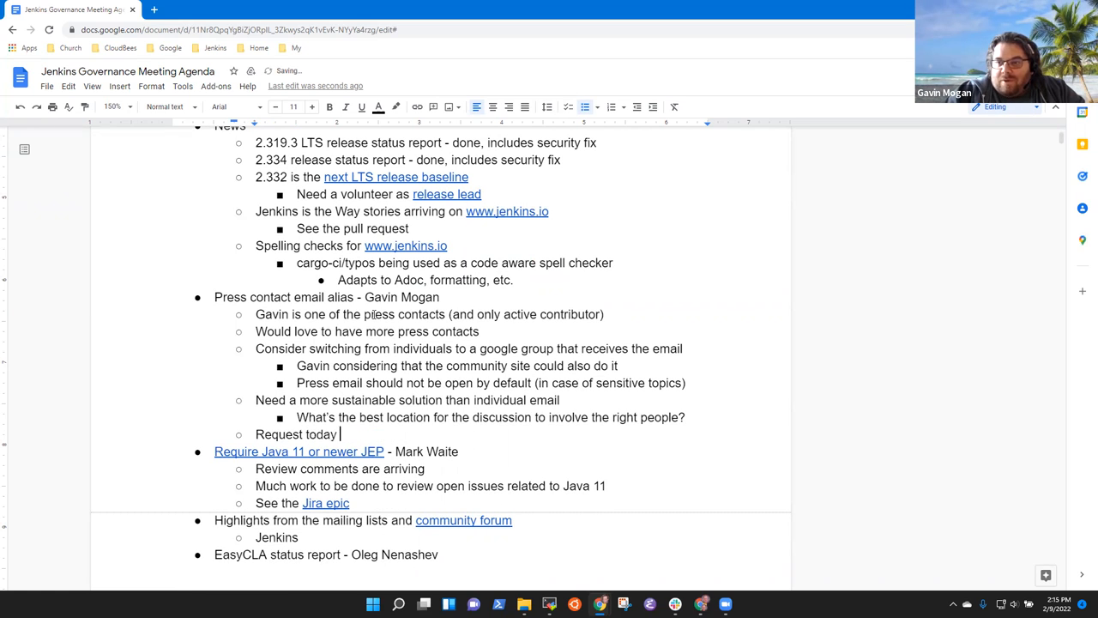
type("will be handled")
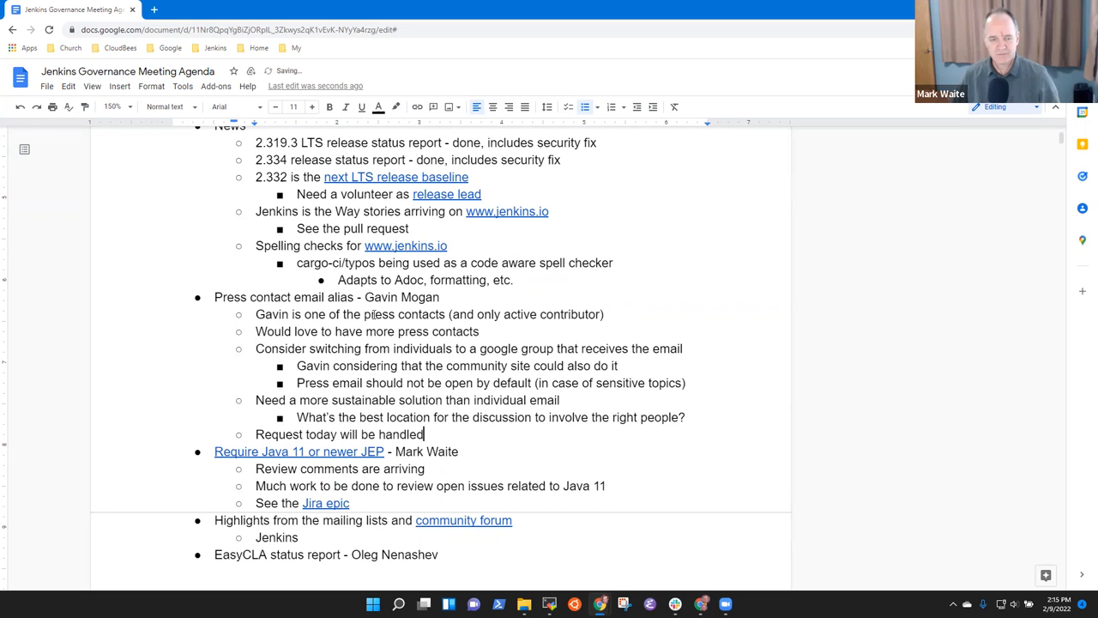
type("by")
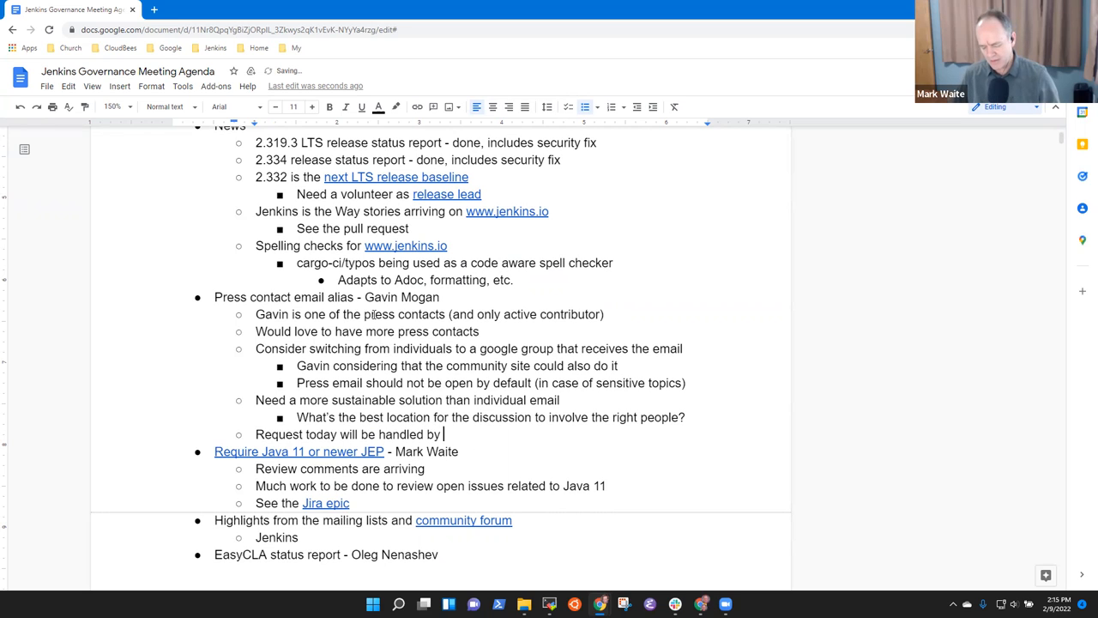
type("Gavin")
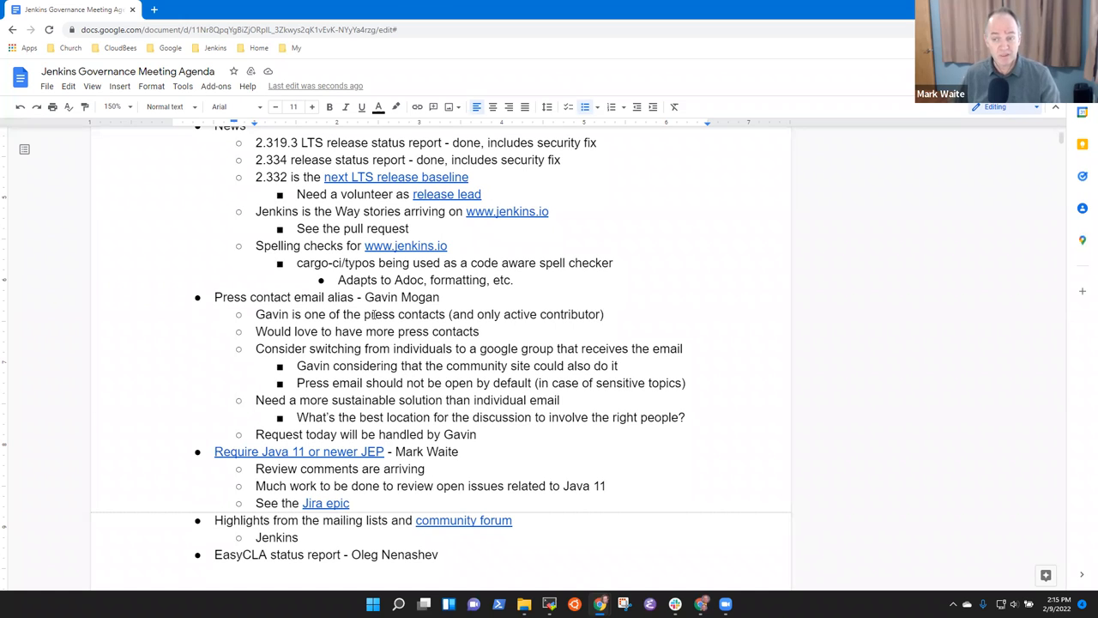
left_click(478, 434)
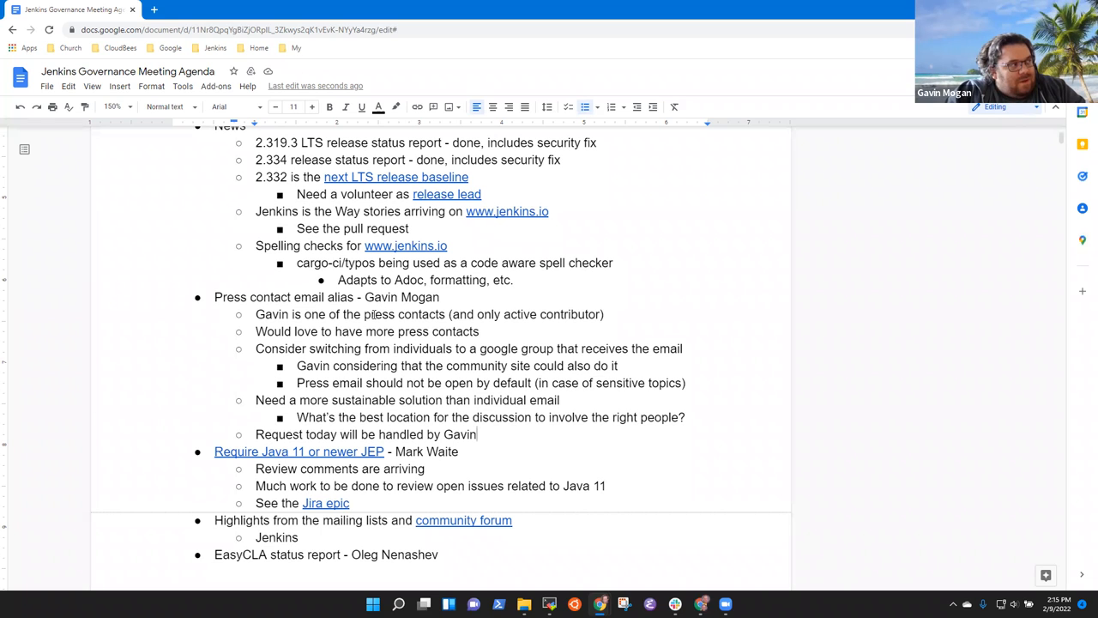
type("Mogan")
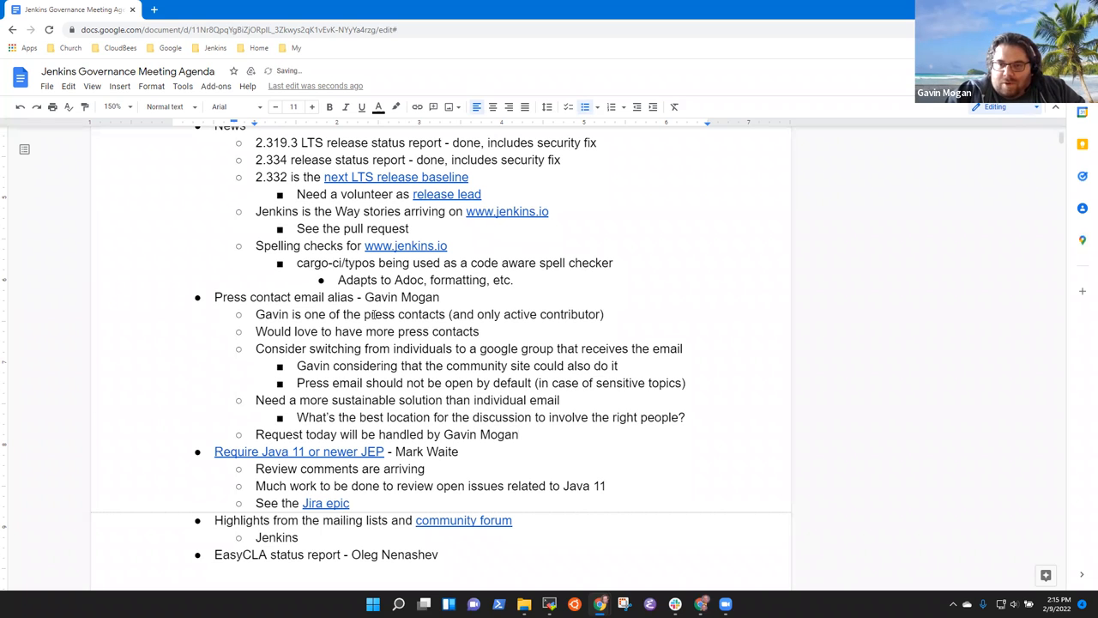
Step: Add the sub-note about four email messages in a year as Press Contact
type("Four")
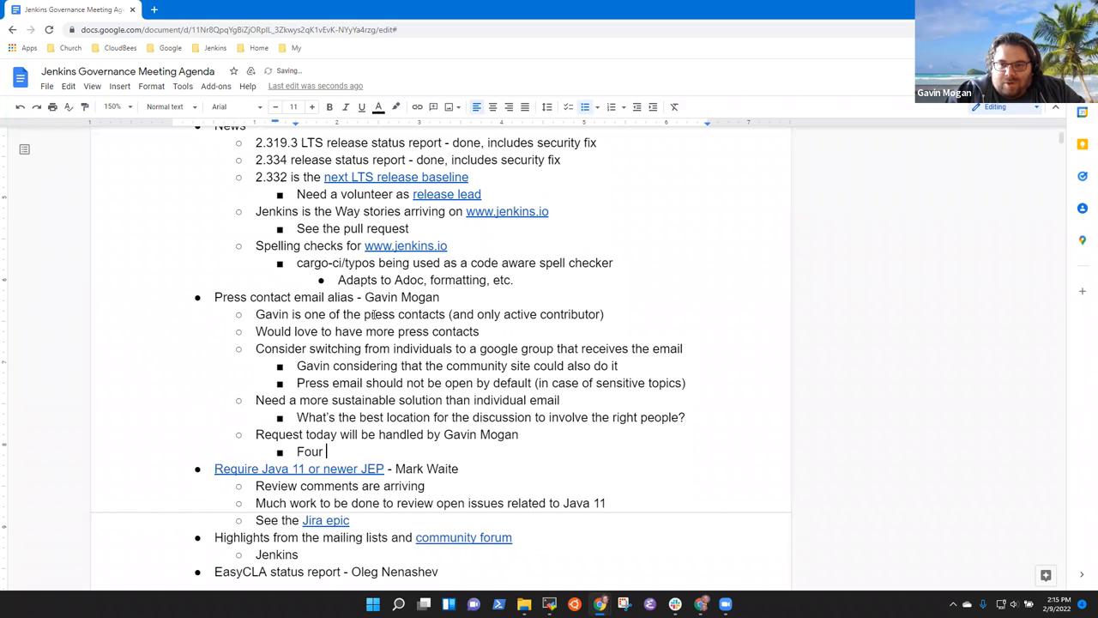
type("email")
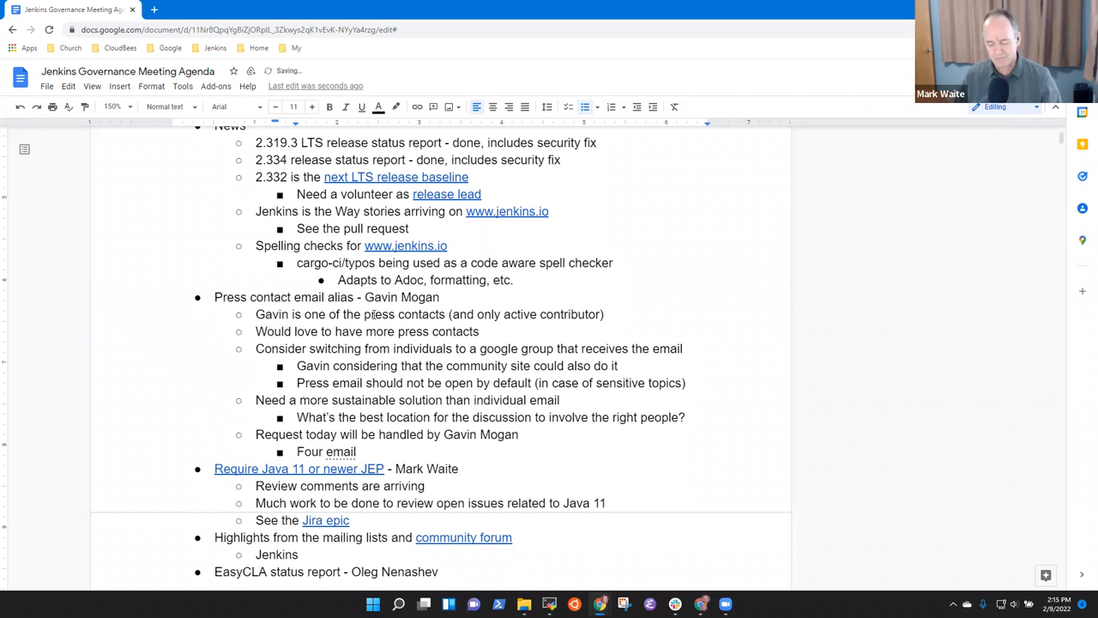
type("messages")
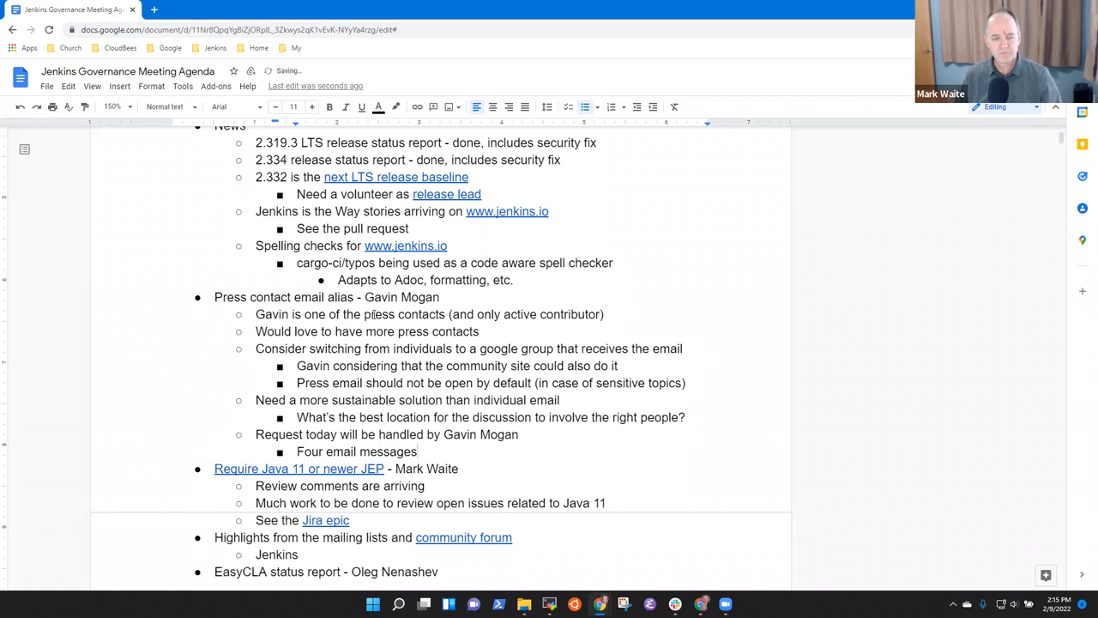
type("since his time as a P")
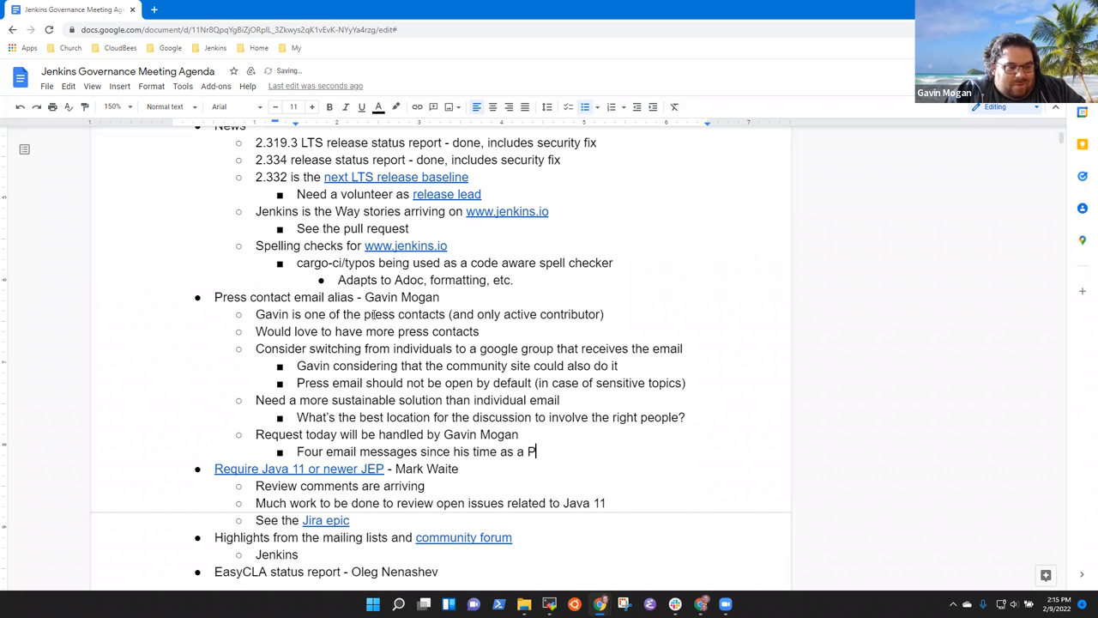
type("re")
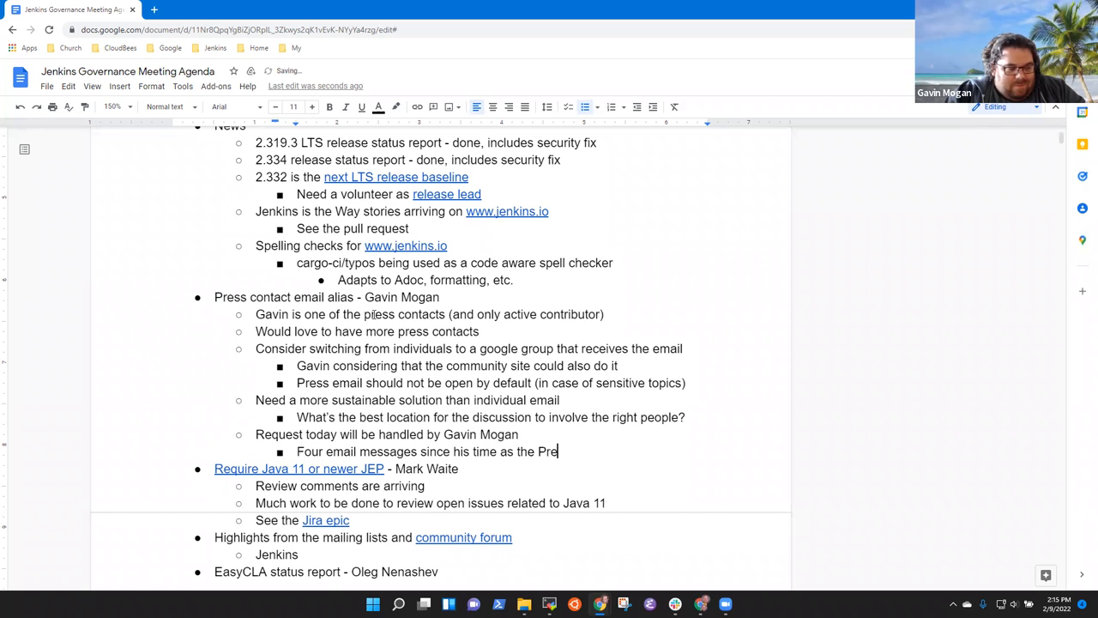
type("ss Contact")
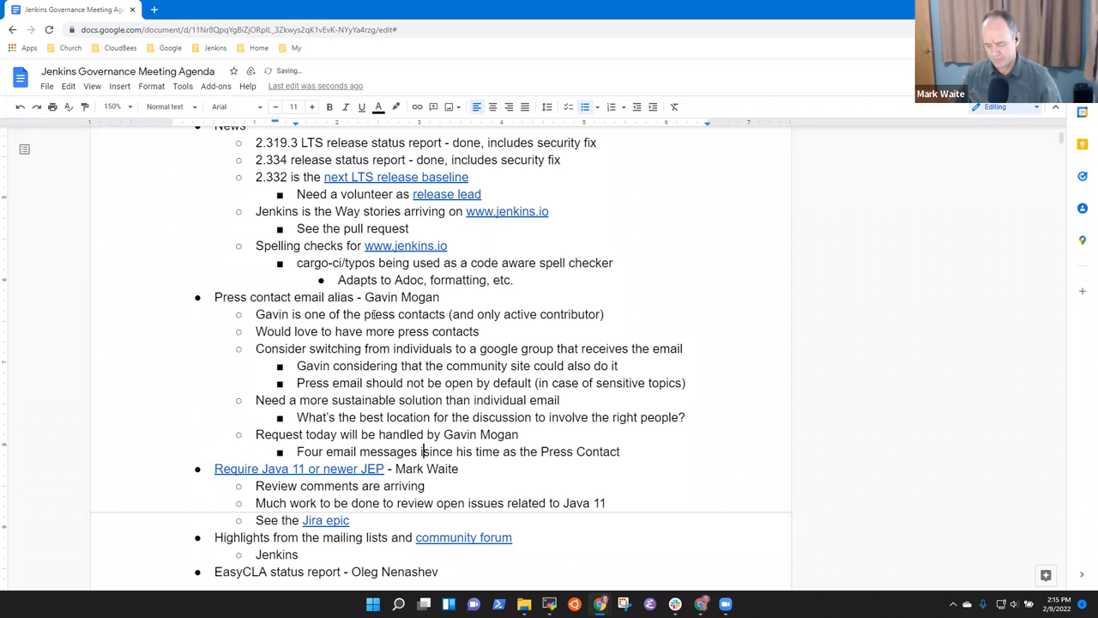
type("in a year")
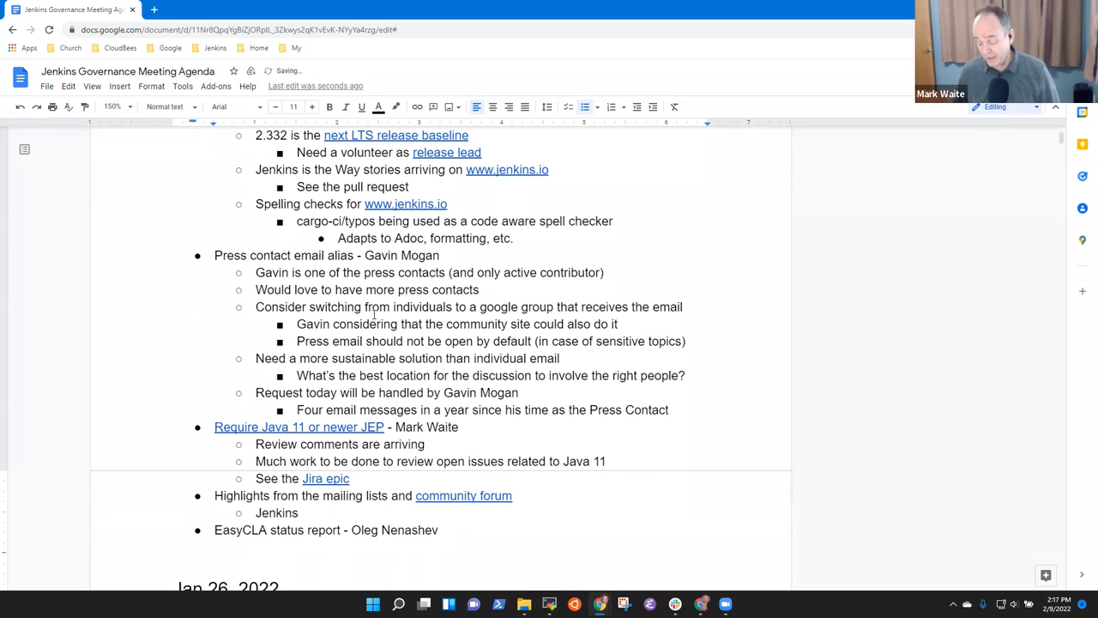
Step: Add an 'Ongoing' sub-bullet under the EasyCLA status report item
type("On")
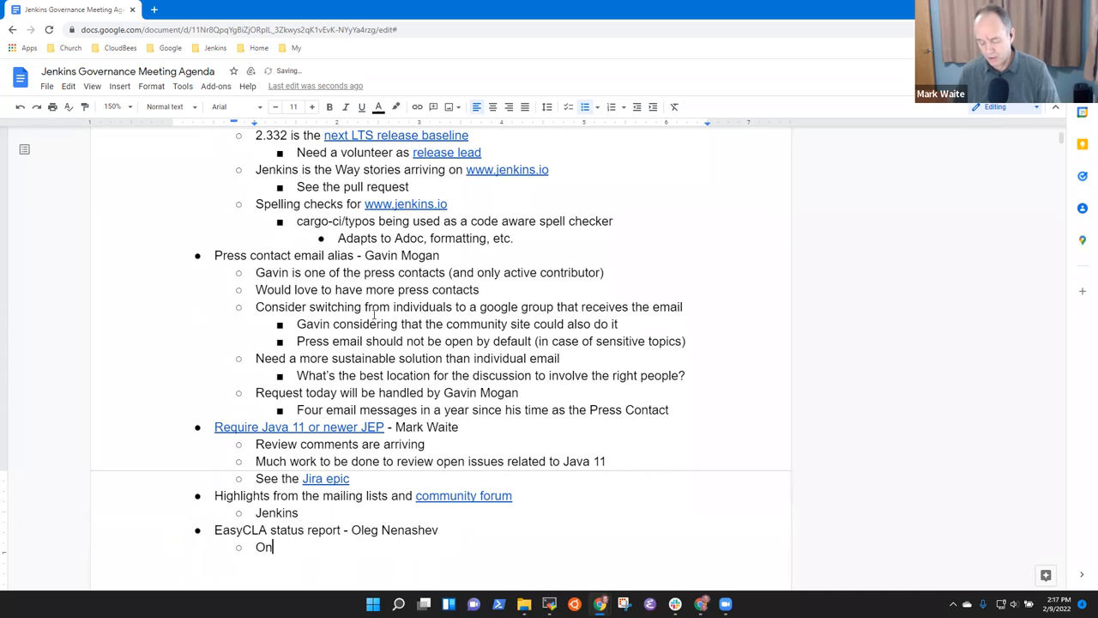
type("going")
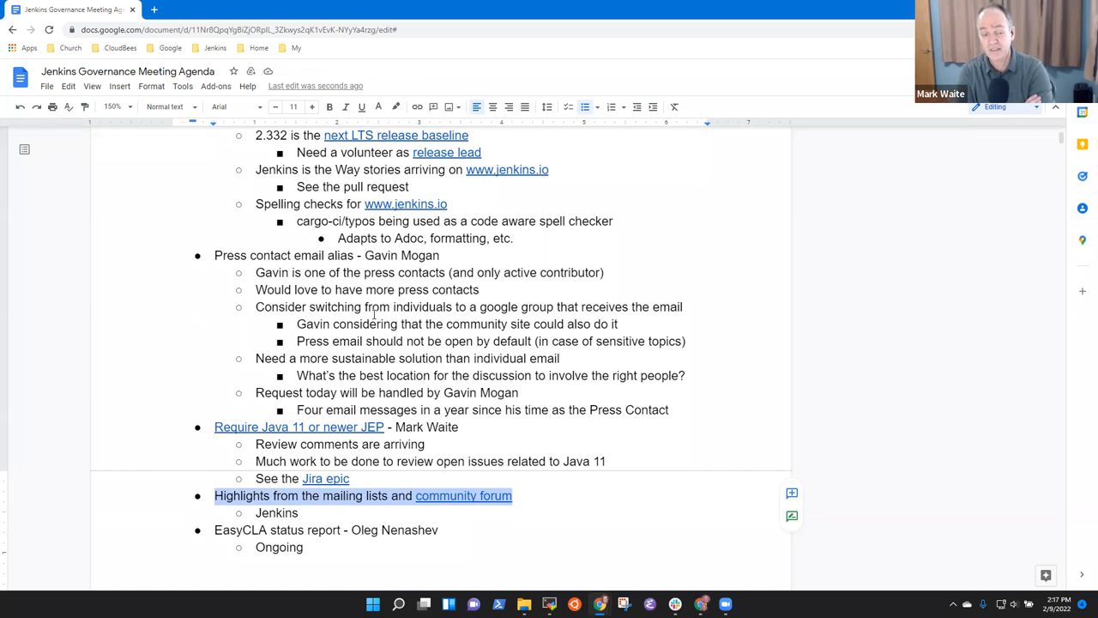
left_click(299, 512)
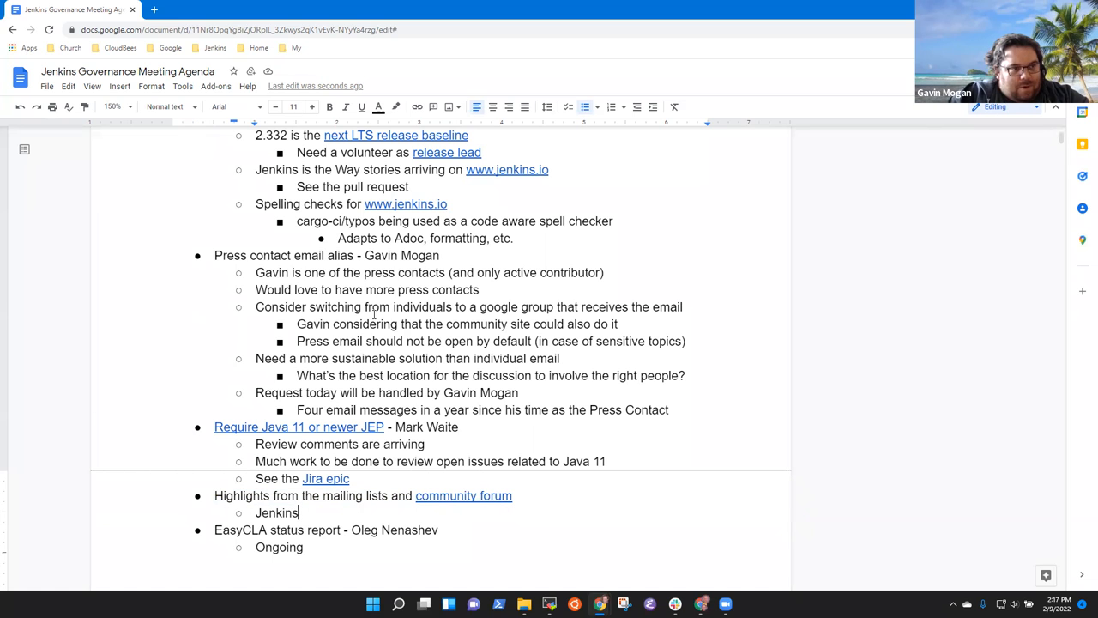
Step: Note the new forum post about a TestMo tweet in the show-off group on showing test results
key("backspace")
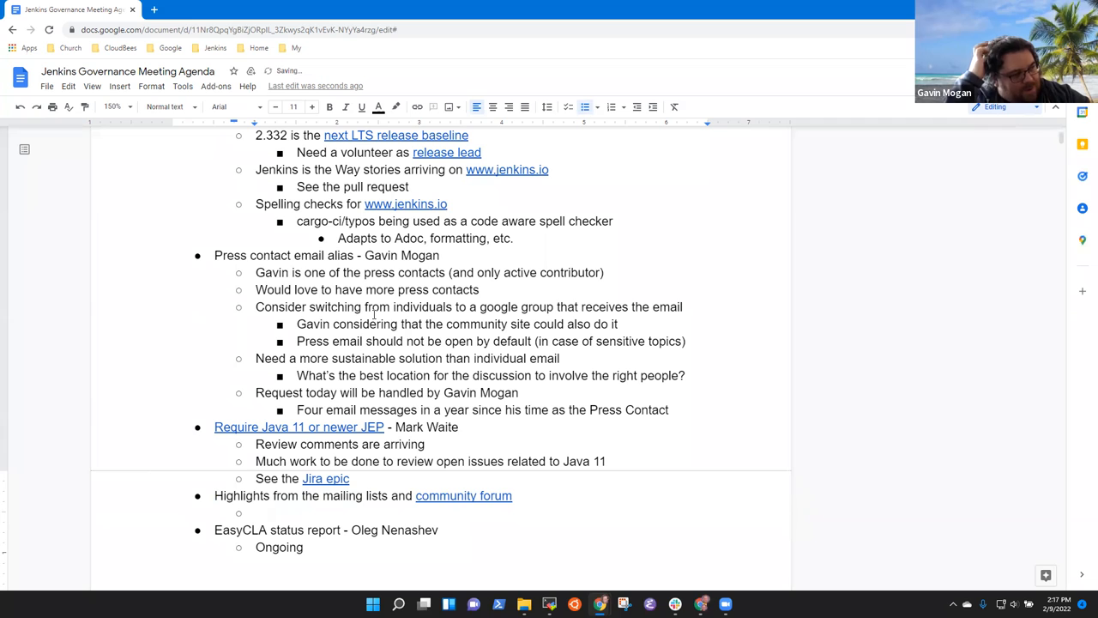
type("New")
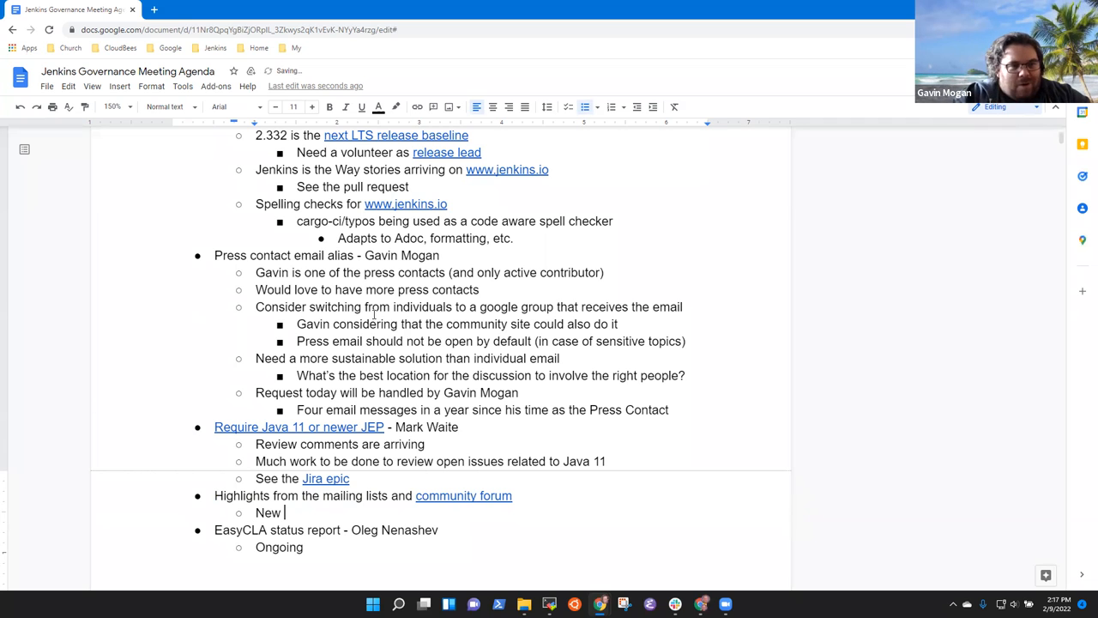
type("post")
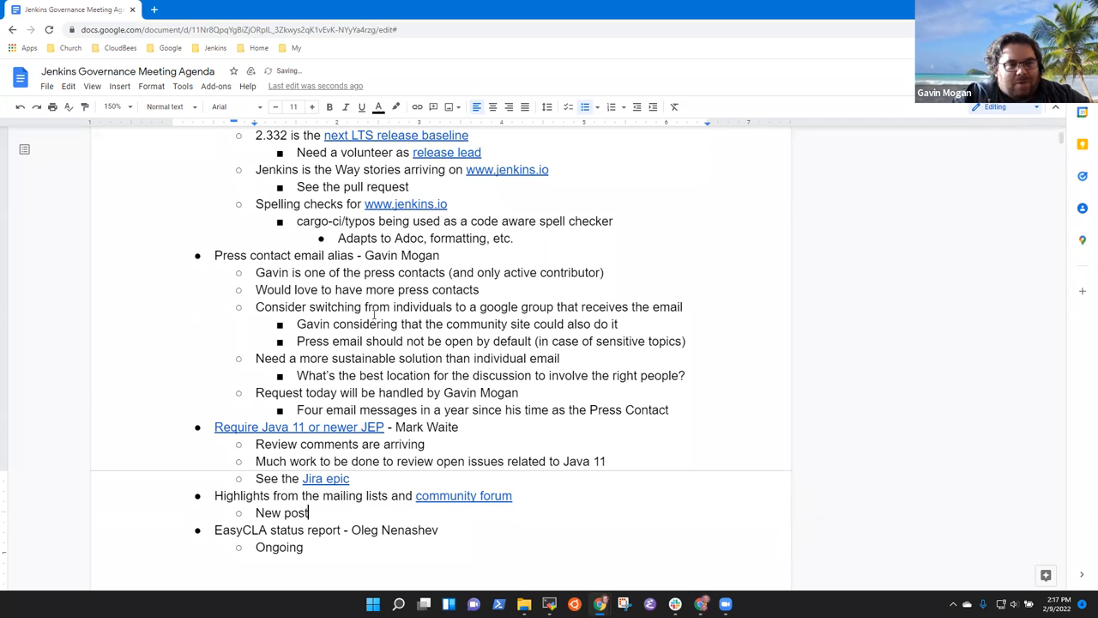
type("on the foru")
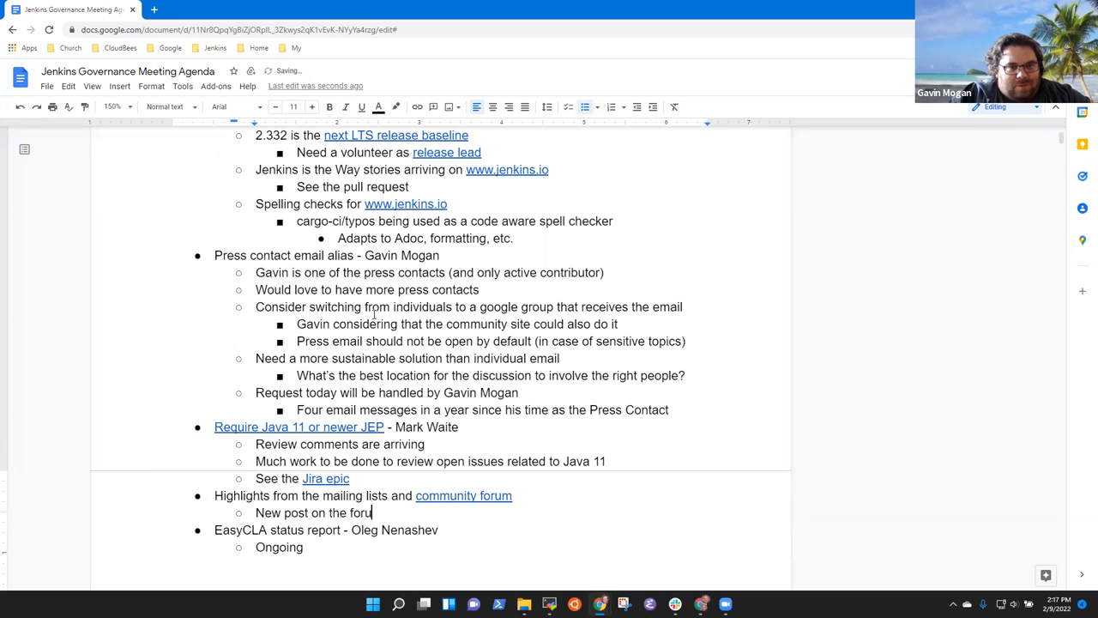
type("about")
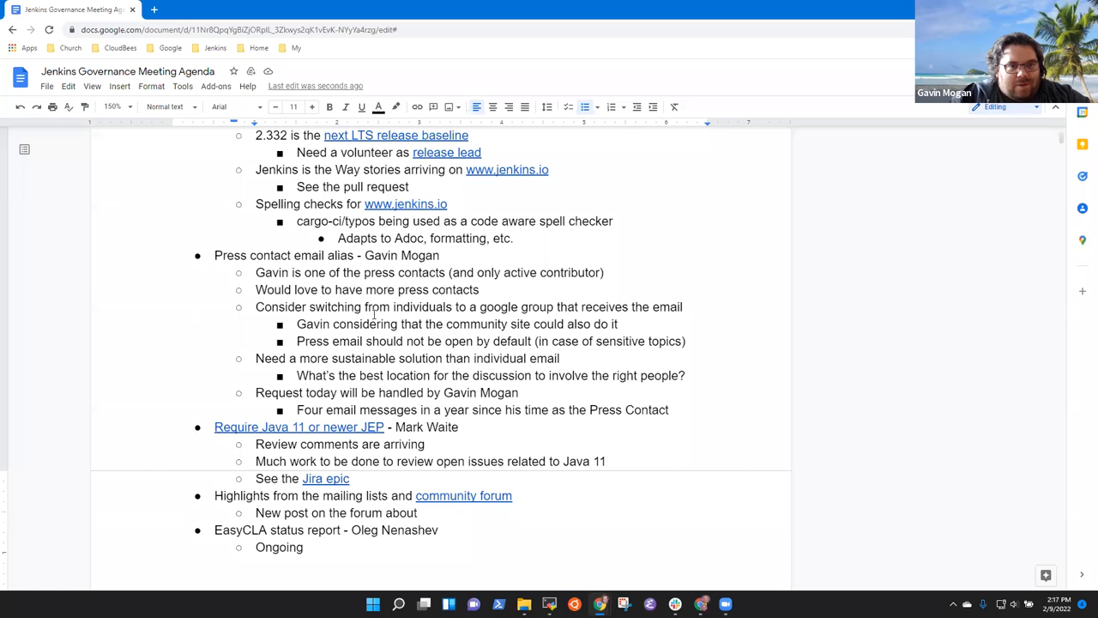
type("with at")
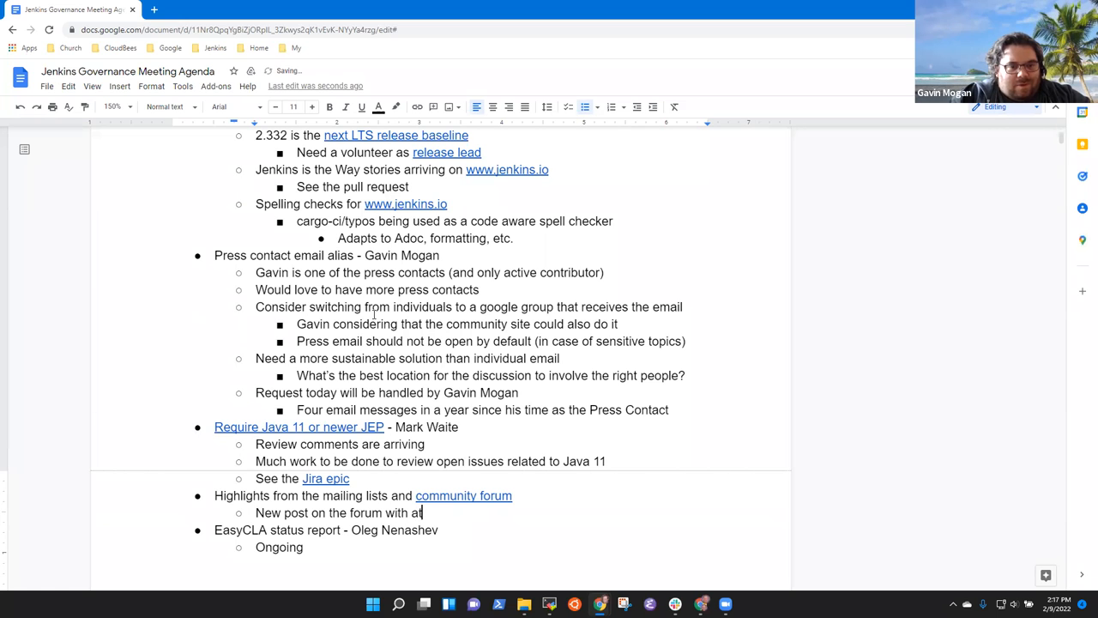
type("tweet from")
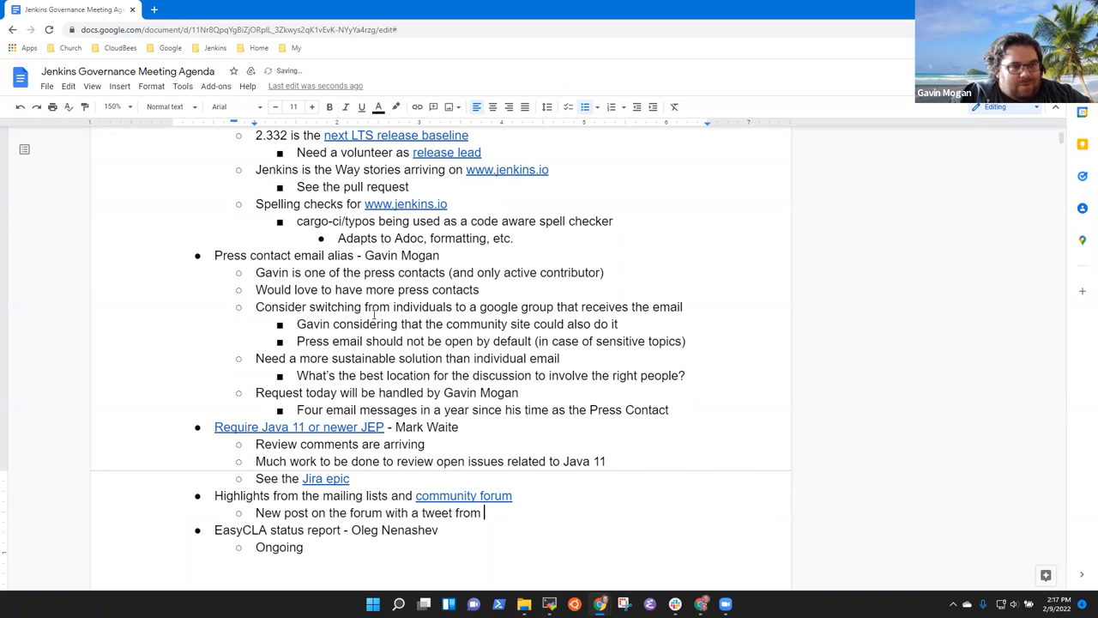
type("TestMo (")
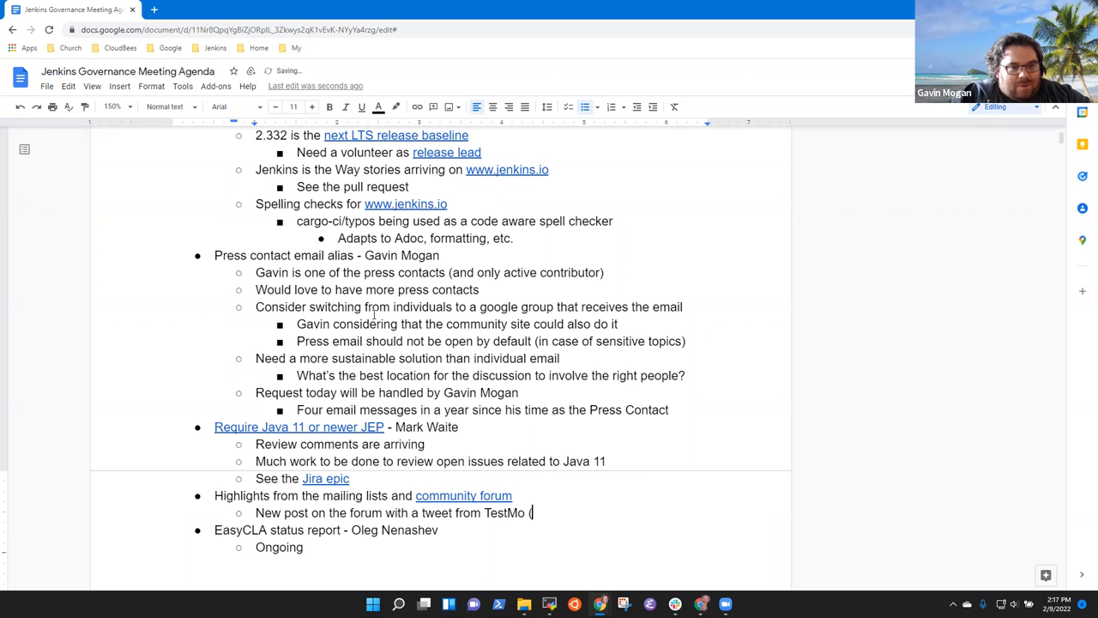
type("In the sho")
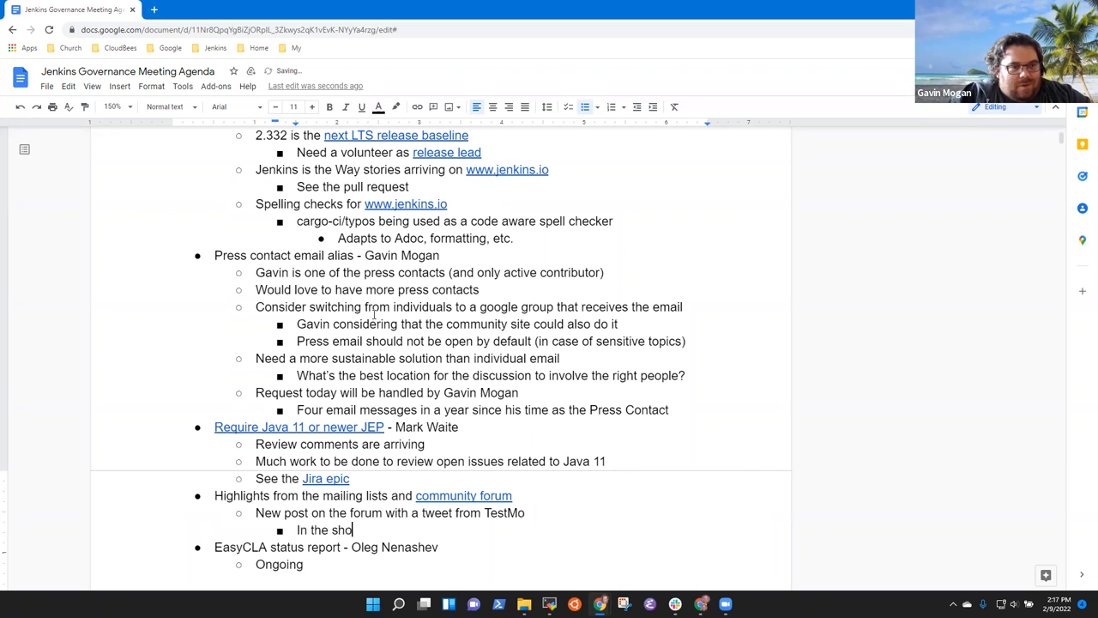
type("w-off group")
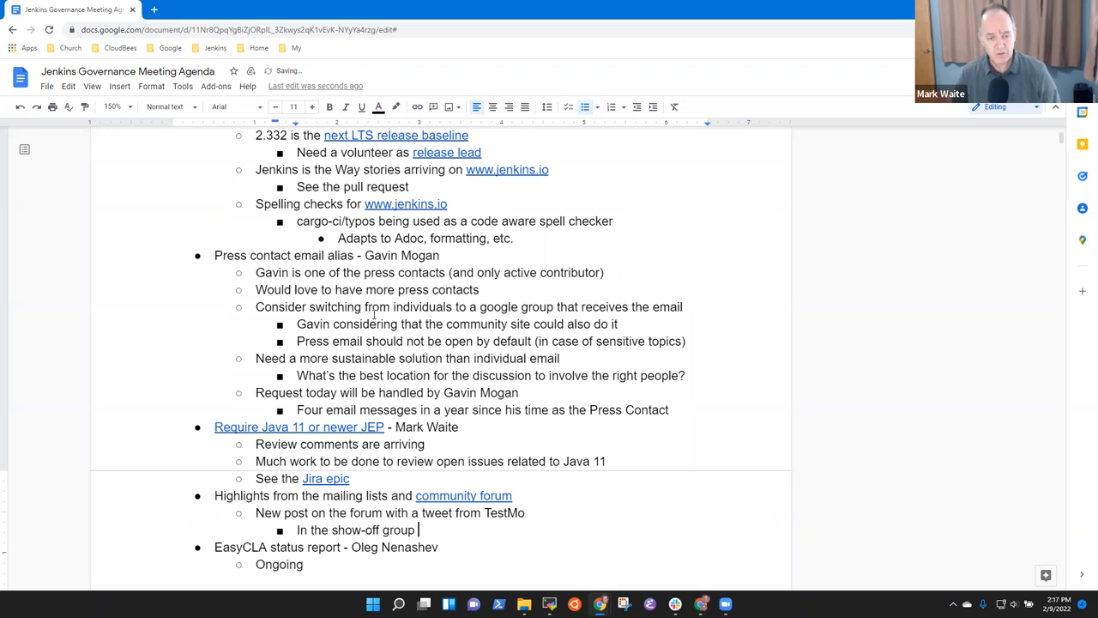
type("to highlight")
left_click(390, 512)
type("and")
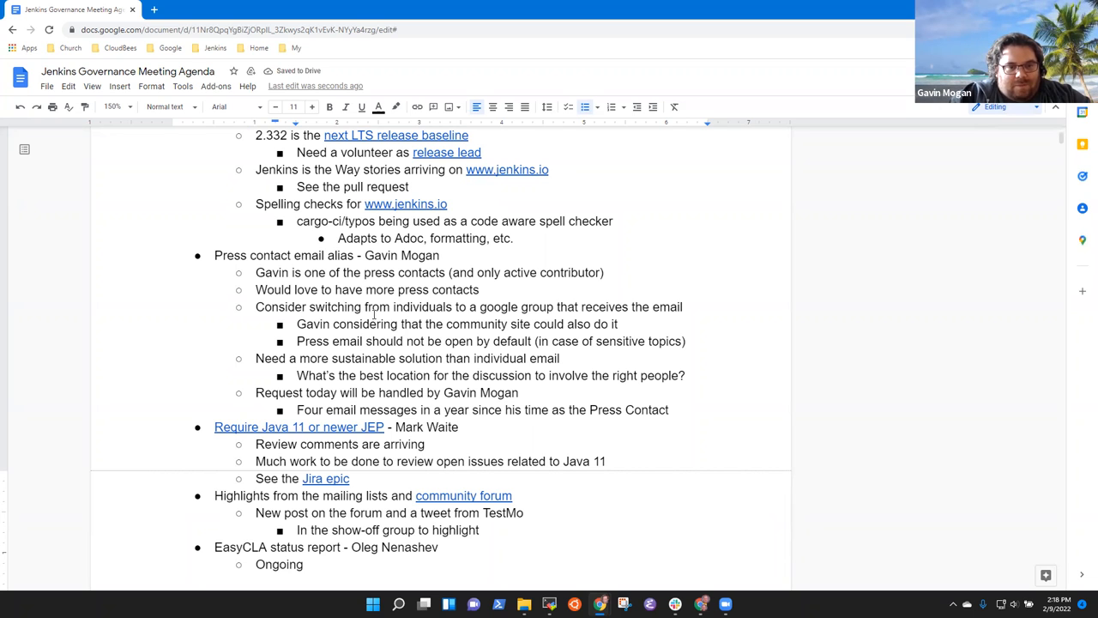
type("how to")
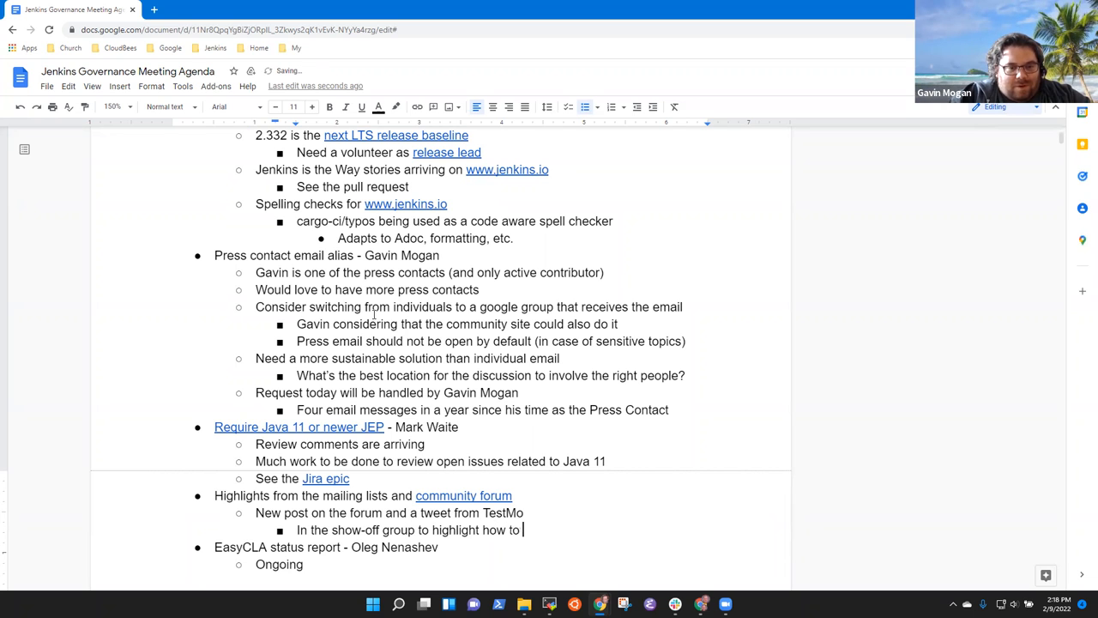
type("show test results")
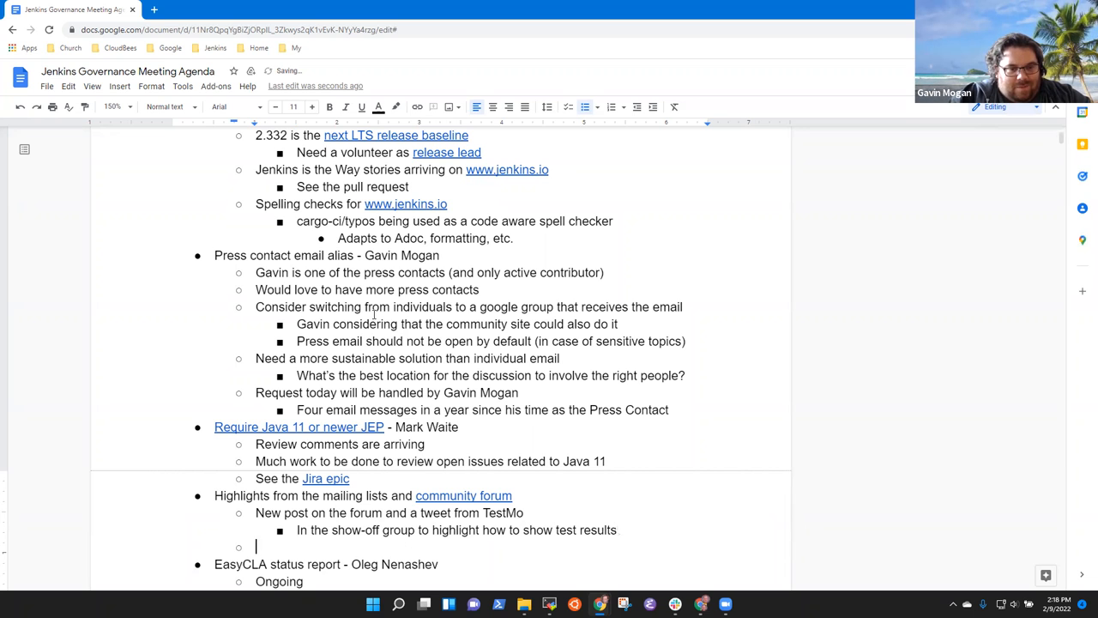
Step: Add the bullet 'IE 11 end of support was approved, implemented'
type("IE 1")
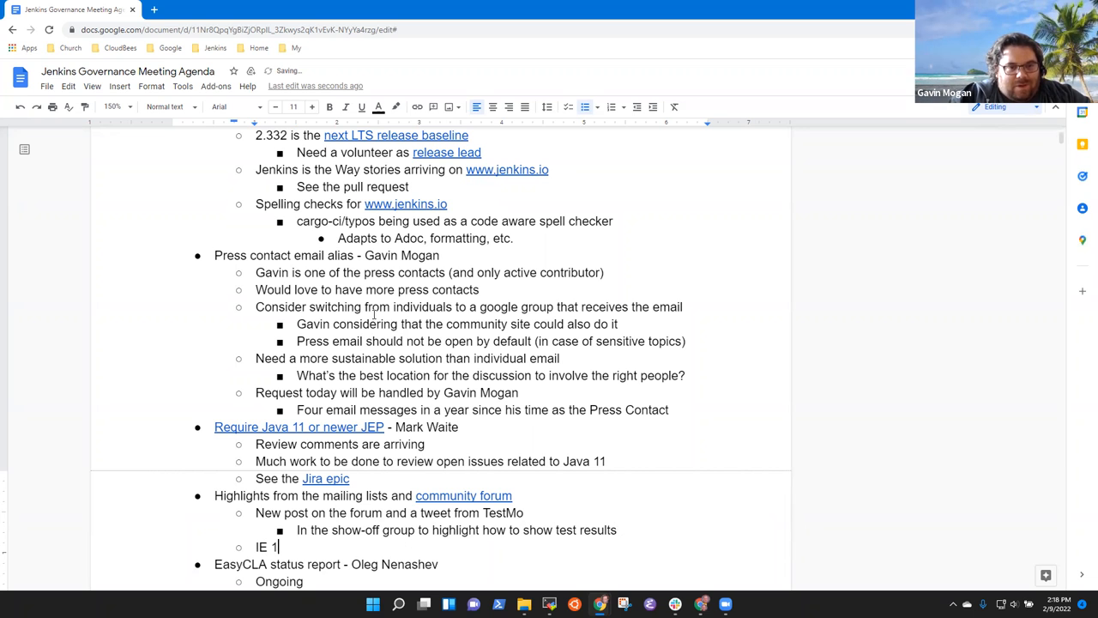
type("1 remov")
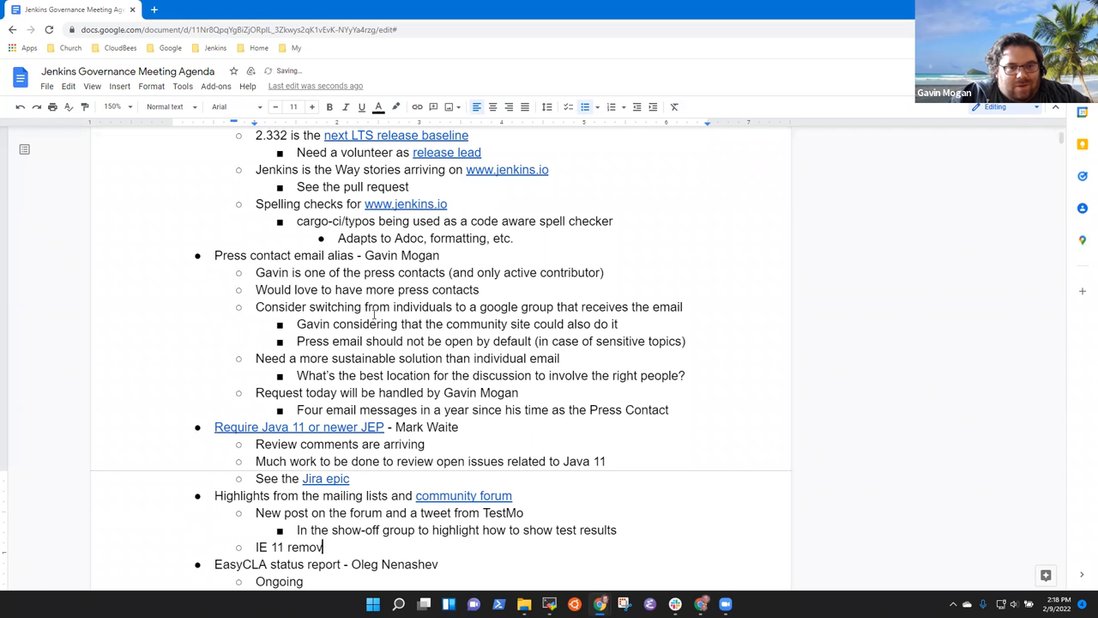
type("end of sup")
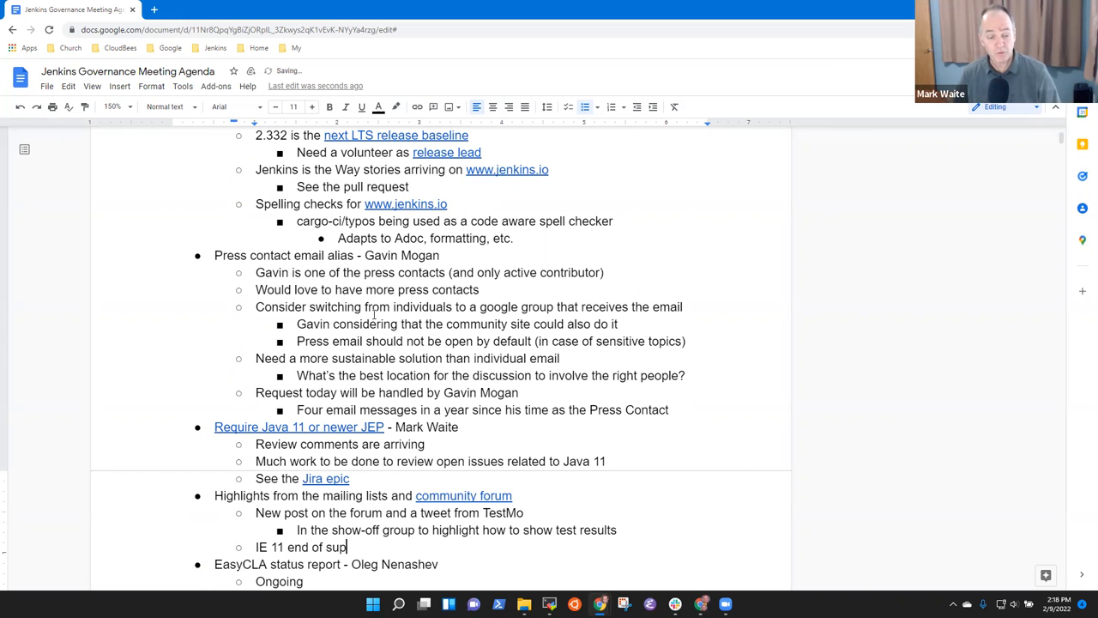
type("port was a")
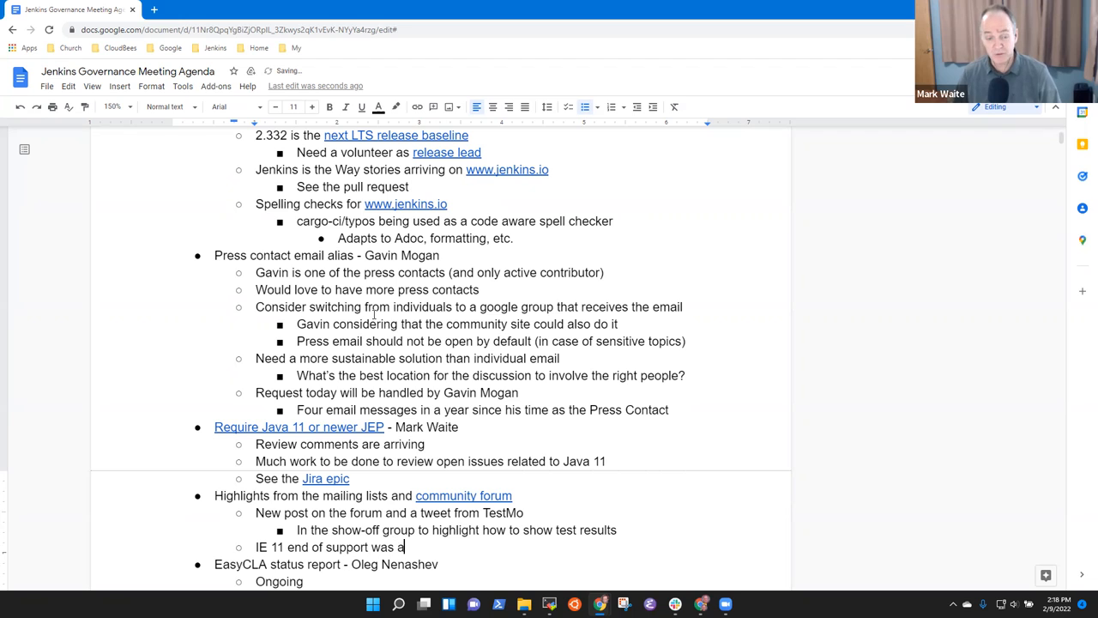
type("pproved, imp")
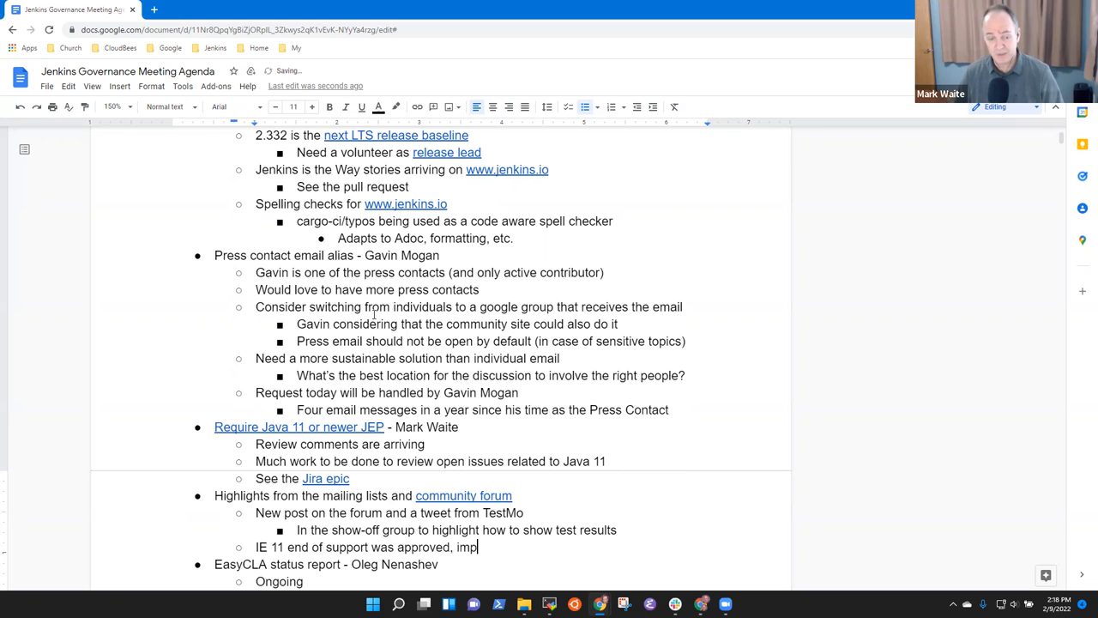
type("lemented in weekly")
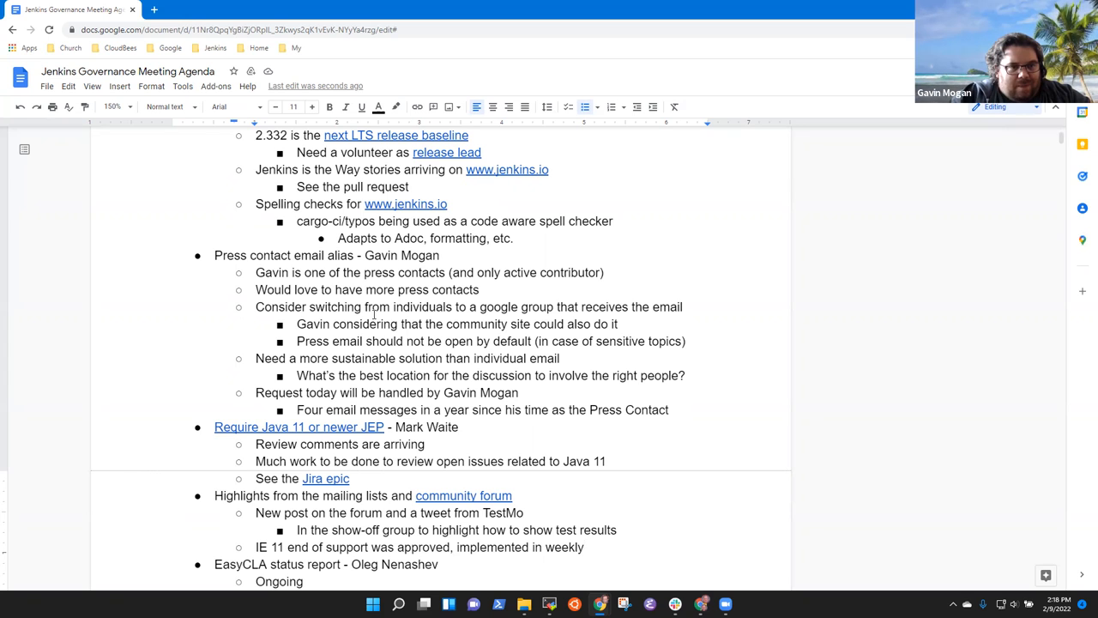
Step: Add the bullet 'Many questions on the community site'
key("enter")
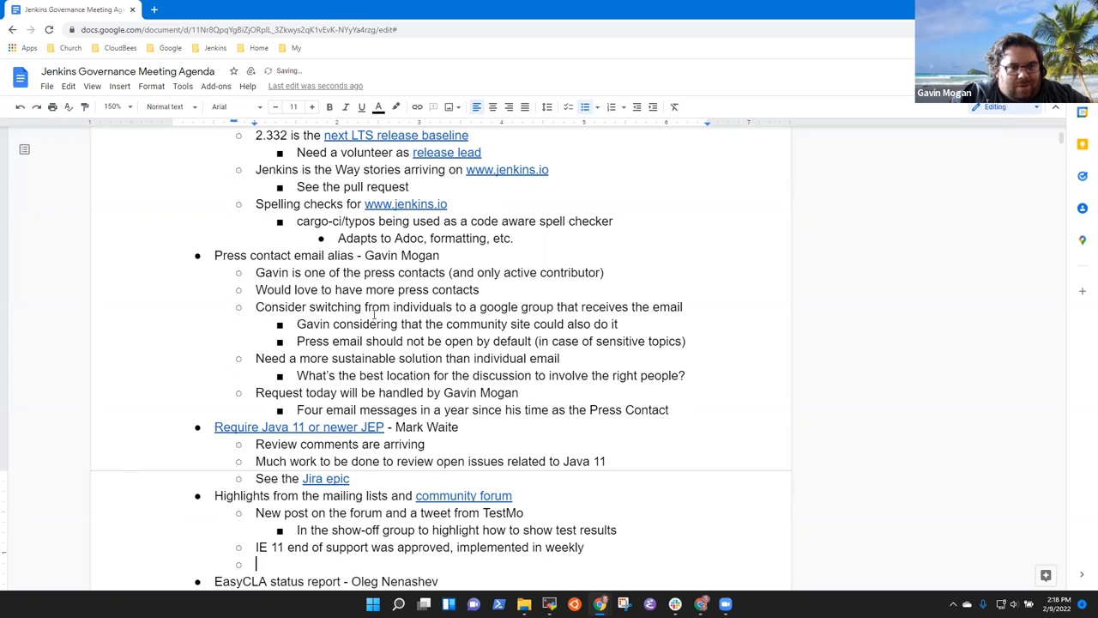
type("Many questio")
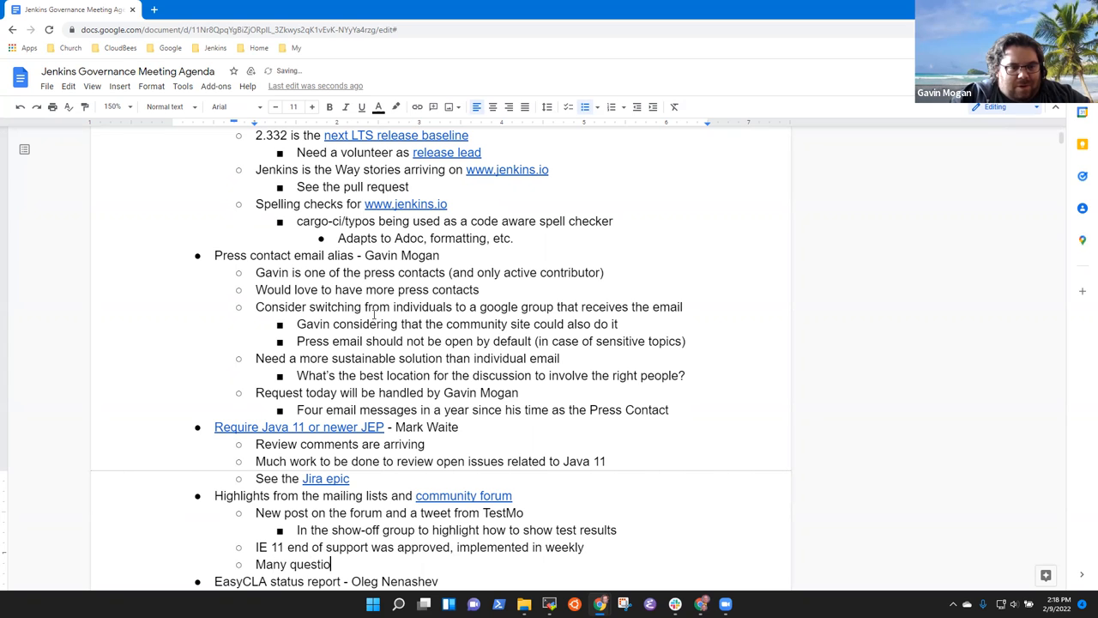
type("ns on the o")
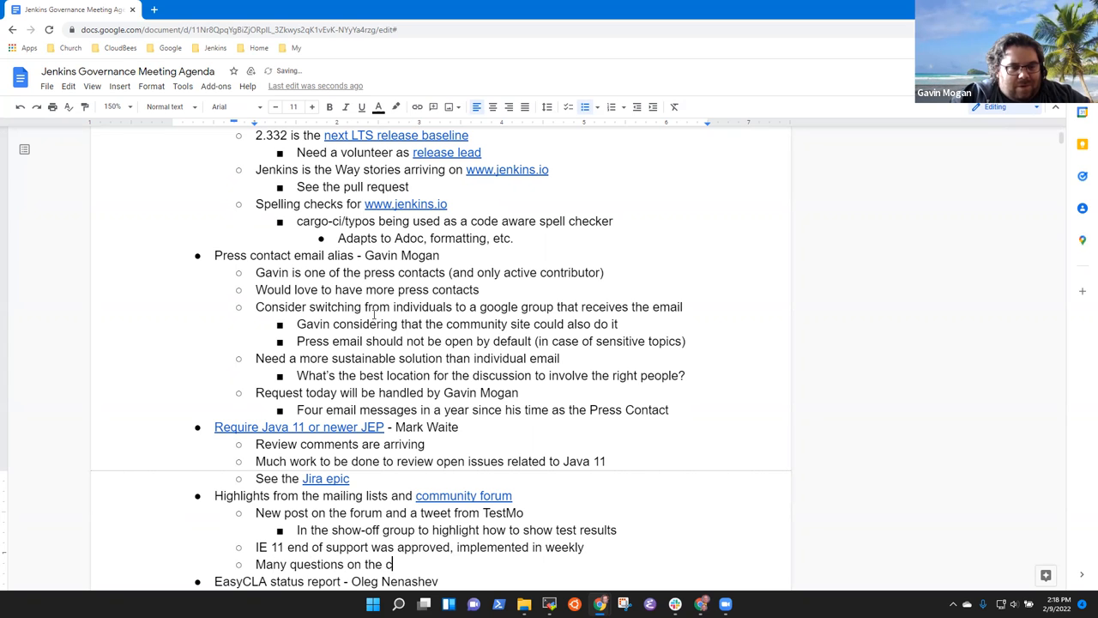
type("ommunity site")
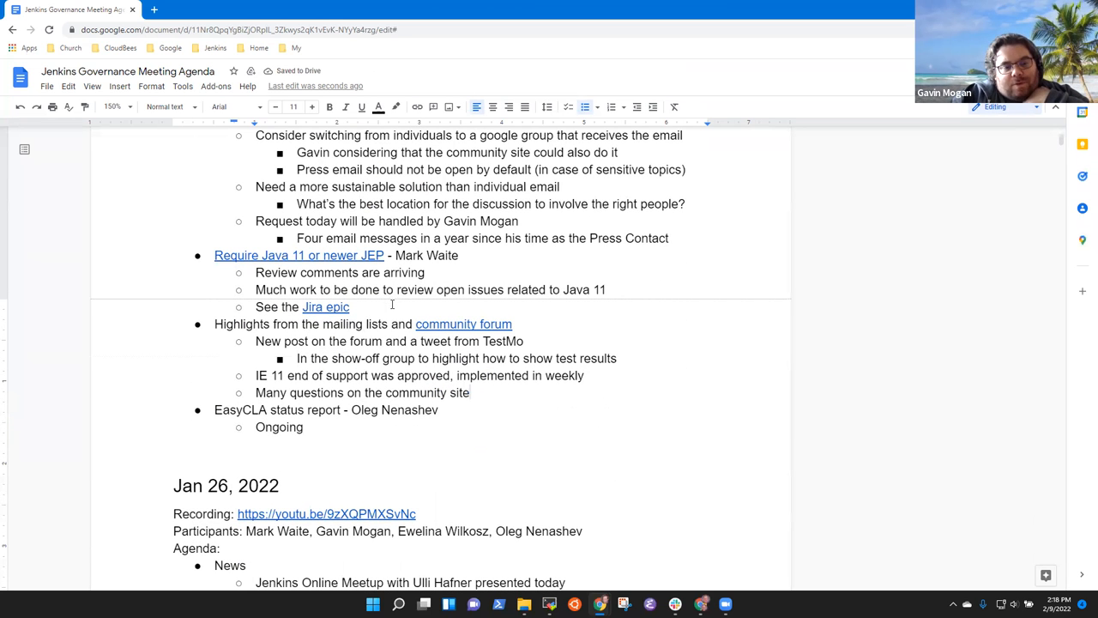
Step: Add the Google Summer of Code plans and office hours bullet with the Feb 21 deadline
type("Google S")
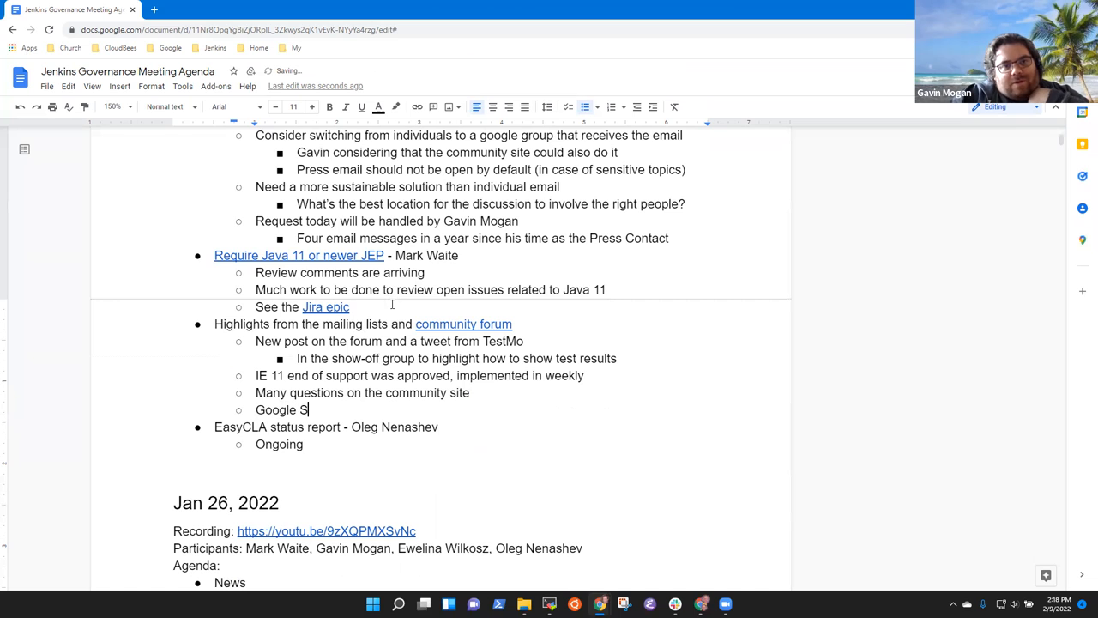
type("ummer of Code")
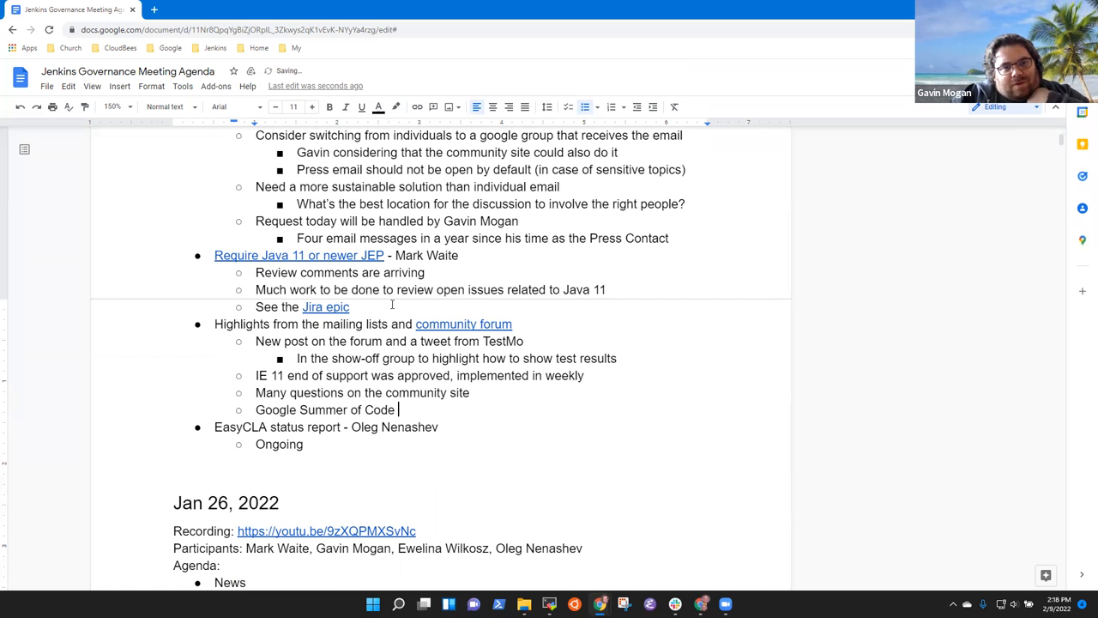
type("plans")
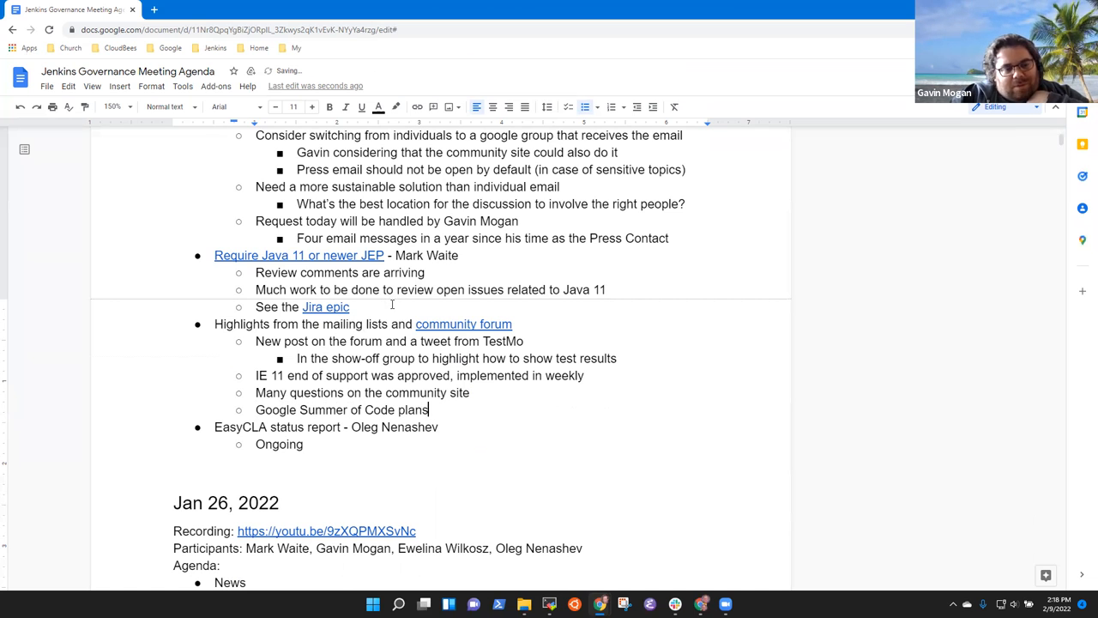
type(", office hours, etc. are in progress")
type("Applicatio")
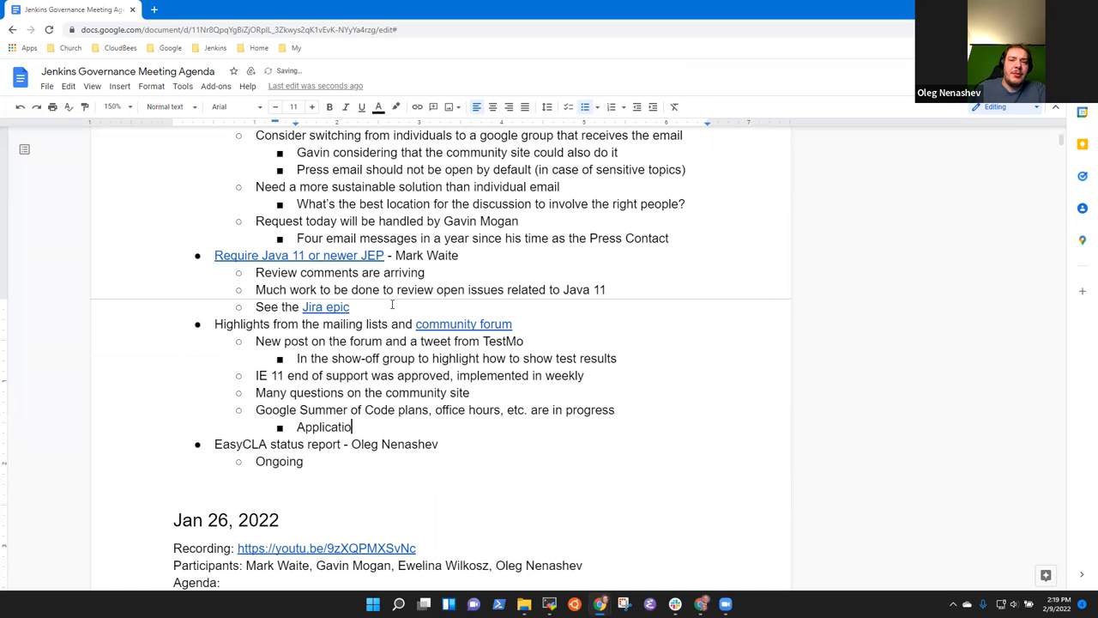
type("de")
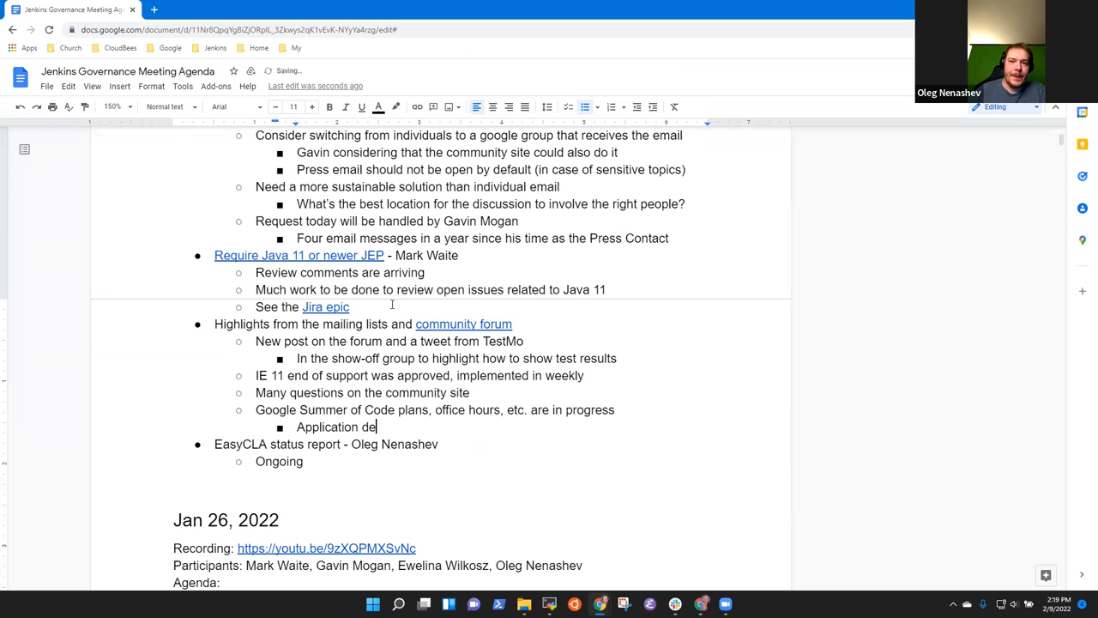
type("adline is F")
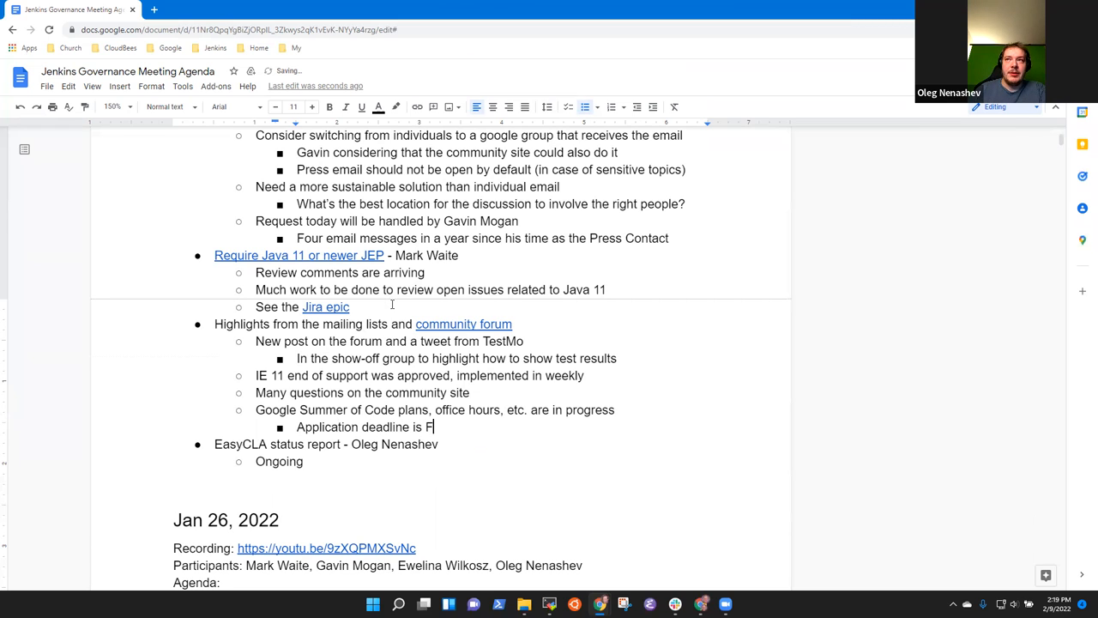
type("eb 21")
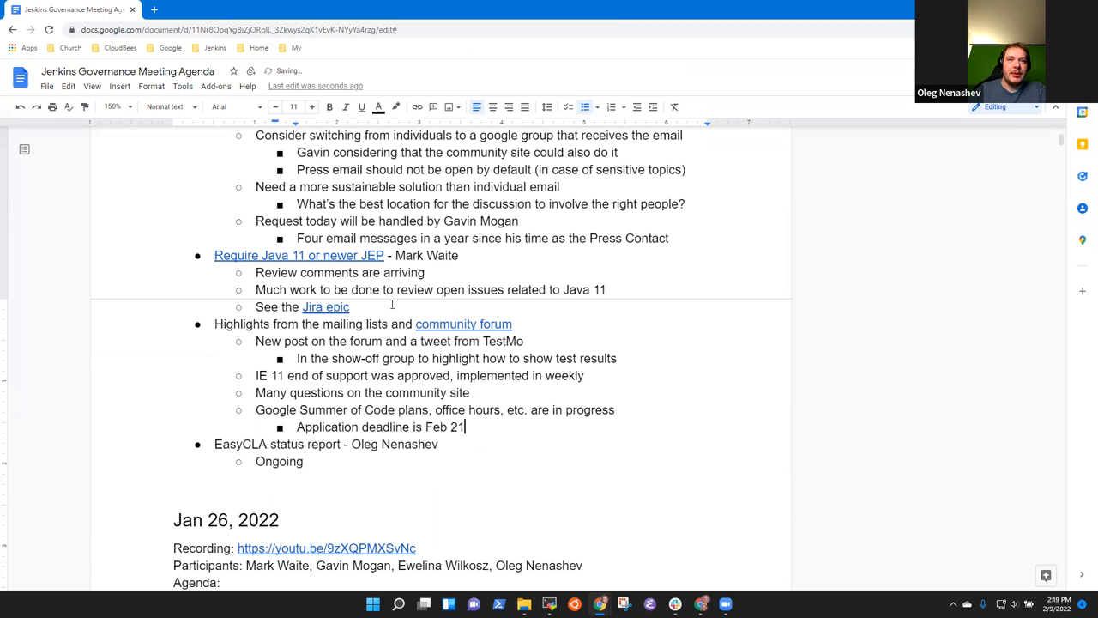
Step: Add the sub-note that Oleg has some project ideas to consider
type("Oleg")
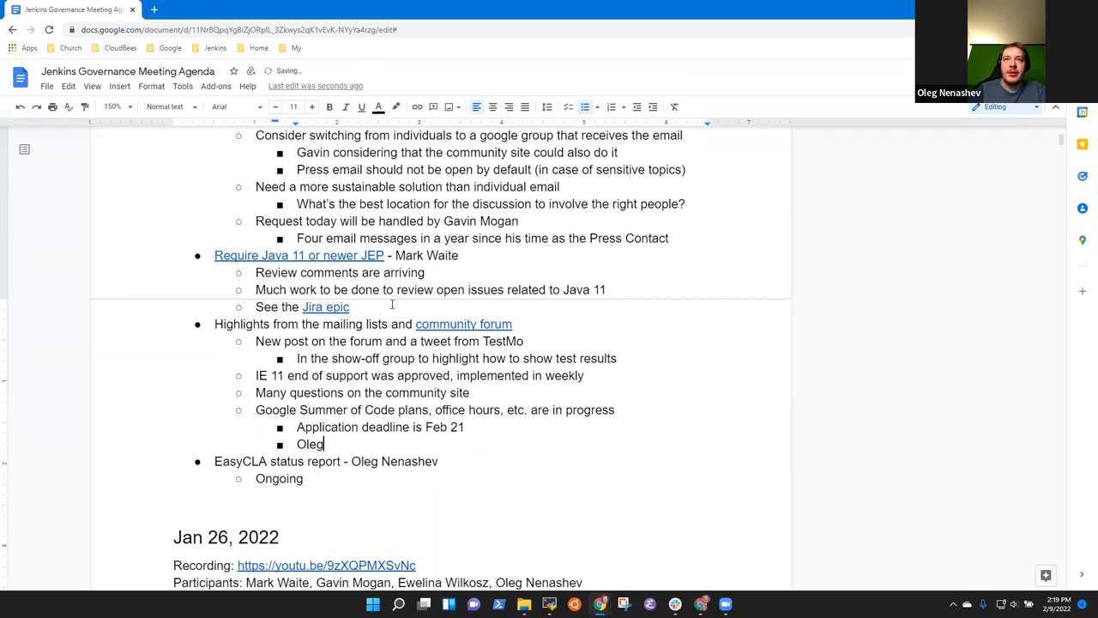
type("has some pro")
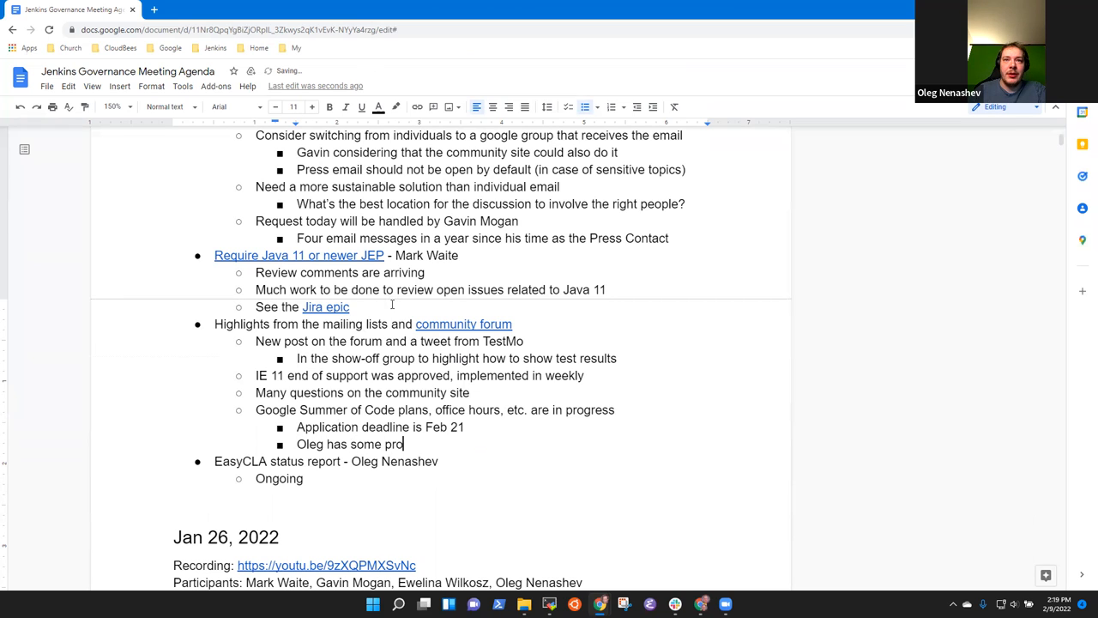
type("ject idedas")
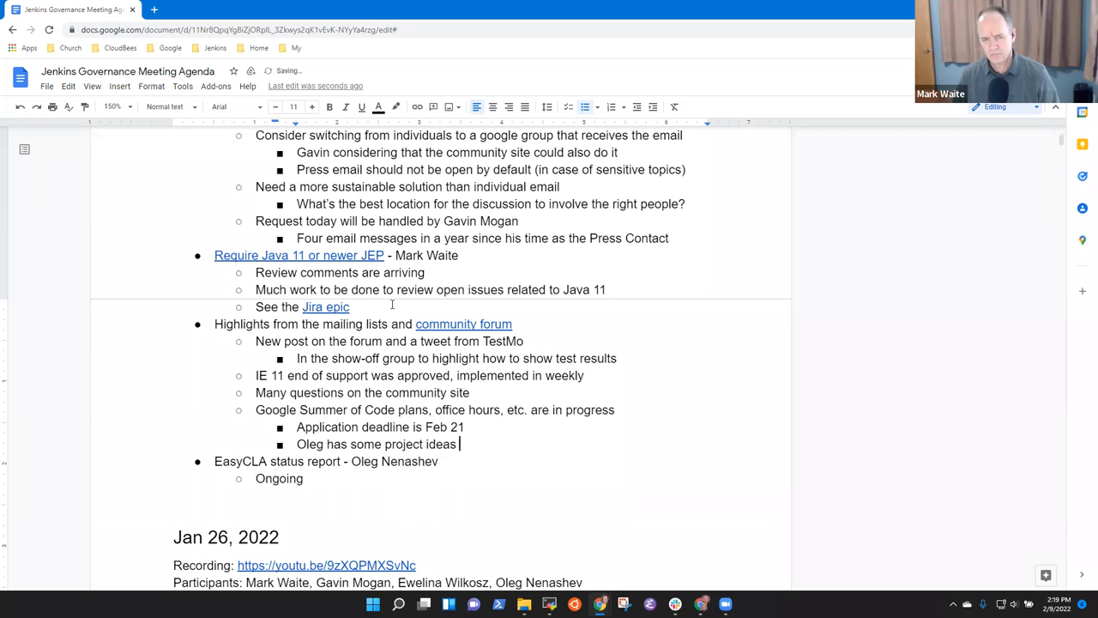
type("to consi")
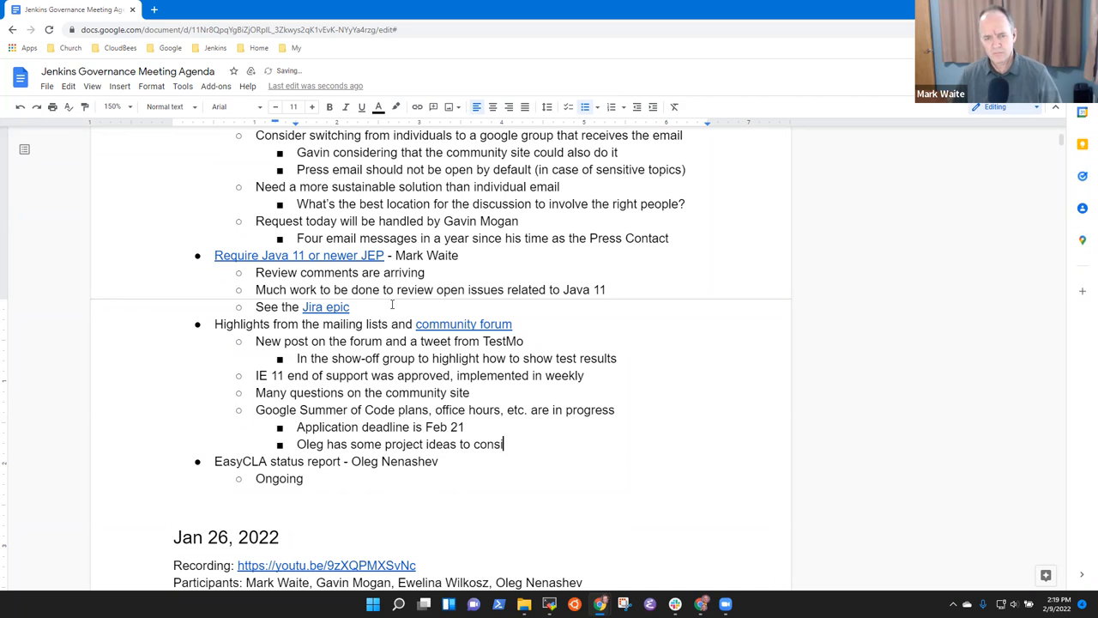
type("der")
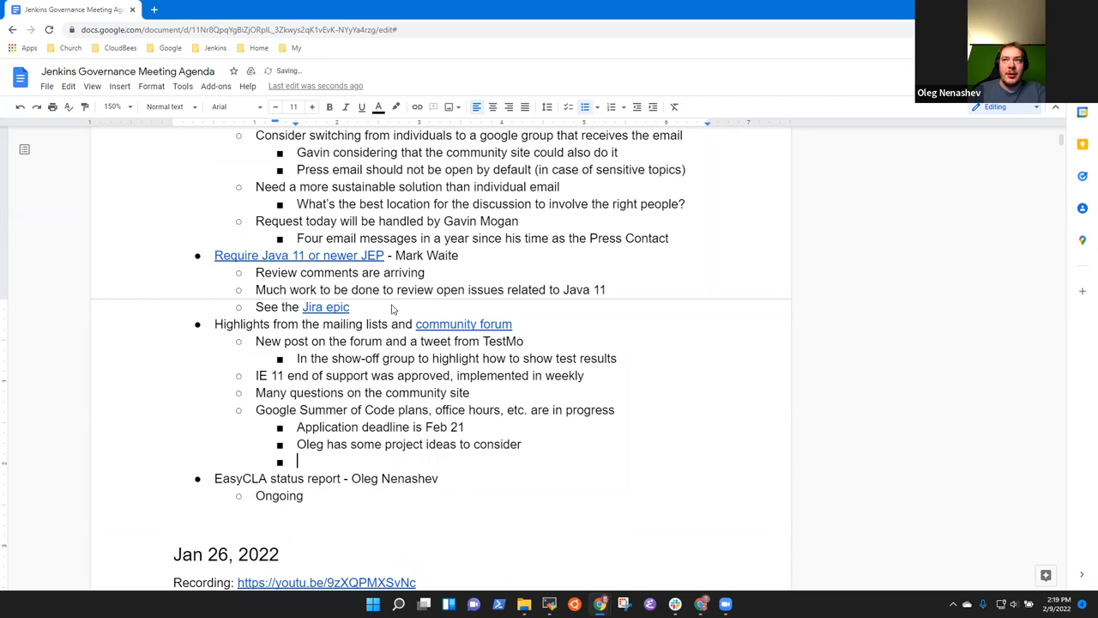
Step: Note that Oleg can't attend the GSoC office hours, neither Asia nor Europe
type("Oleg unable to a")
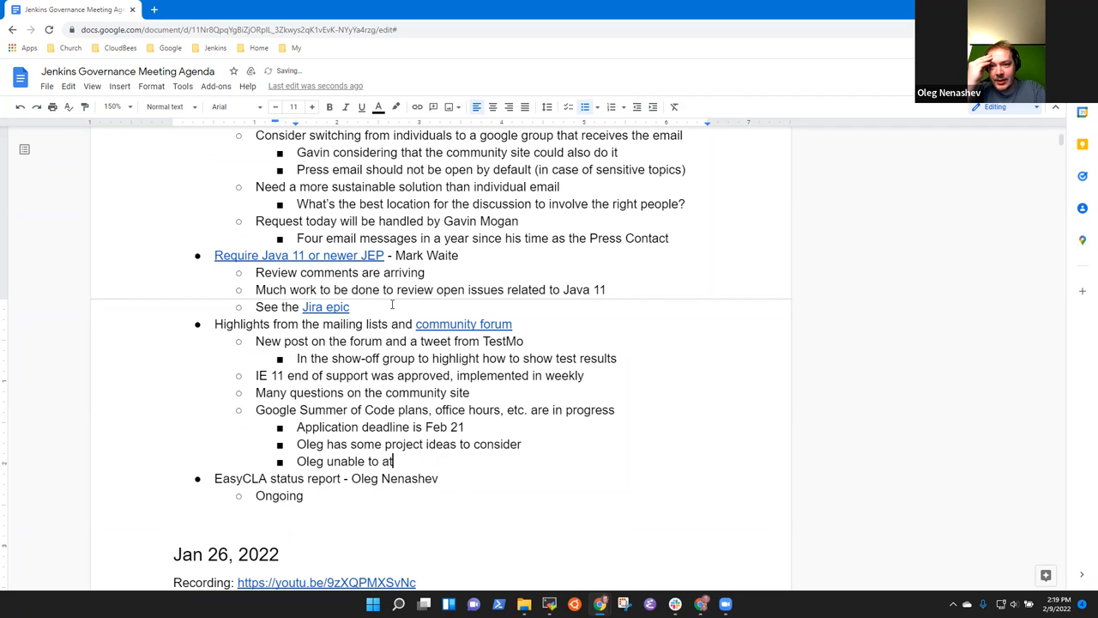
type("tend the")
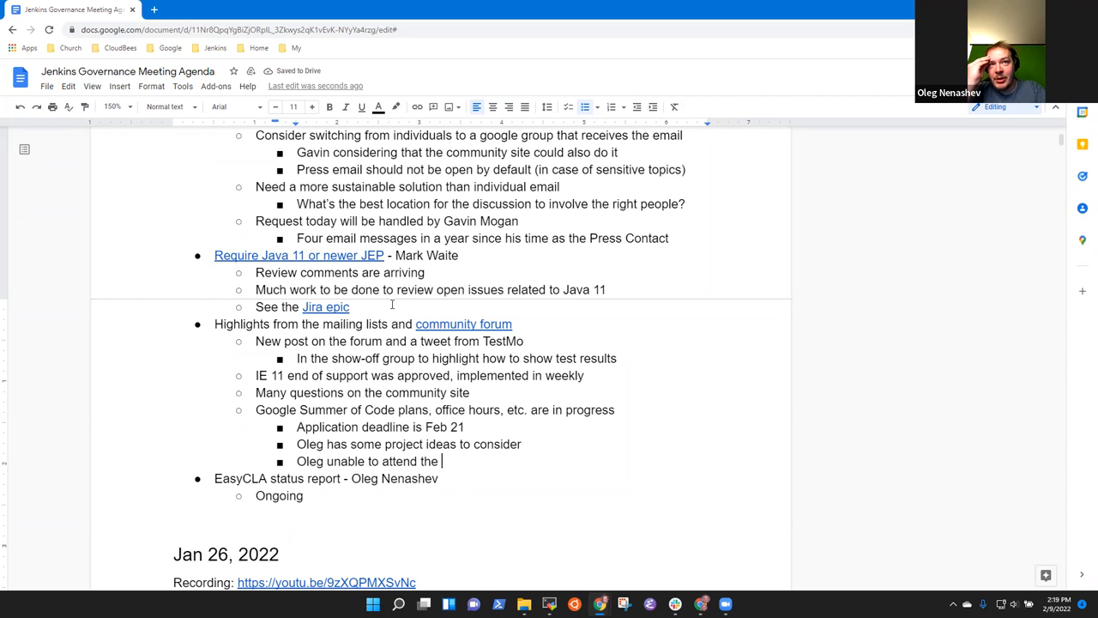
type("GSoC offi")
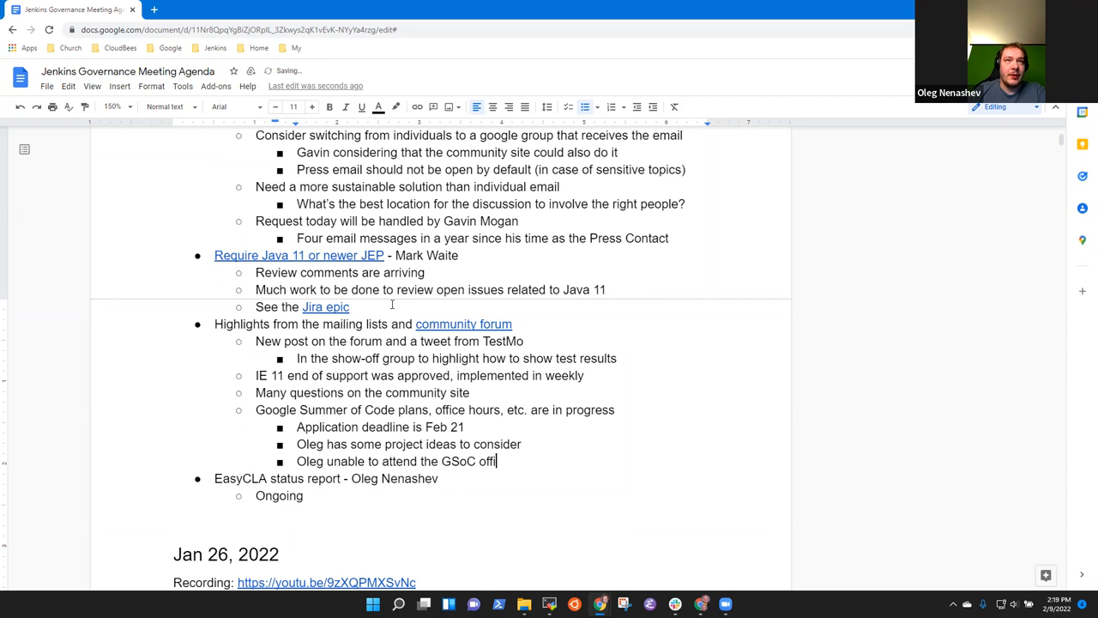
type("ce hours e")
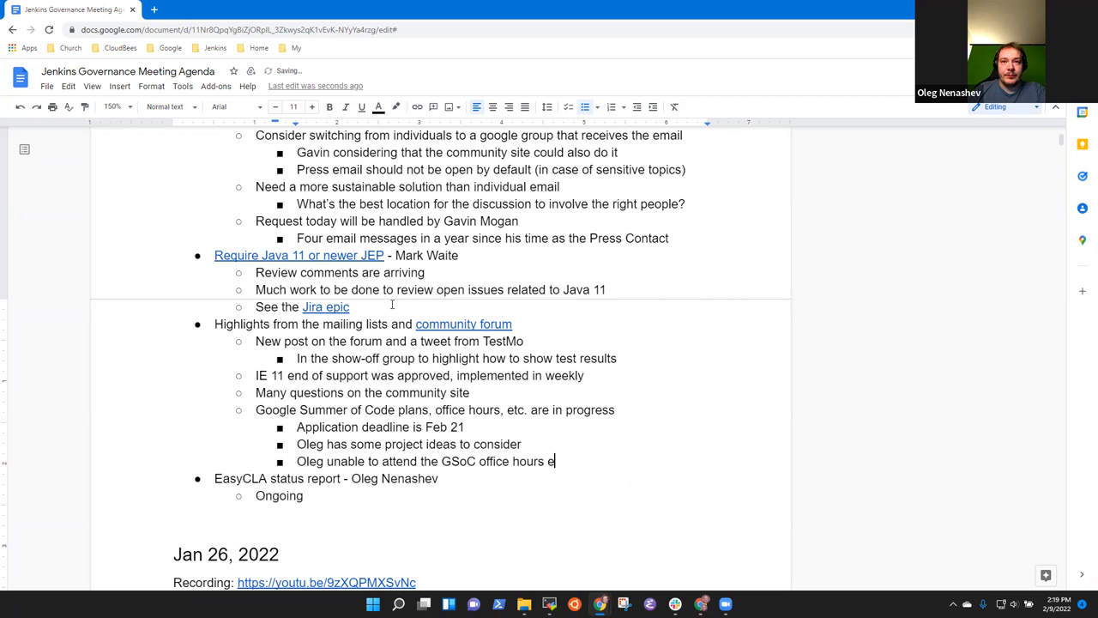
type("ither")
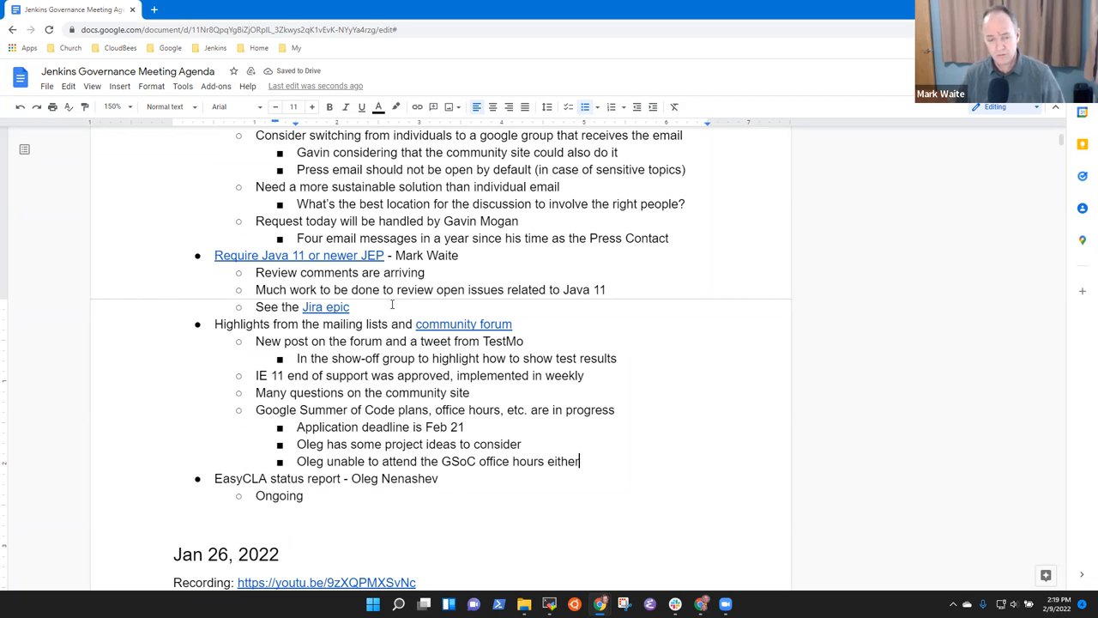
type("nei")
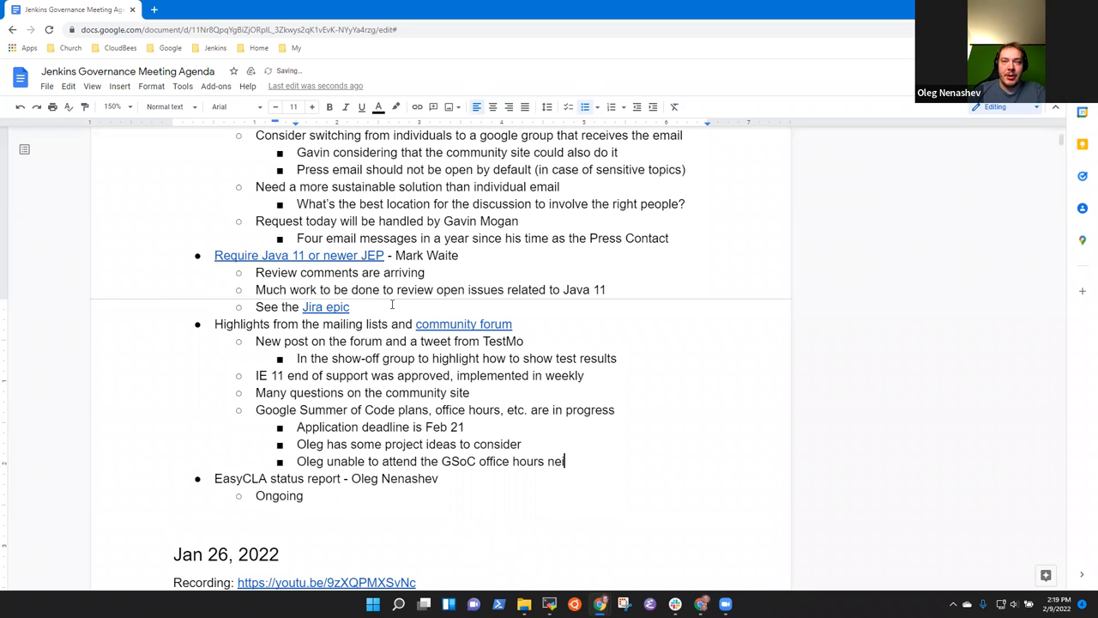
type("ther")
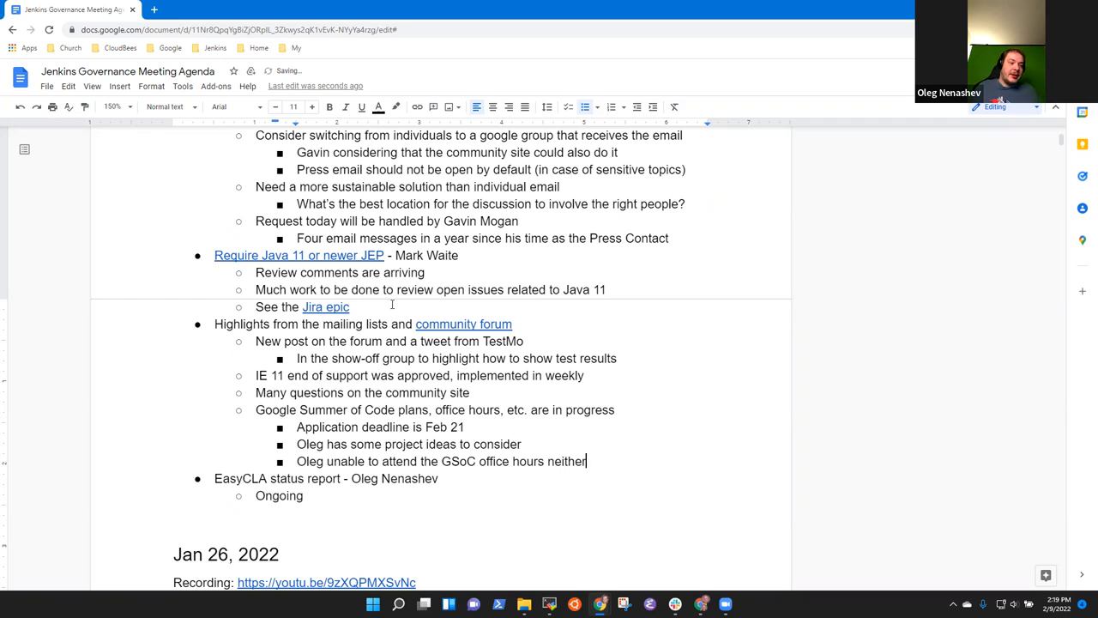
type("Asia")
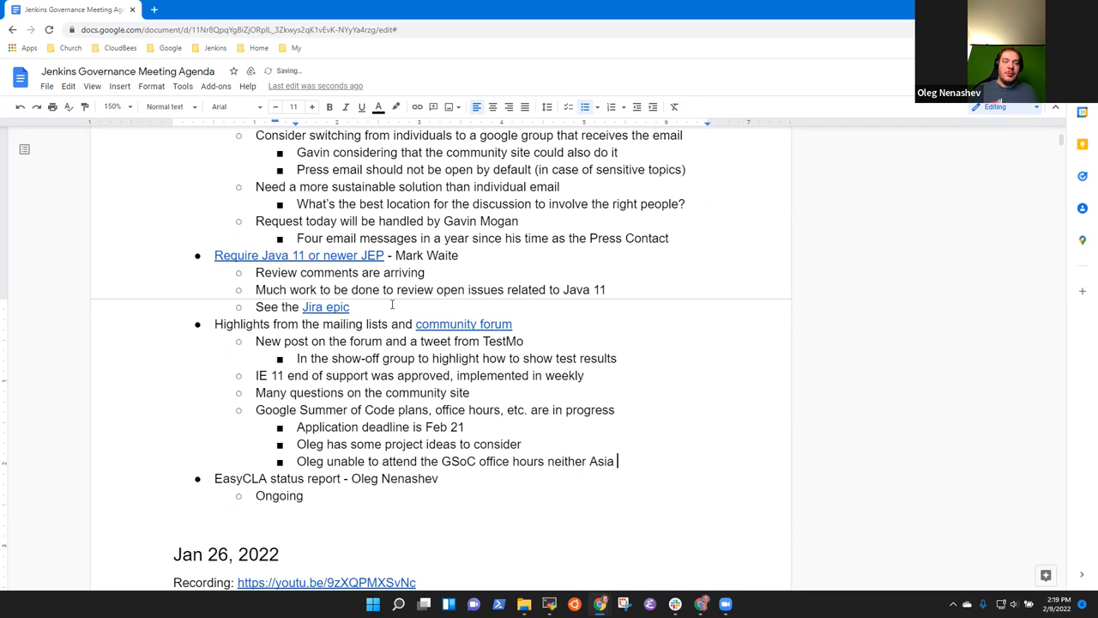
type("nor")
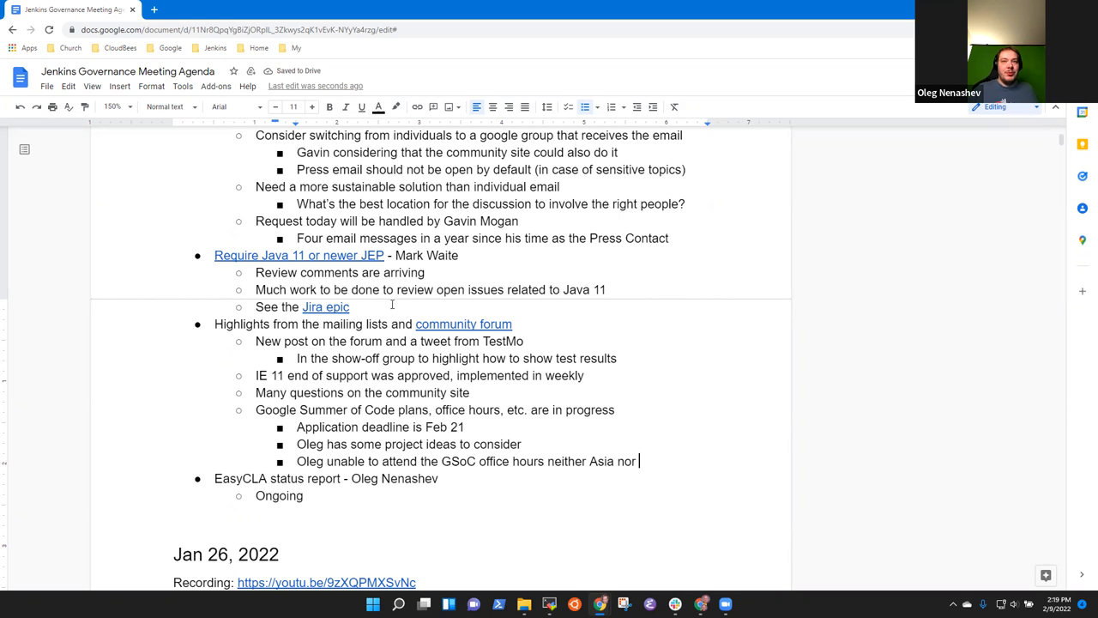
type("Euro")
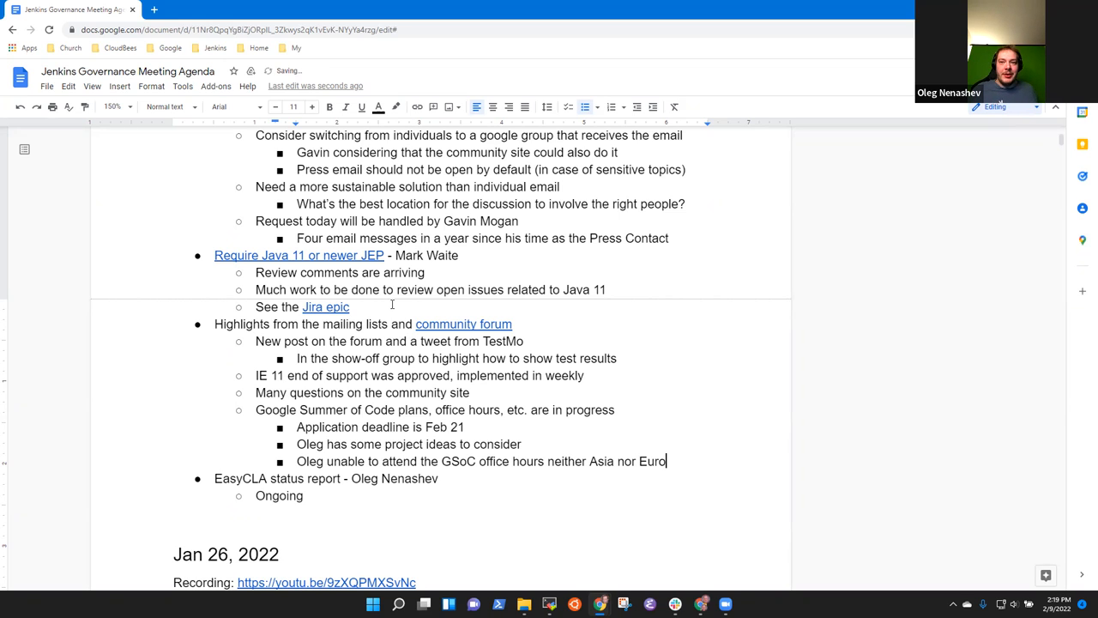
type("pe")
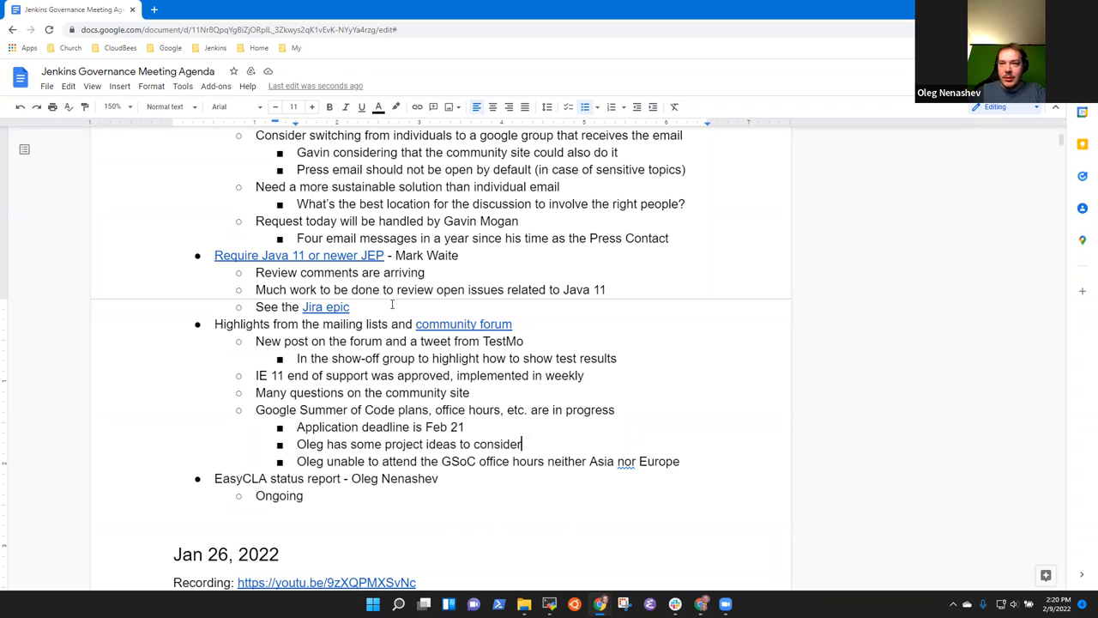
Step: Append ', may not be available' to Oleg's GSoC project-ideas note
type(", may not")
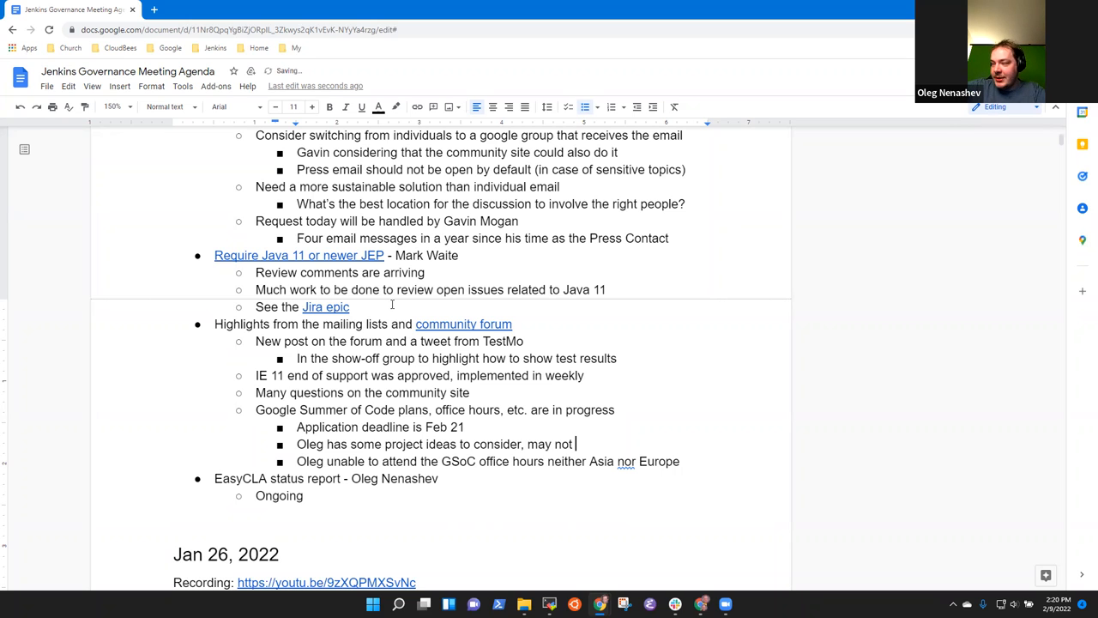
type("be available")
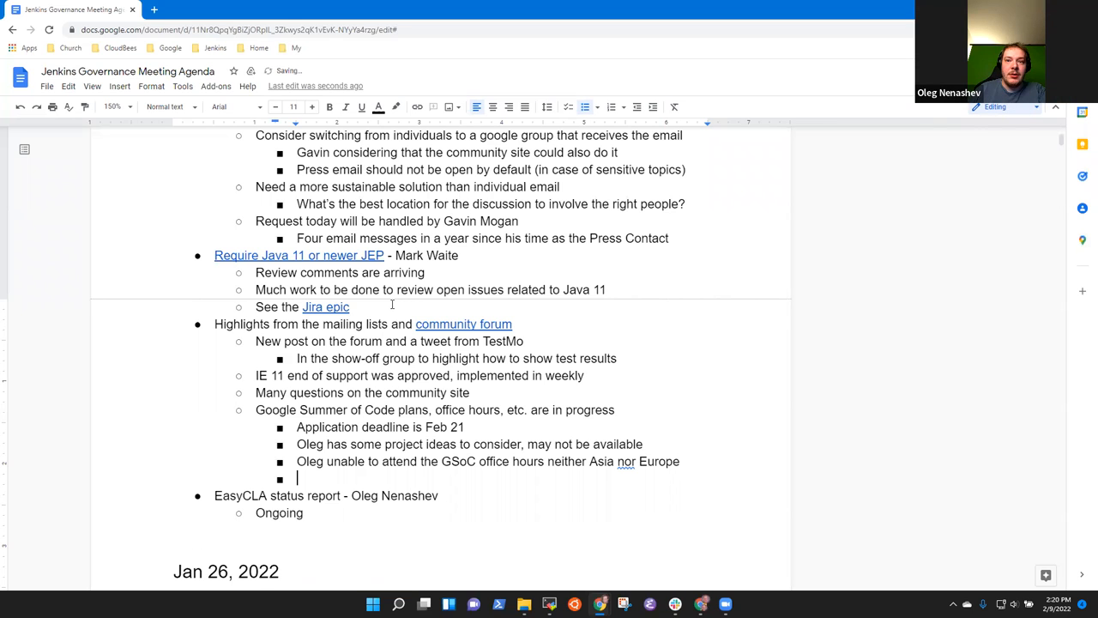
Step: Add a bullet: Oleg concerned 4-5 project ideas aren't enough for Google Summer of Code acceptance
type("Oleg concern")
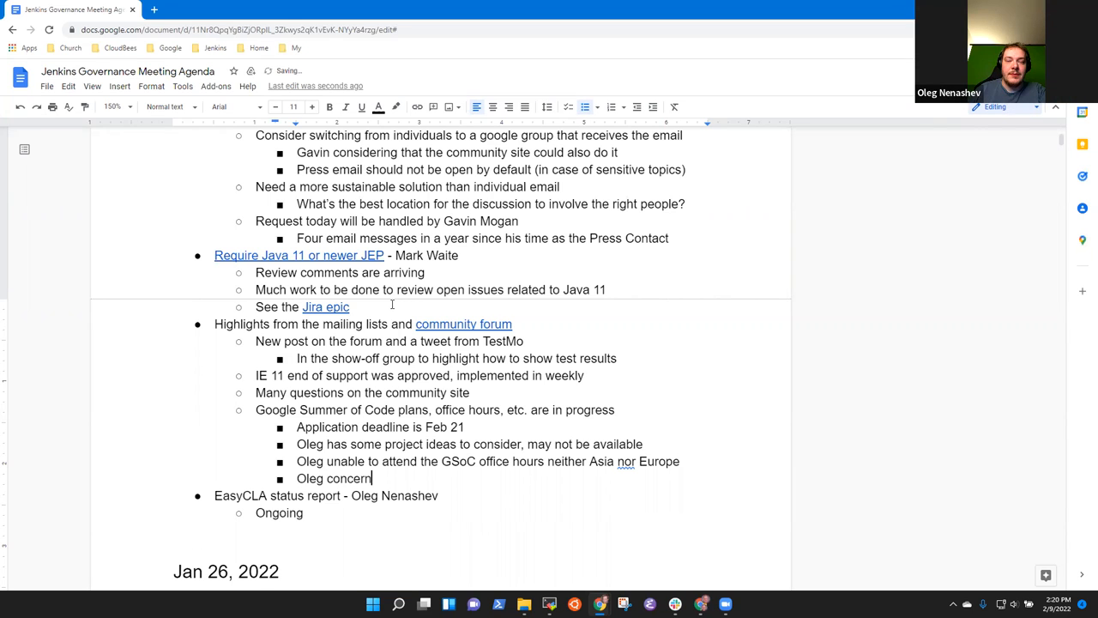
type("ed that 4-5")
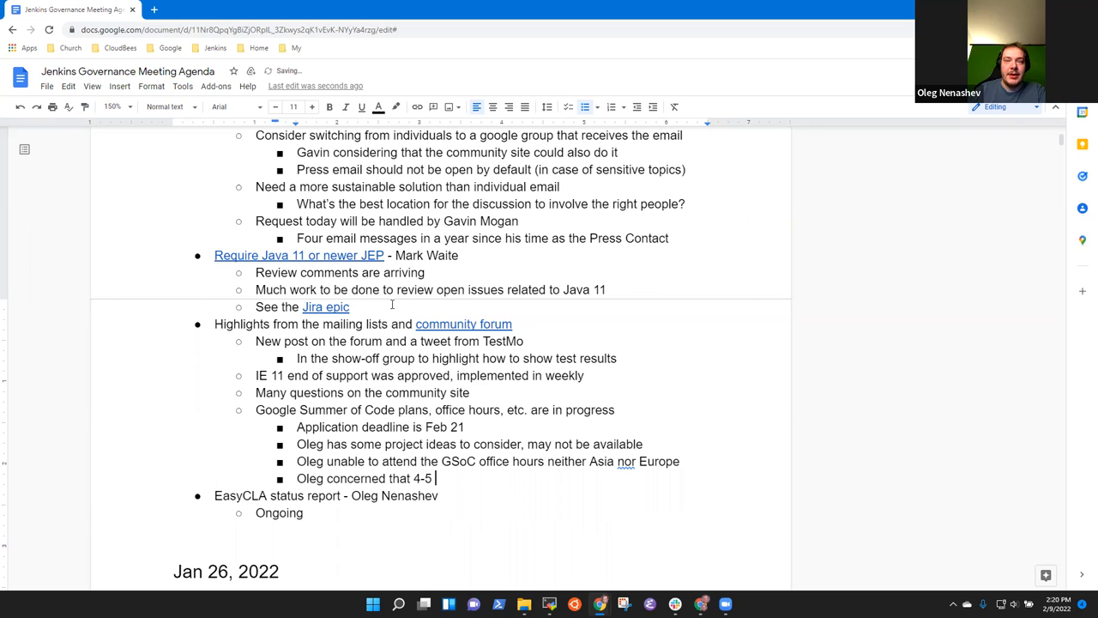
type("project ideas are")
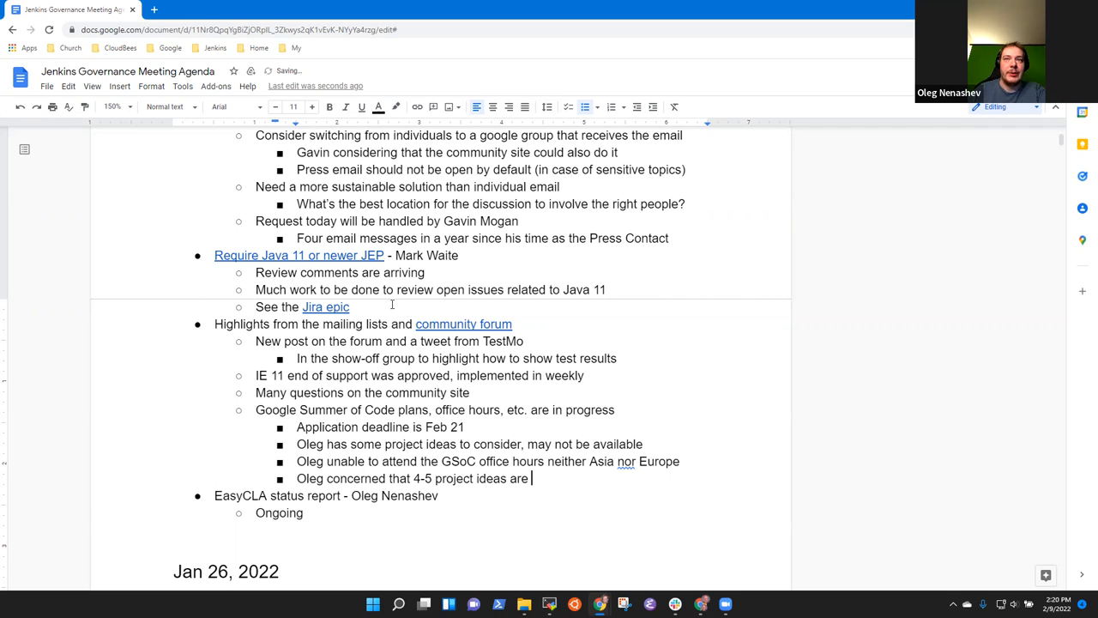
type("not enough o be")
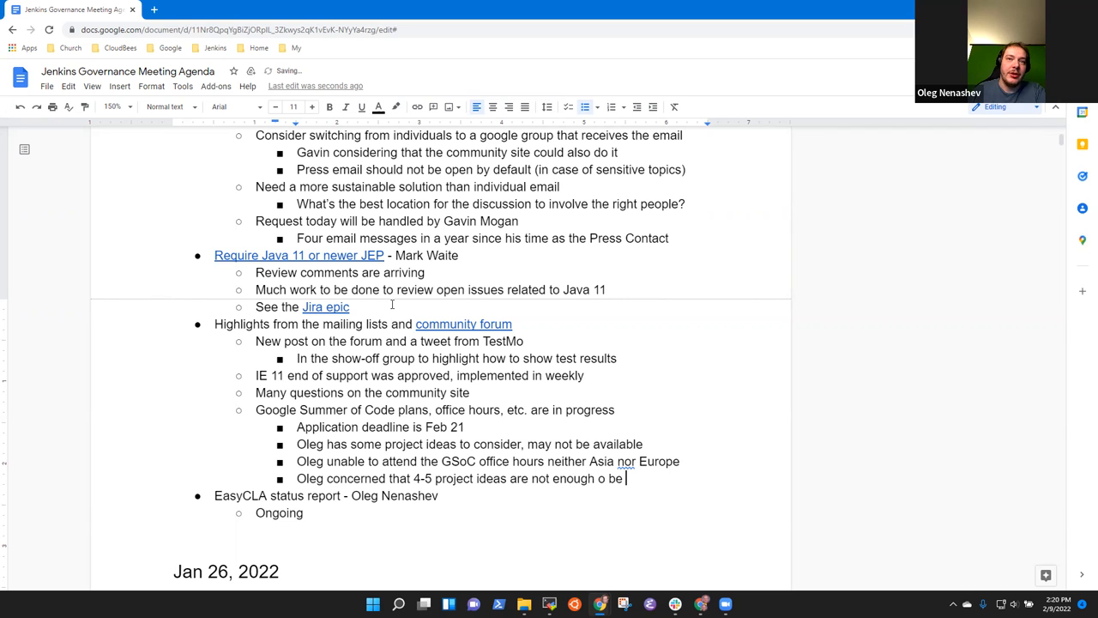
type("to be acc")
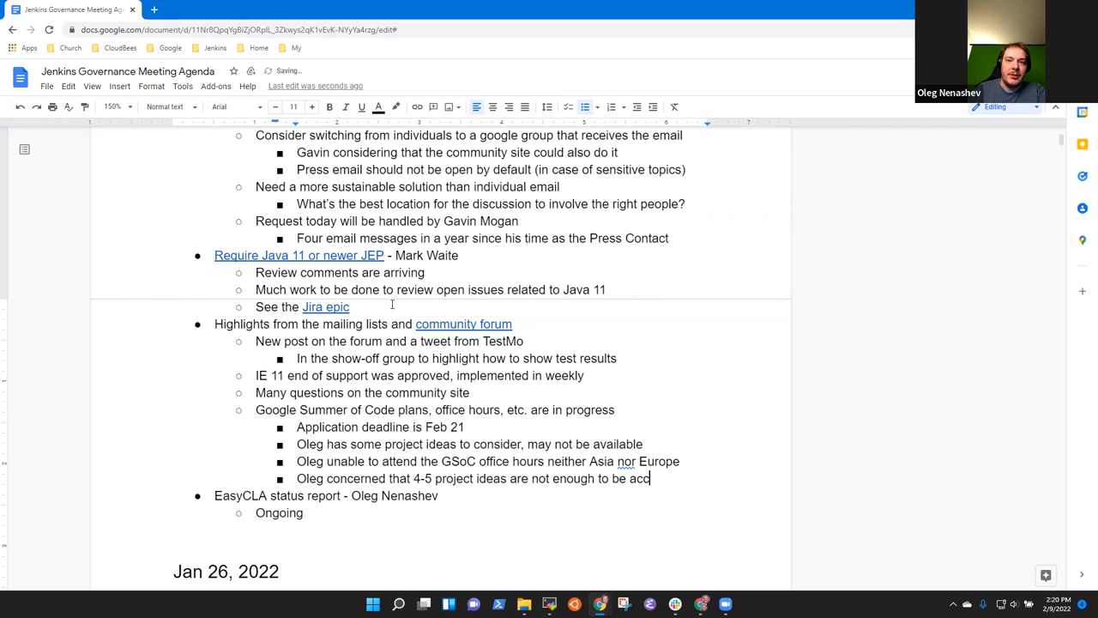
type("epted for")
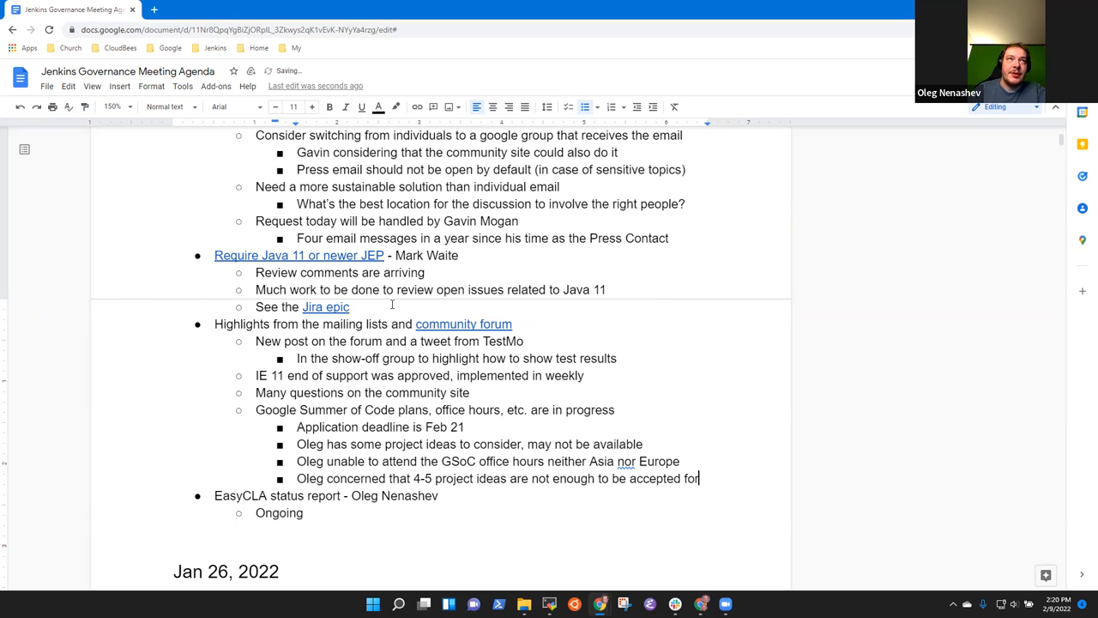
type("Google Su")
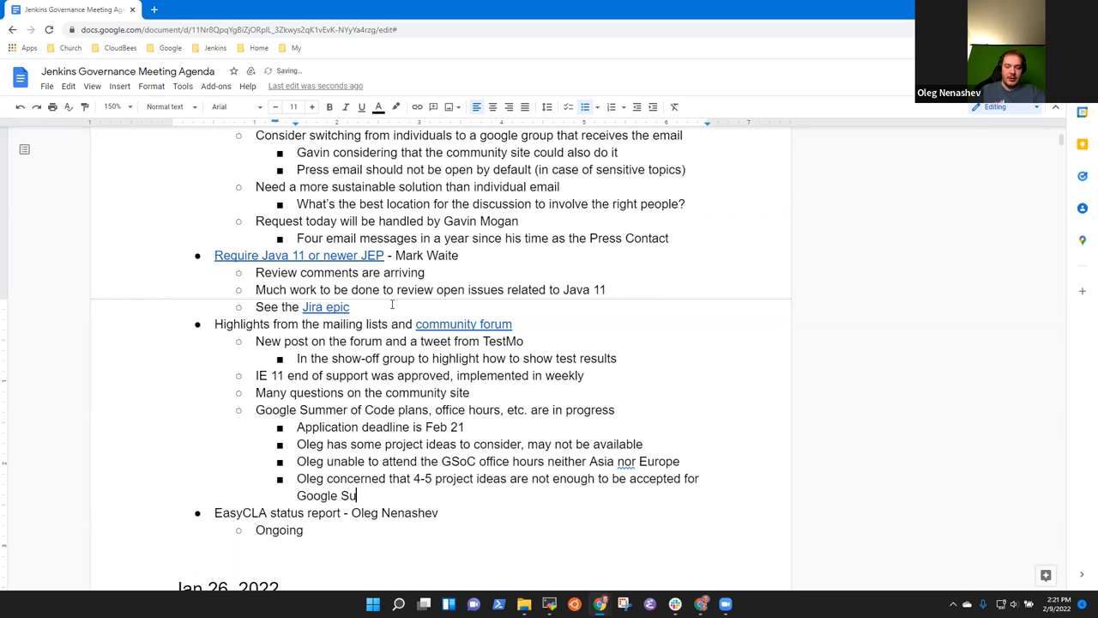
type("mmer of Code")
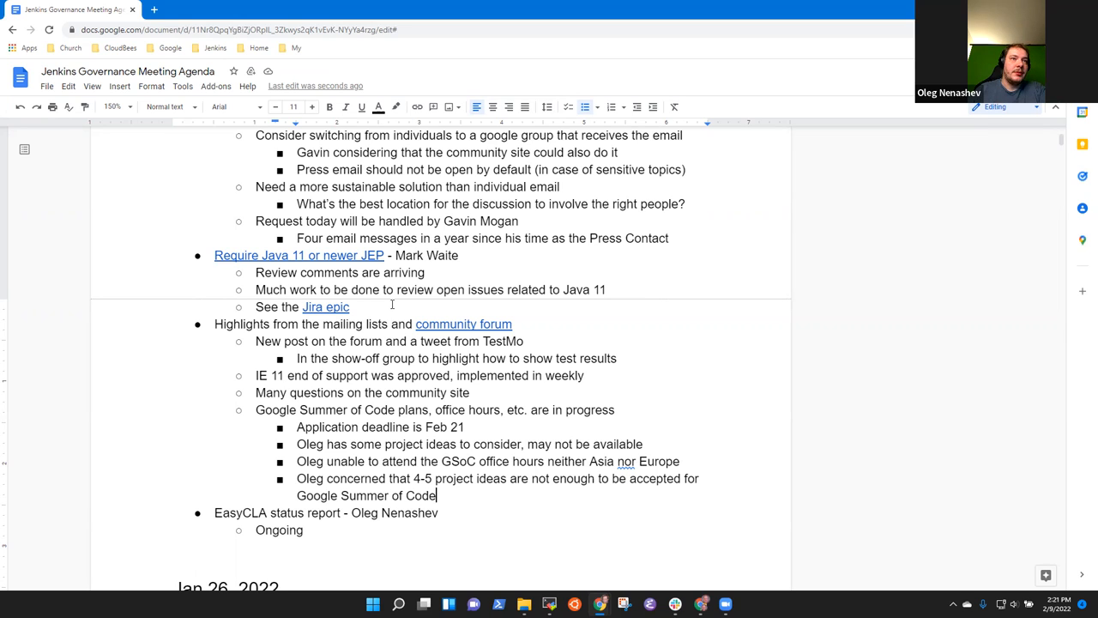
Step: Add sub-bullets needing more mentors '(most critical need currently)' and project ideas, then promote the next bullet
type("Needs more mentors")
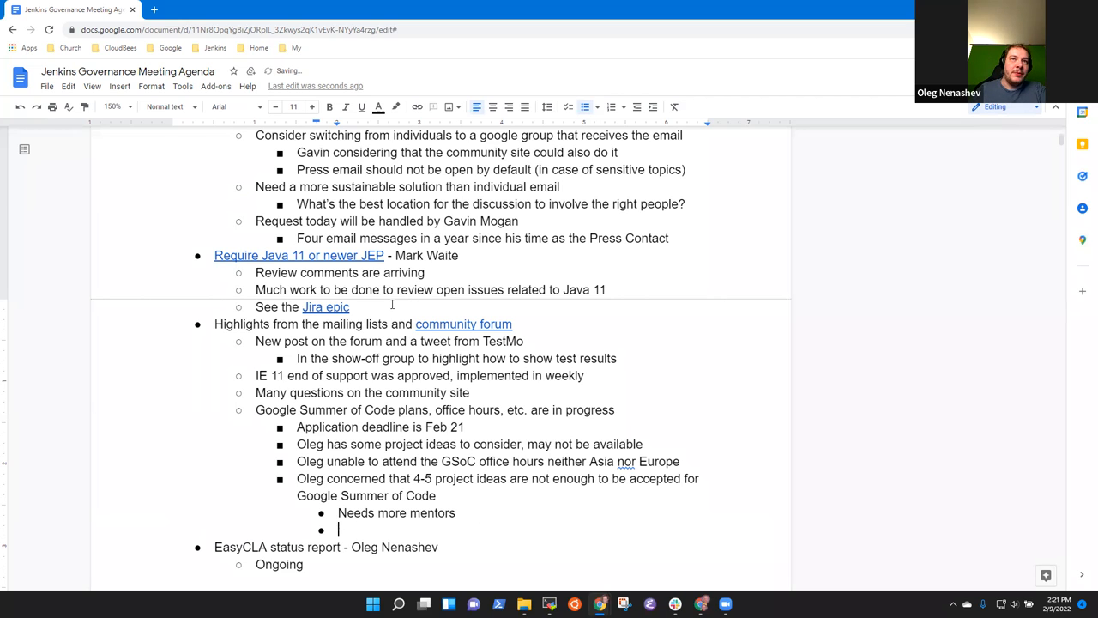
type("Needs more up")
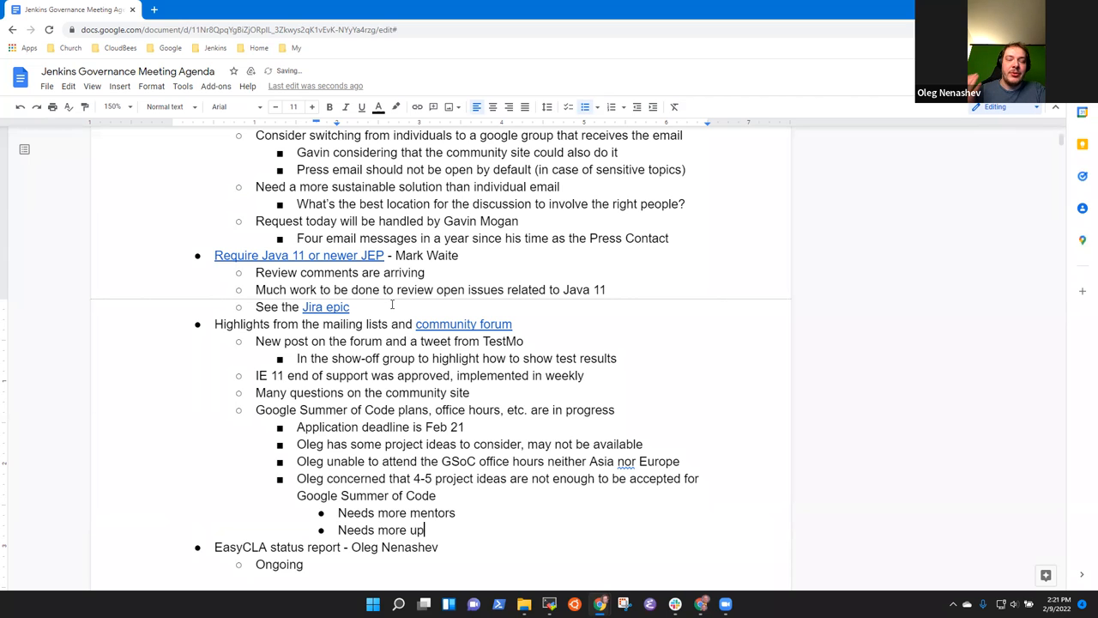
type("dates")
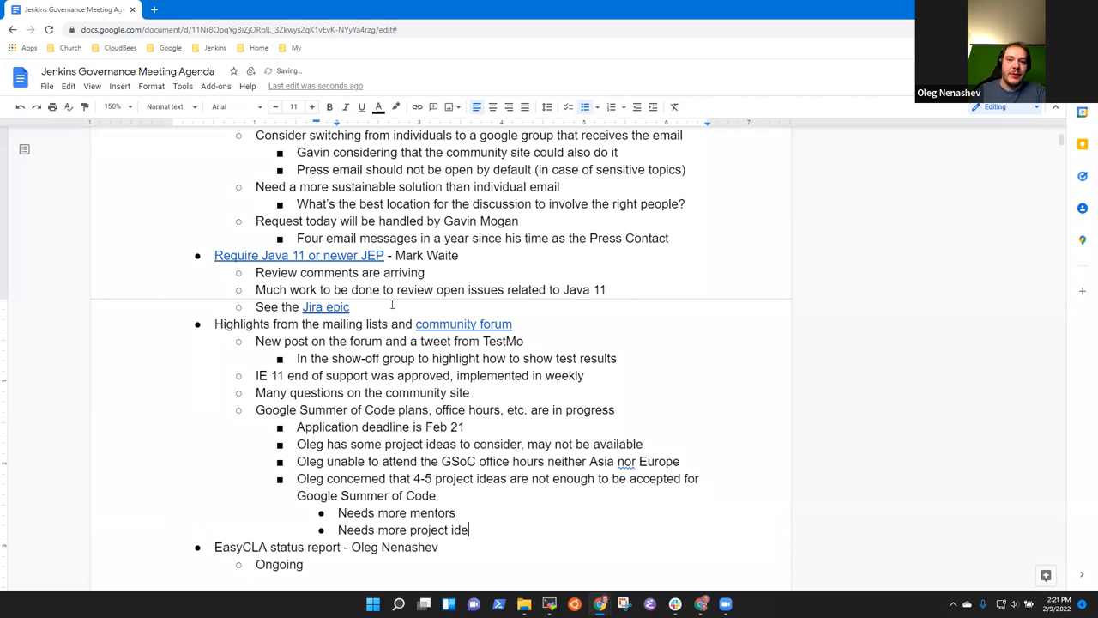
type("as")
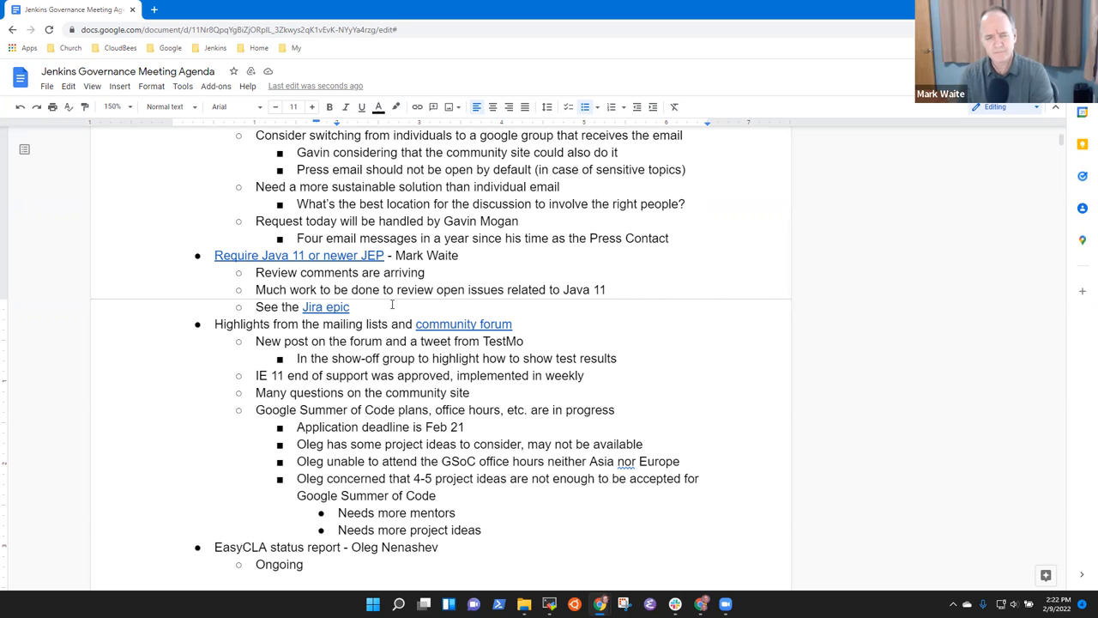
left_click(482, 530)
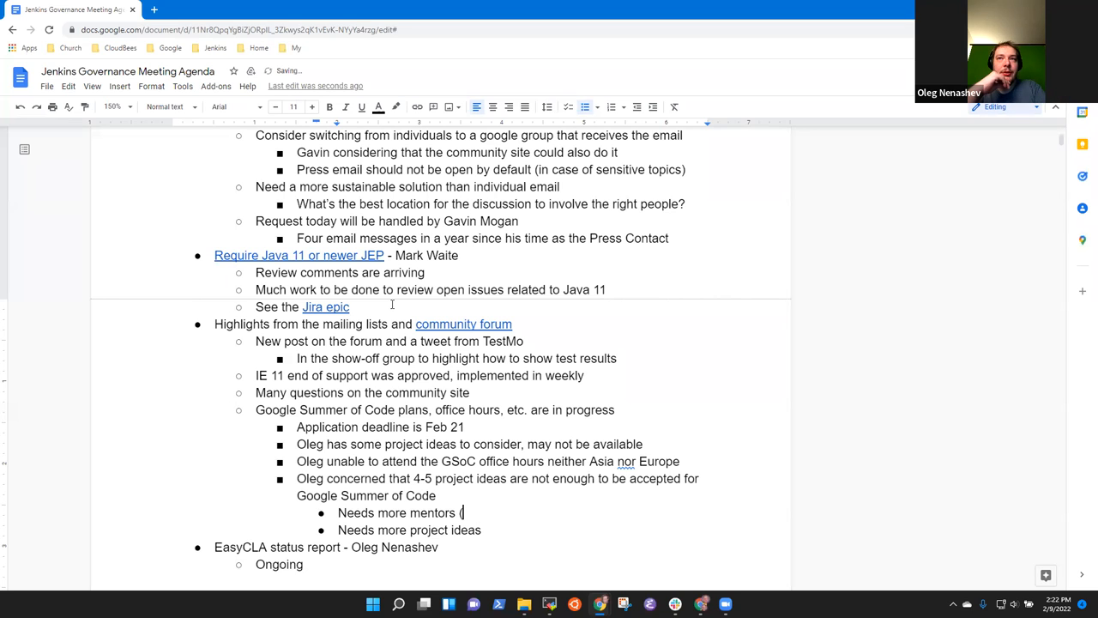
type("(most critic")
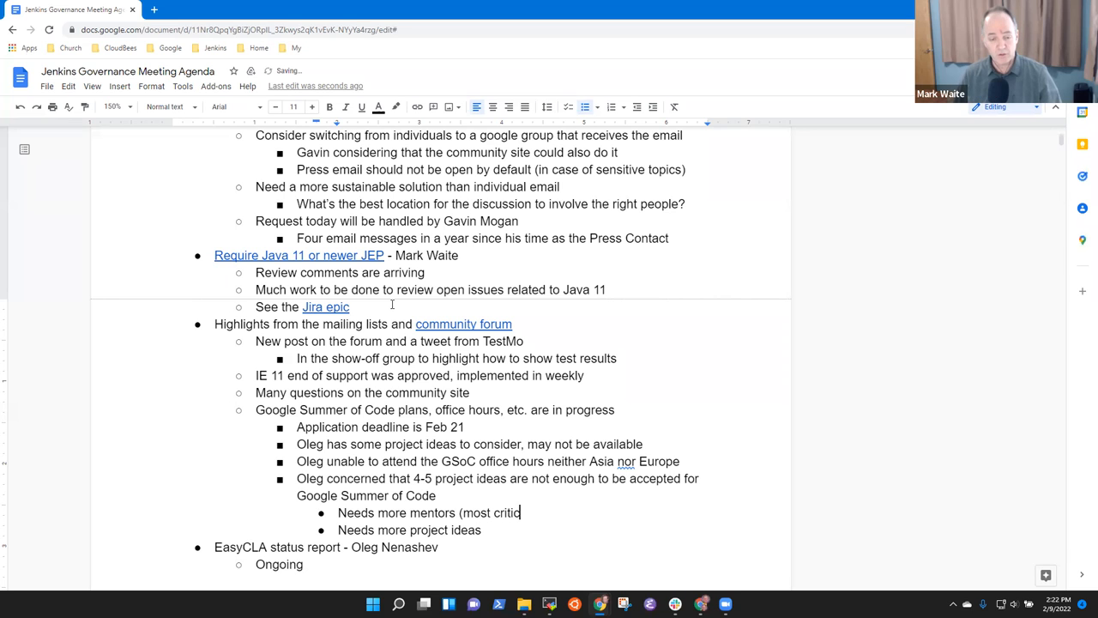
type("al need")
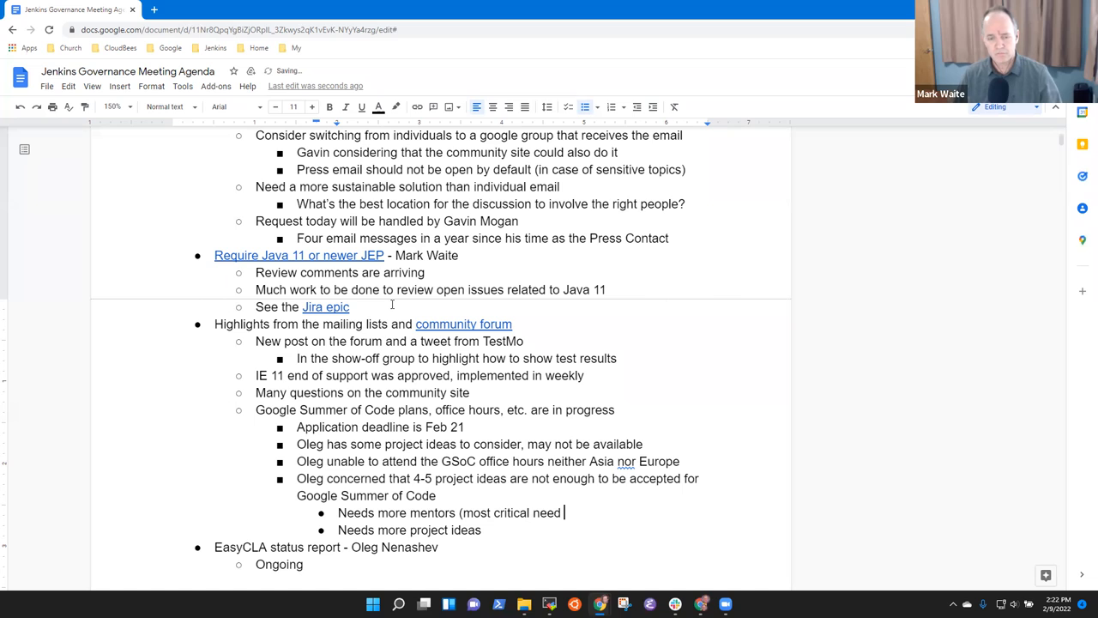
type("currently)")
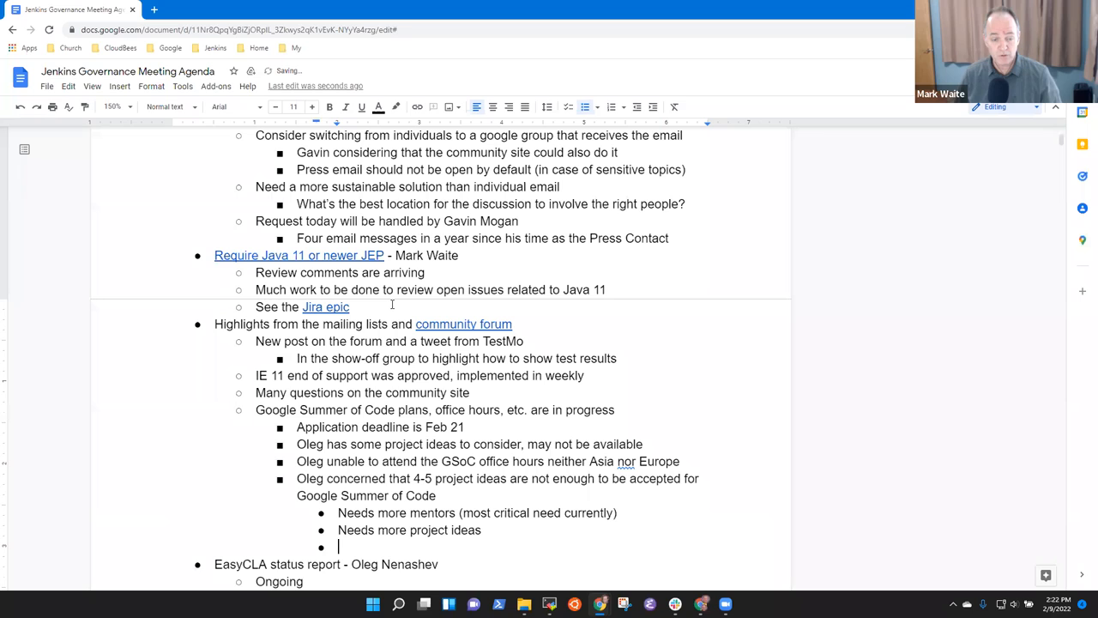
key("shift+Tab")
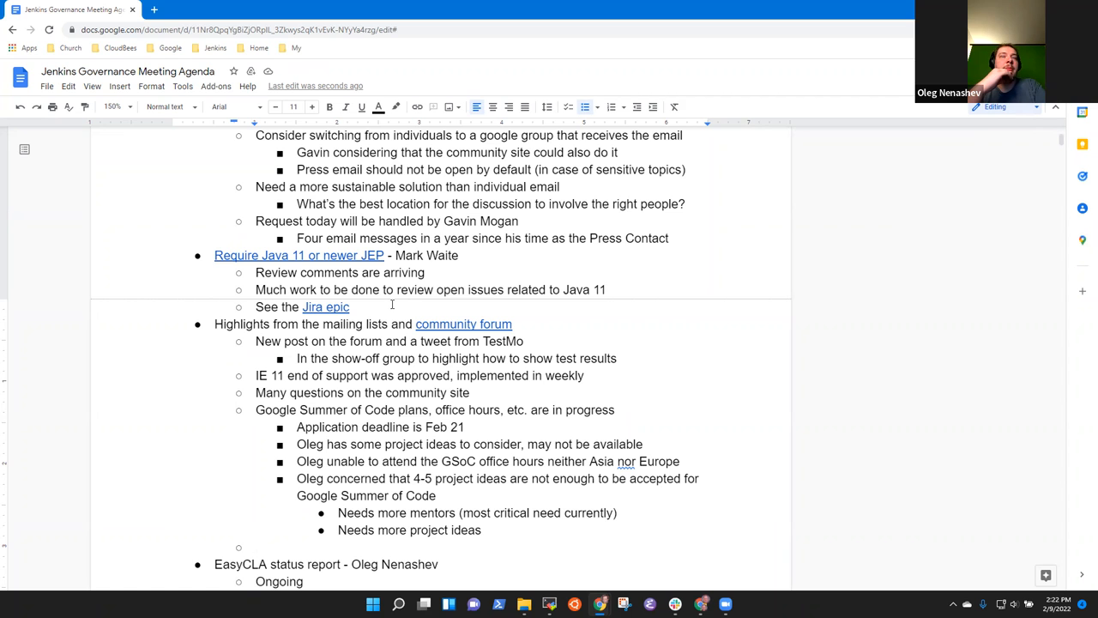
Step: Add a bullet that the cdCon call for papers is open
scroll("down", 3)
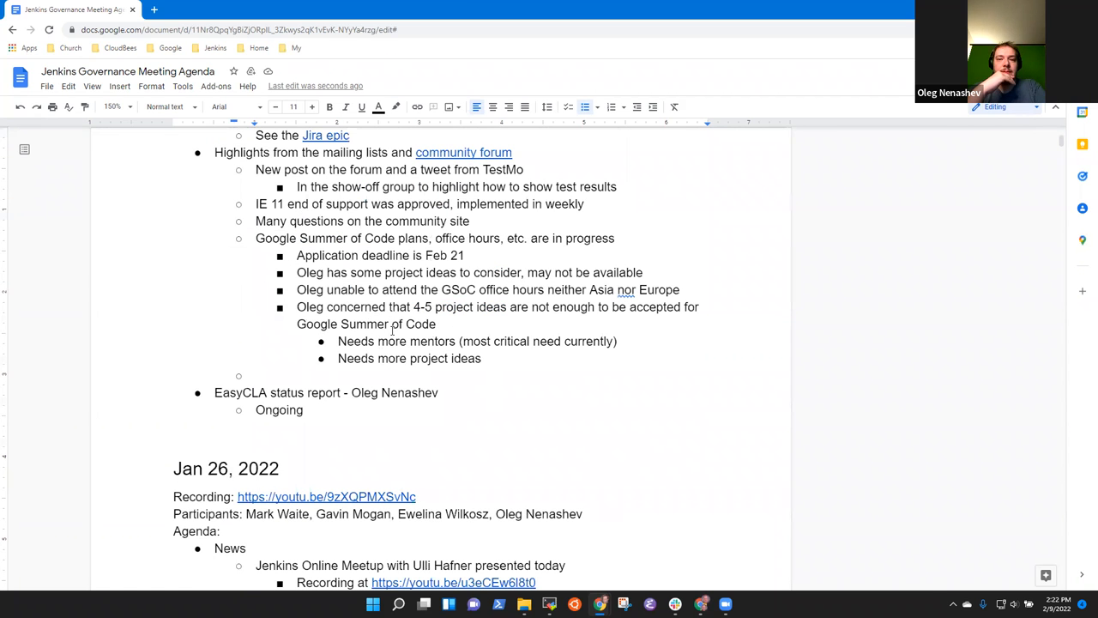
type("cdCon")
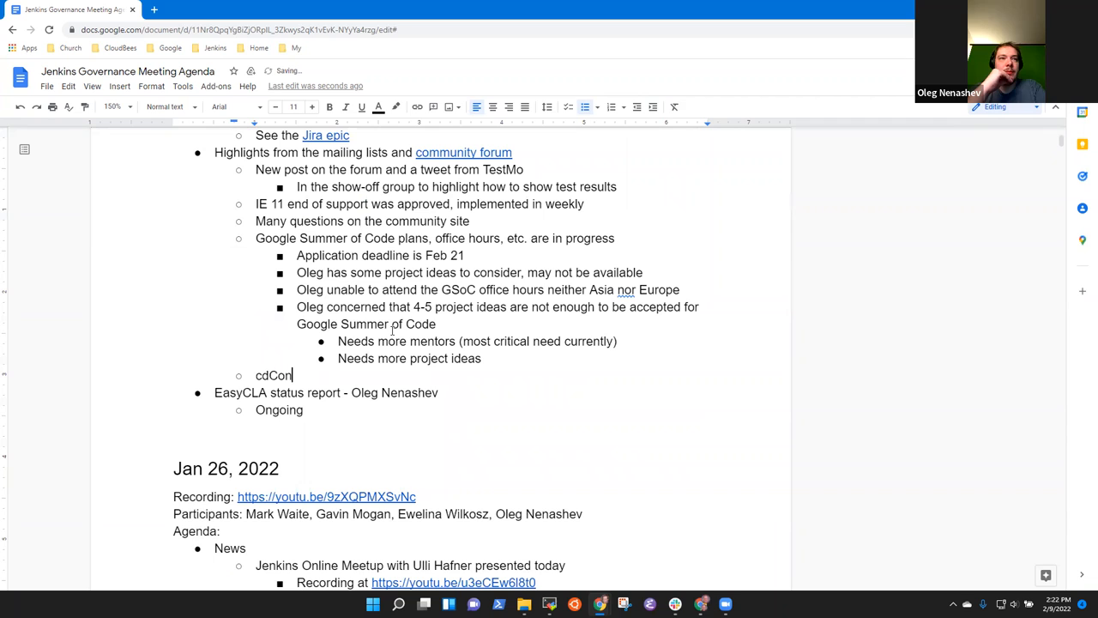
type("call for")
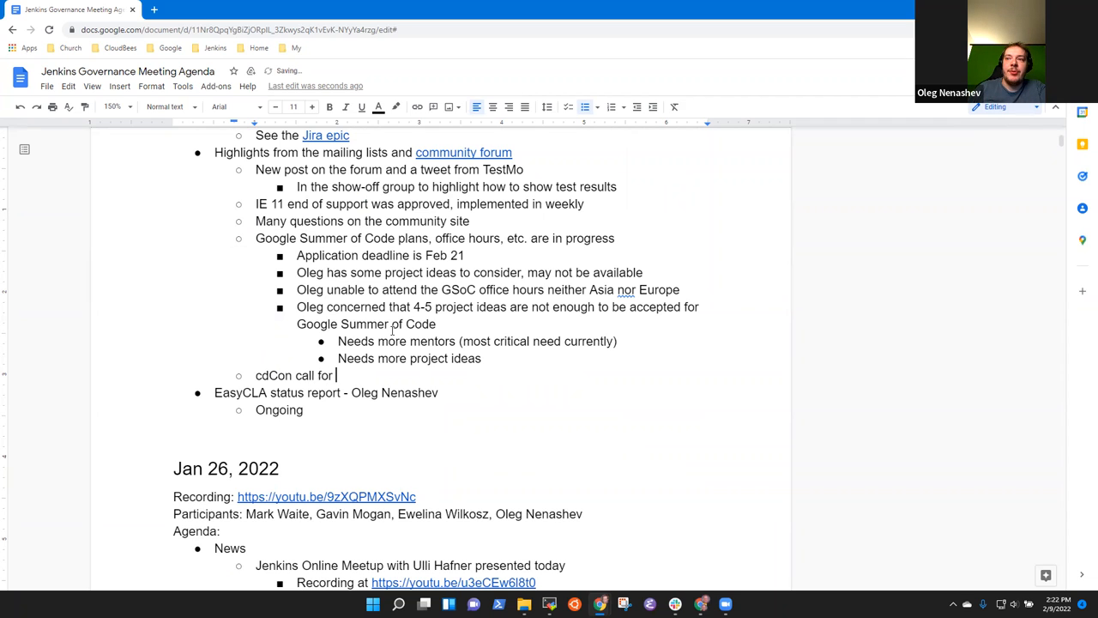
type("papers is")
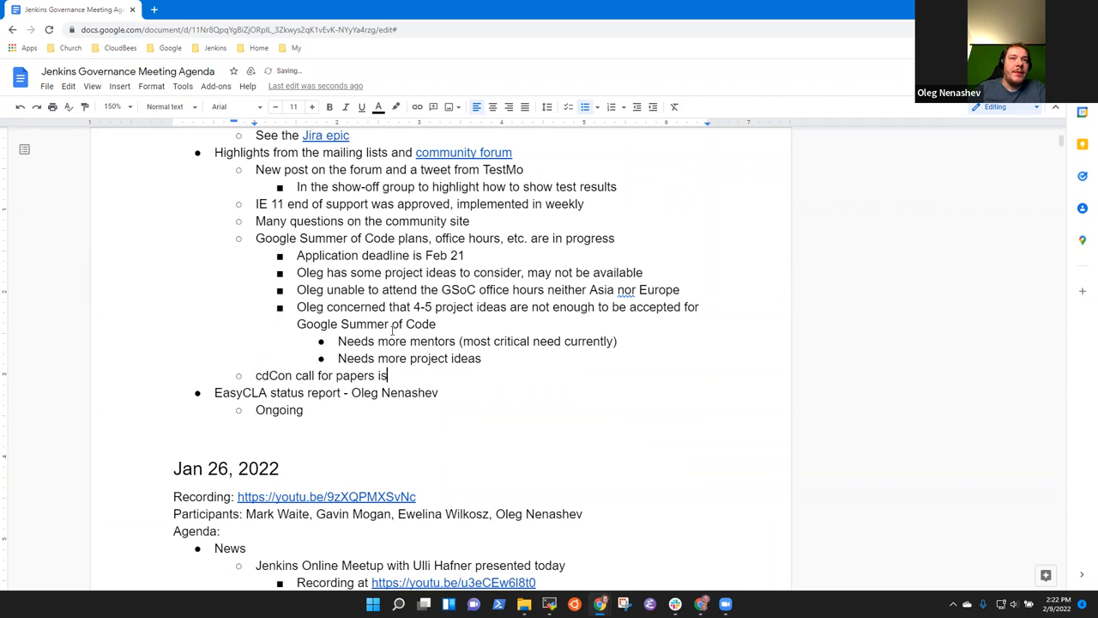
type("open")
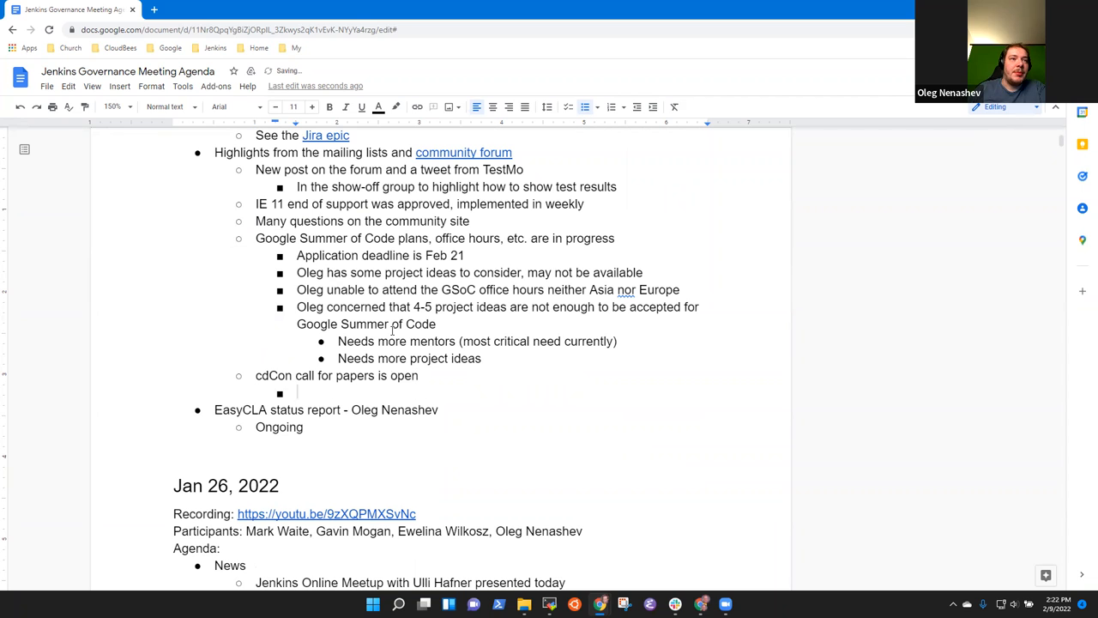
type("Feb 3")
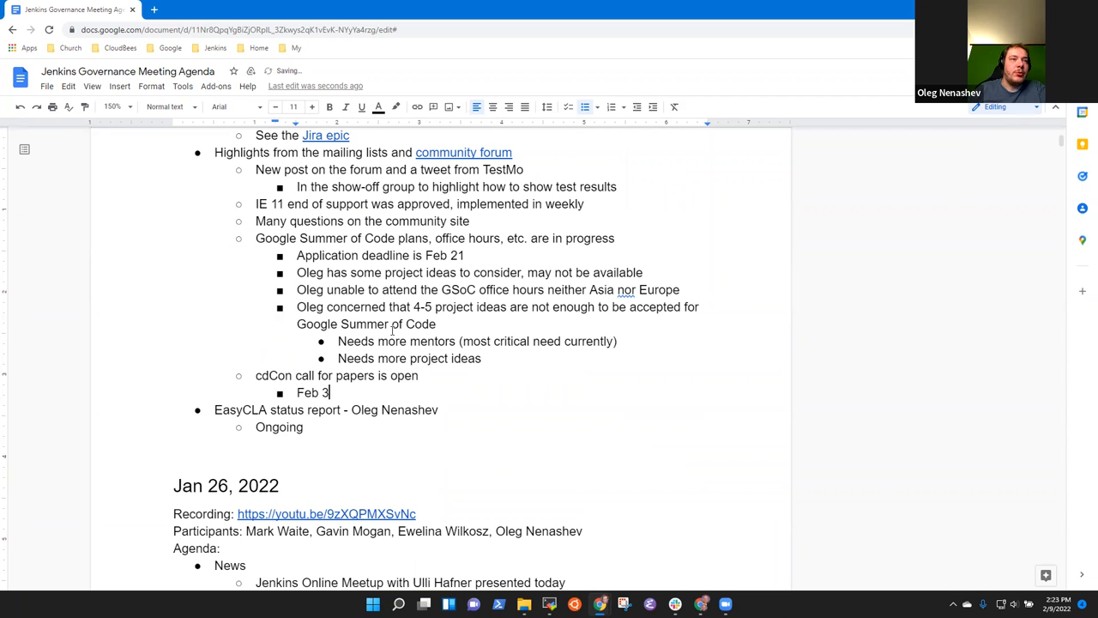
key("Backspace")
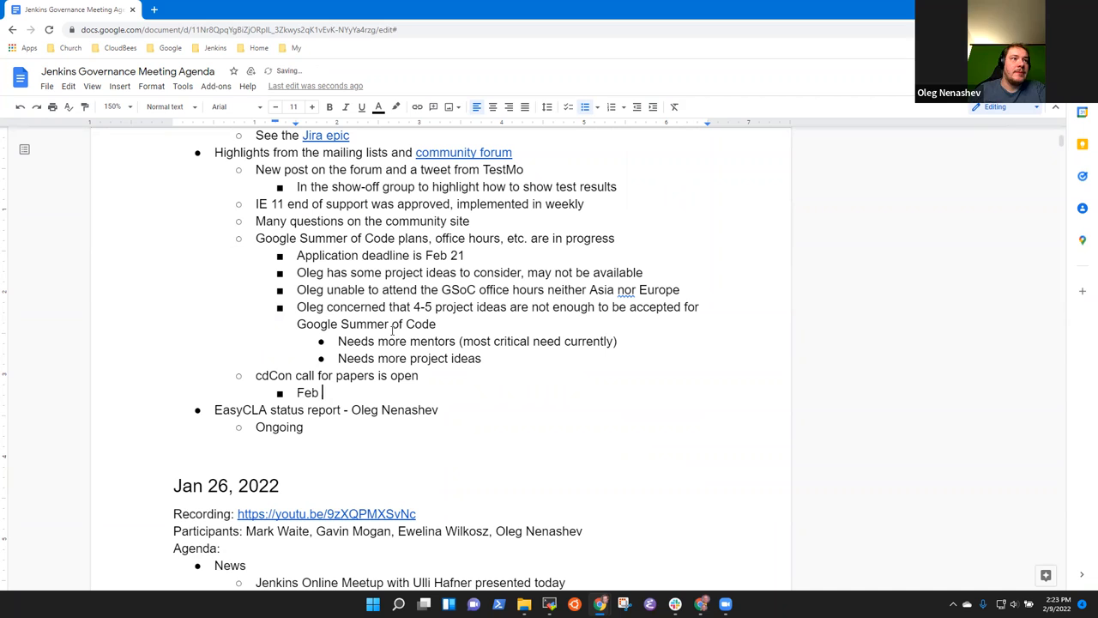
key("backspace")
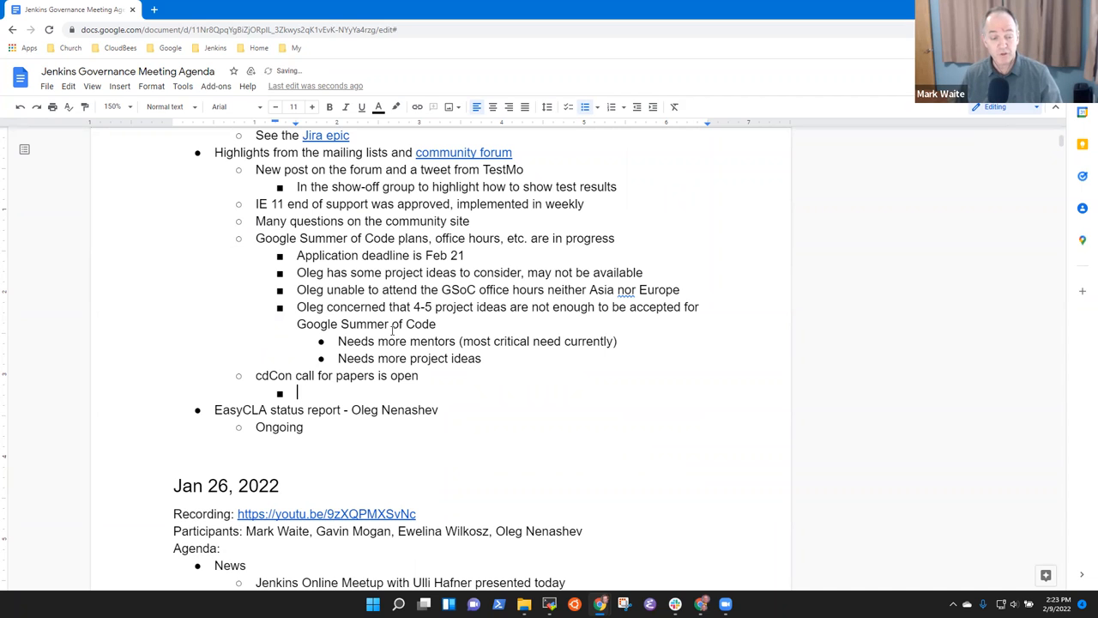
Step: Note the contributor summit proposal and that others will lead the onsite contributor summit
type("Proposal for an on-site")
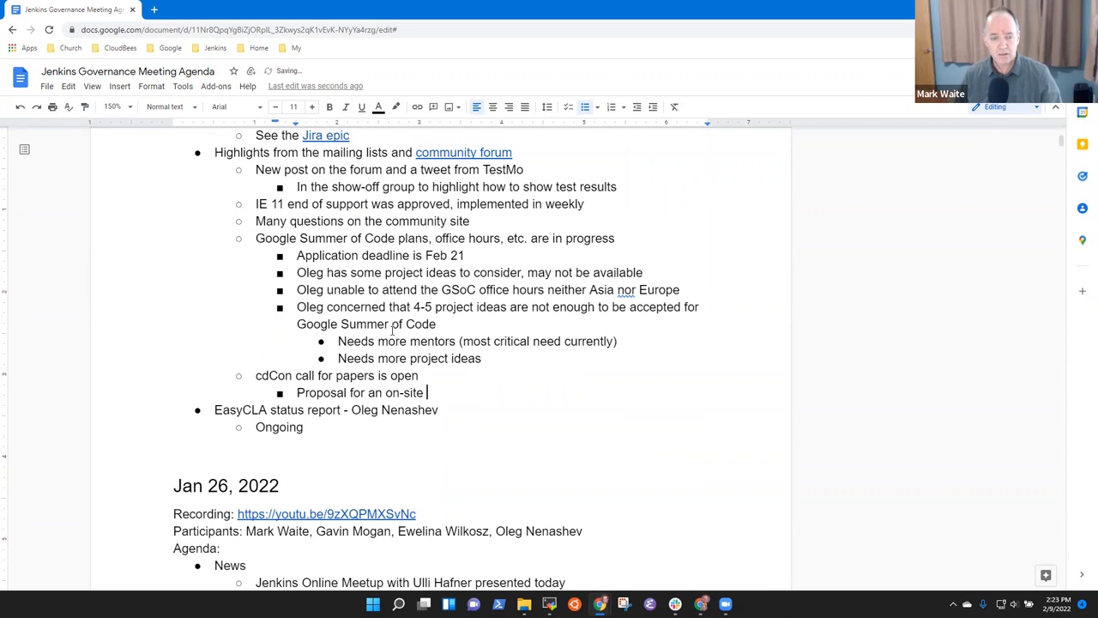
type("contributor at cd")
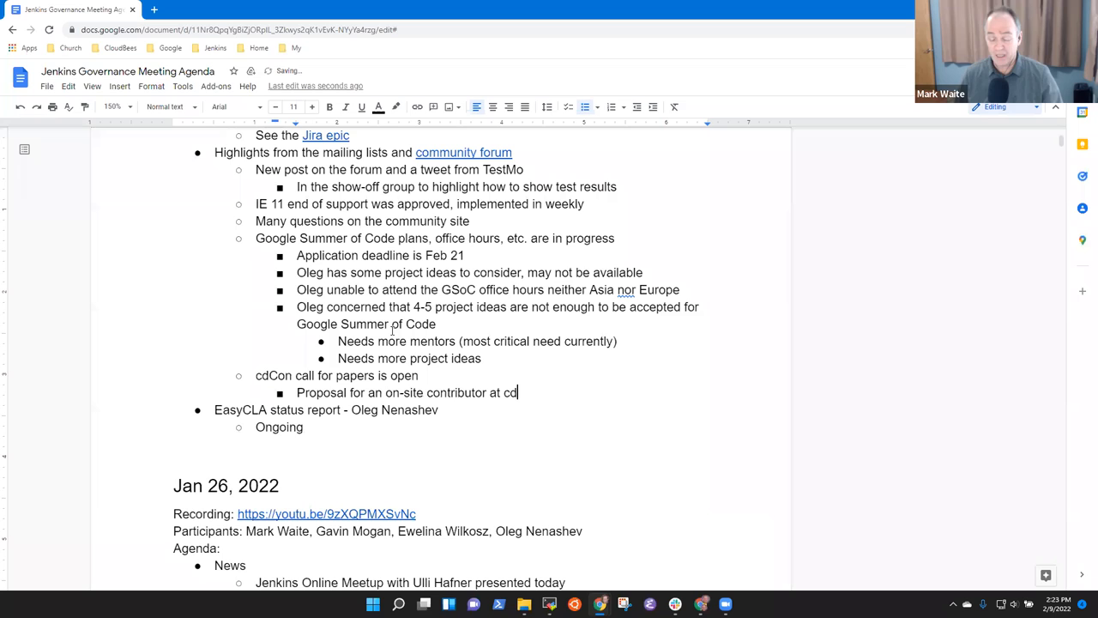
type("Con")
type("Alyssa")
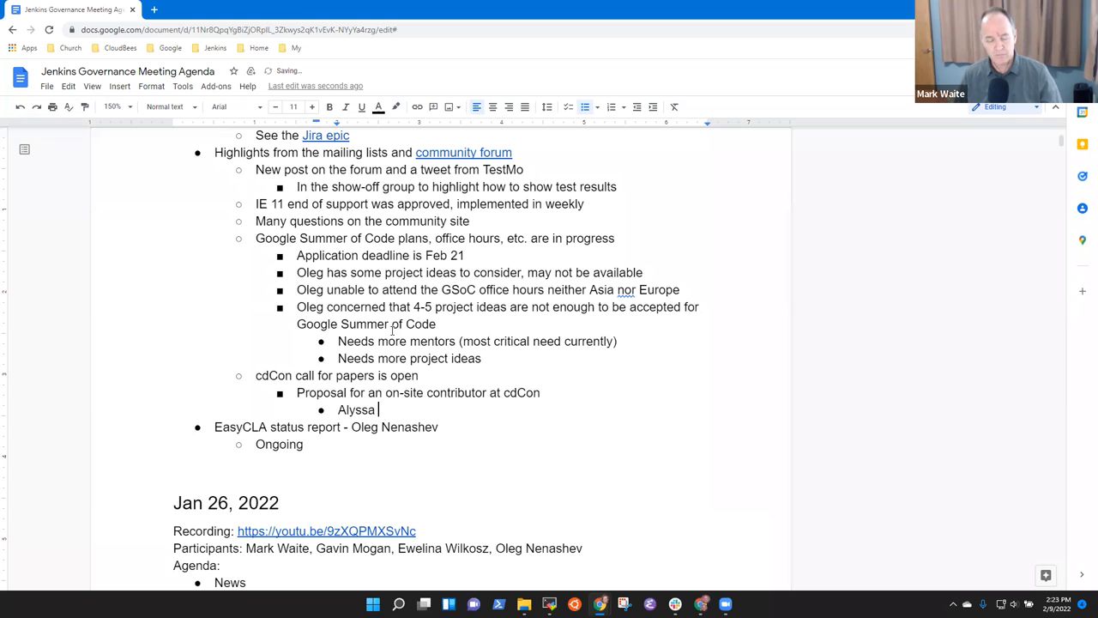
type("or ot")
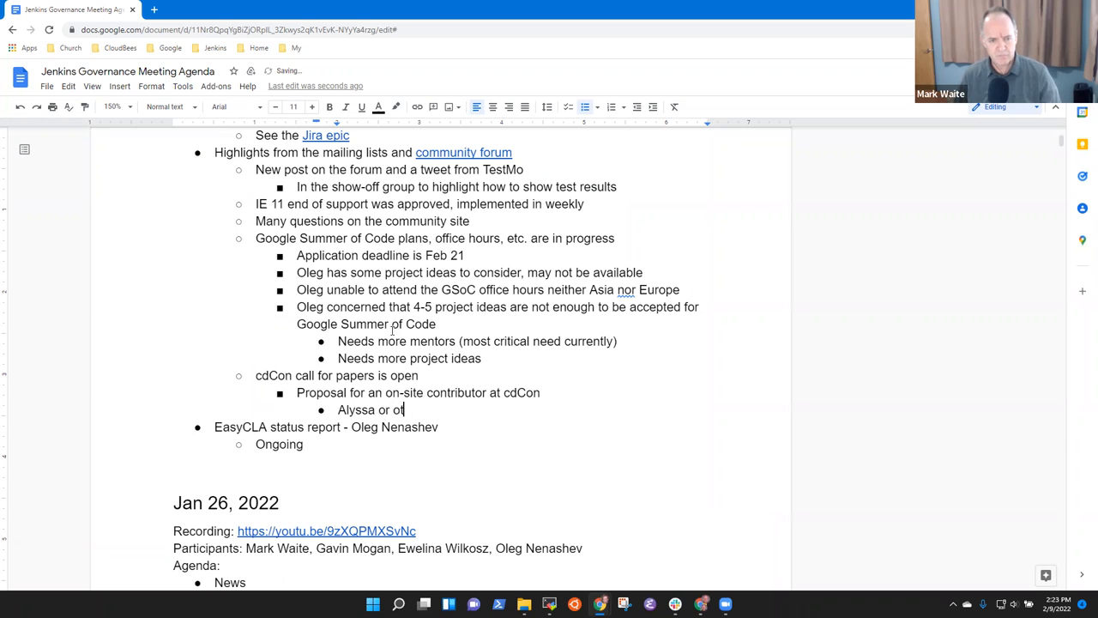
type("thers will lead t")
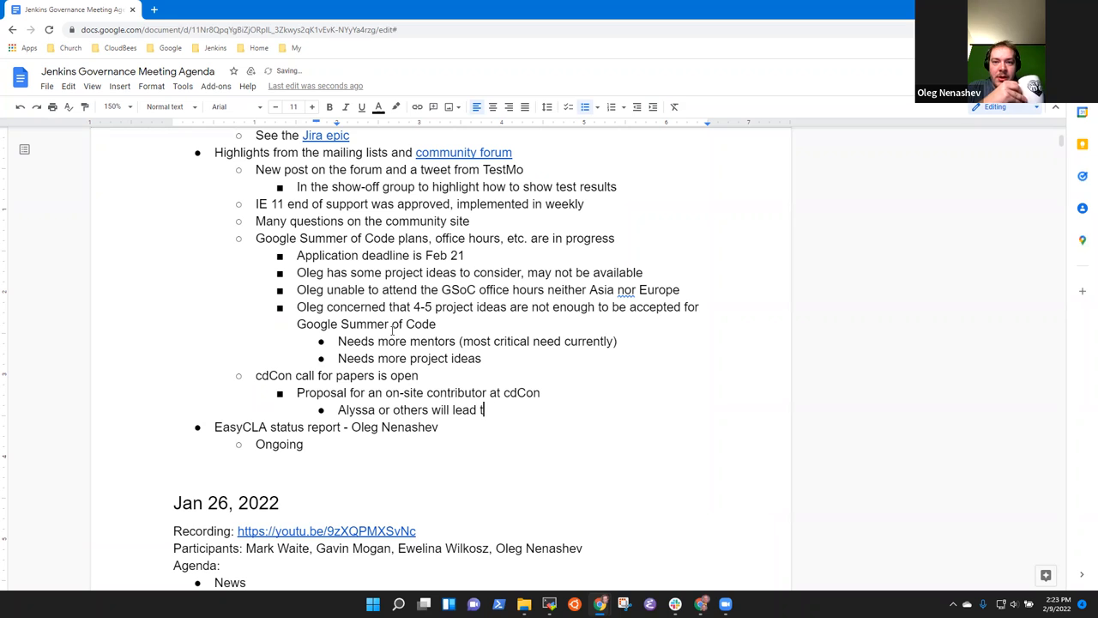
type("he onsite")
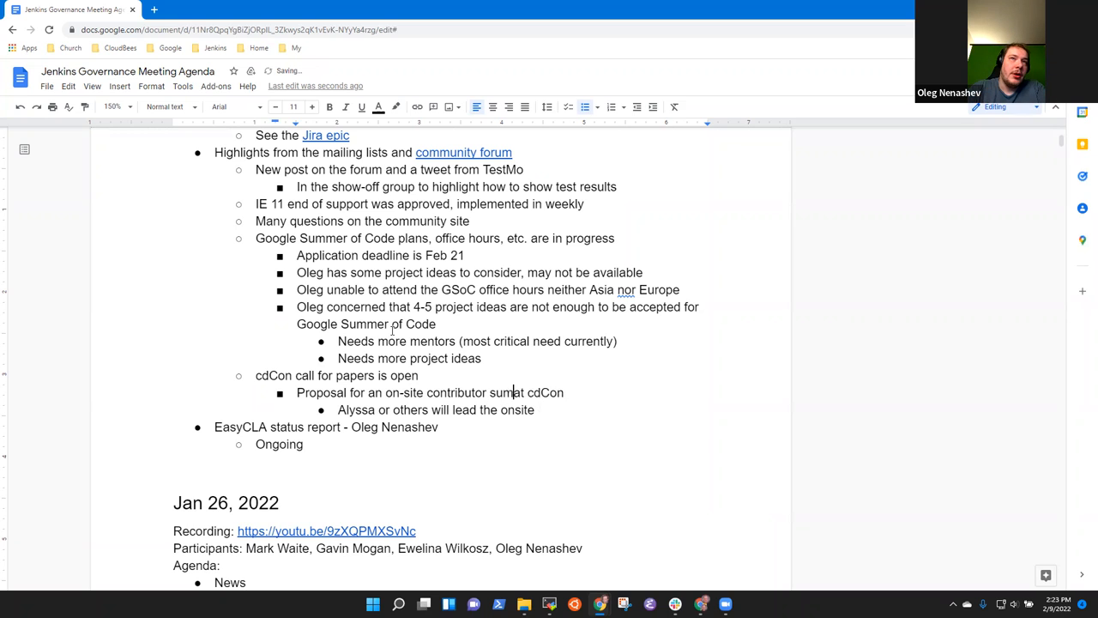
type("con")
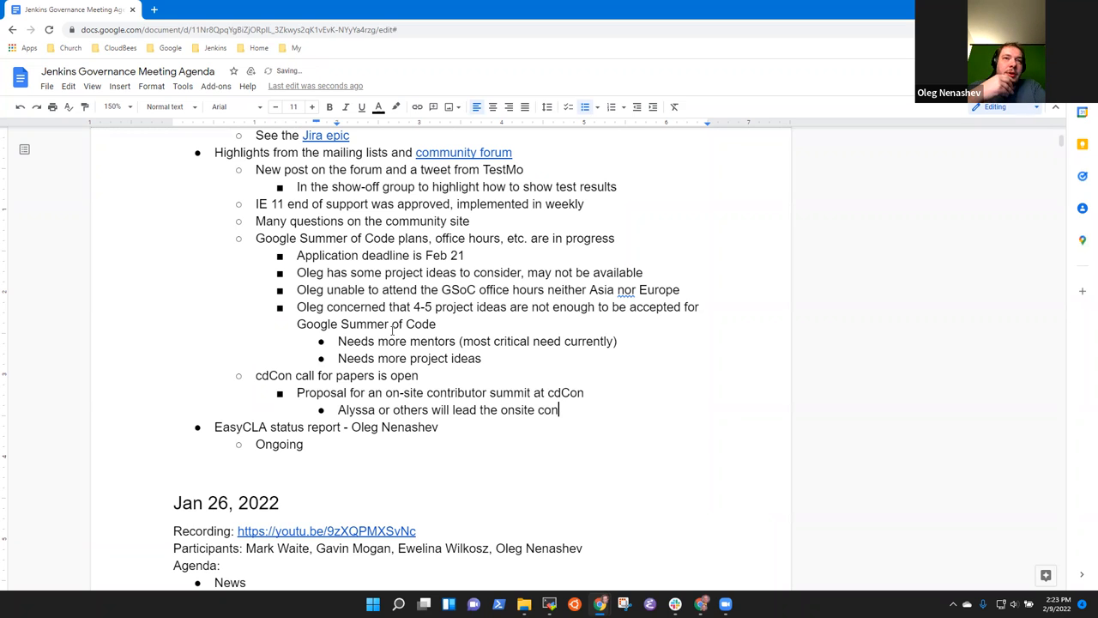
type("tributor summit")
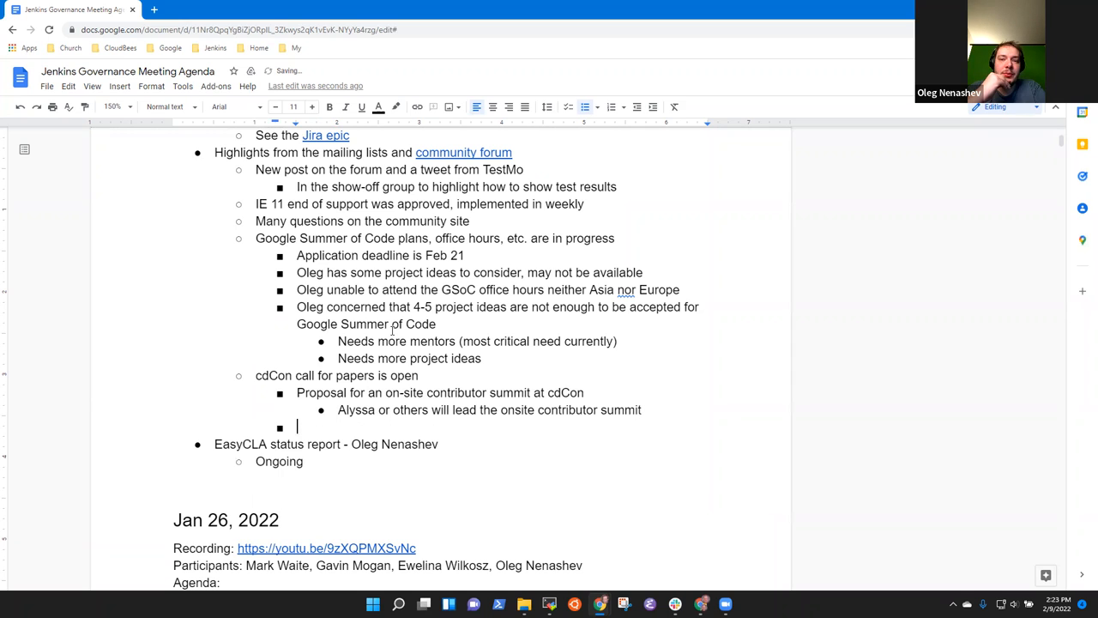
Step: Add a Kubecon bullet: event would be possible, Oleg willing to help
type("Kube")
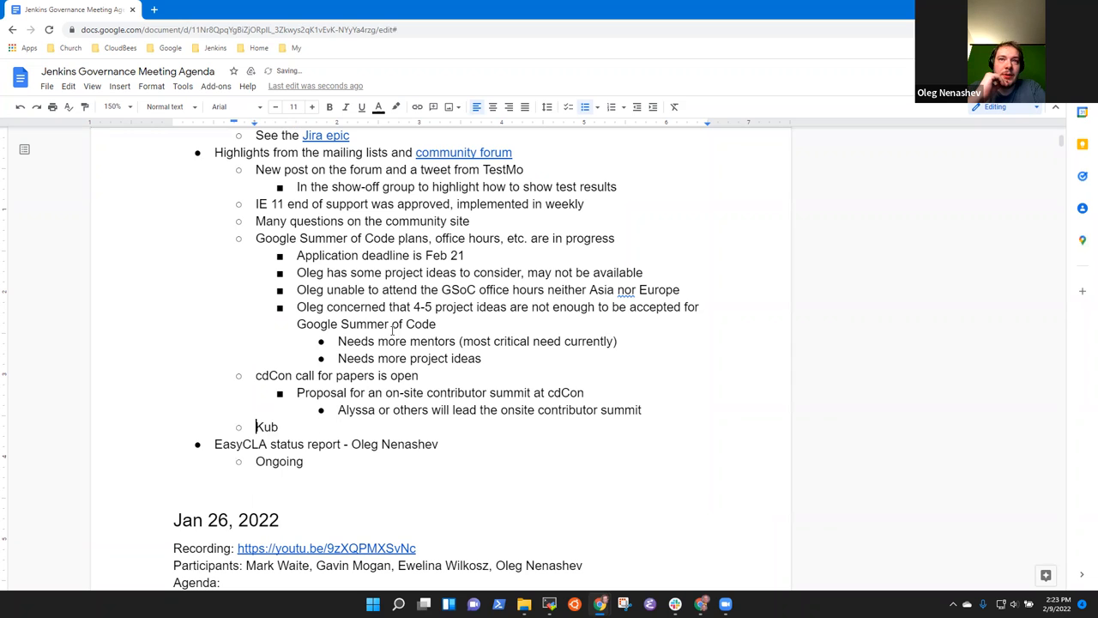
type("econ")
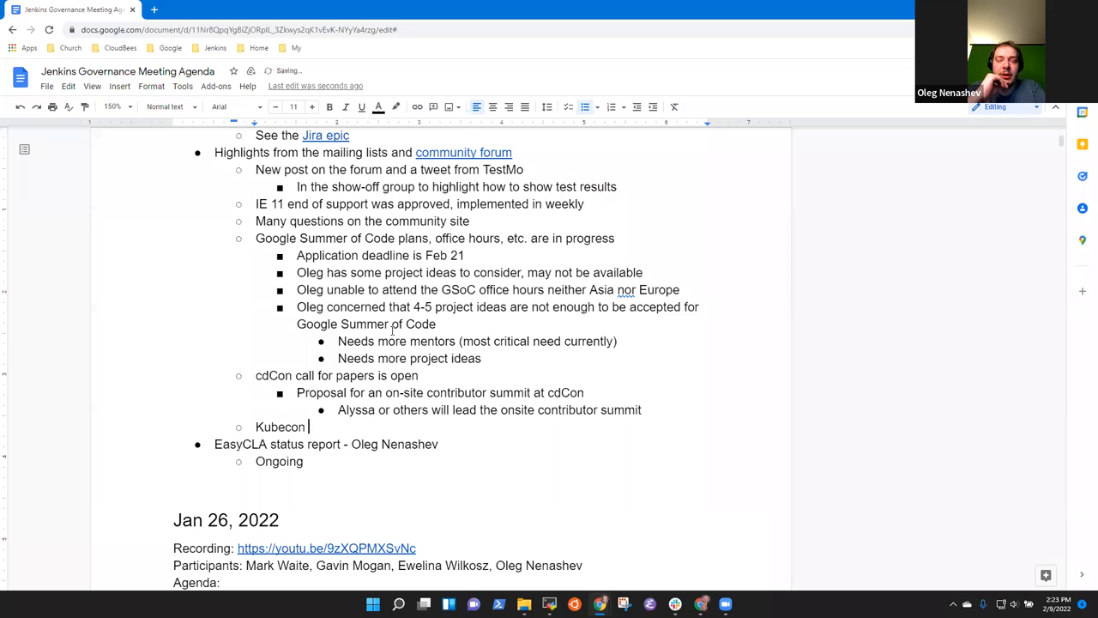
type("event would be pois")
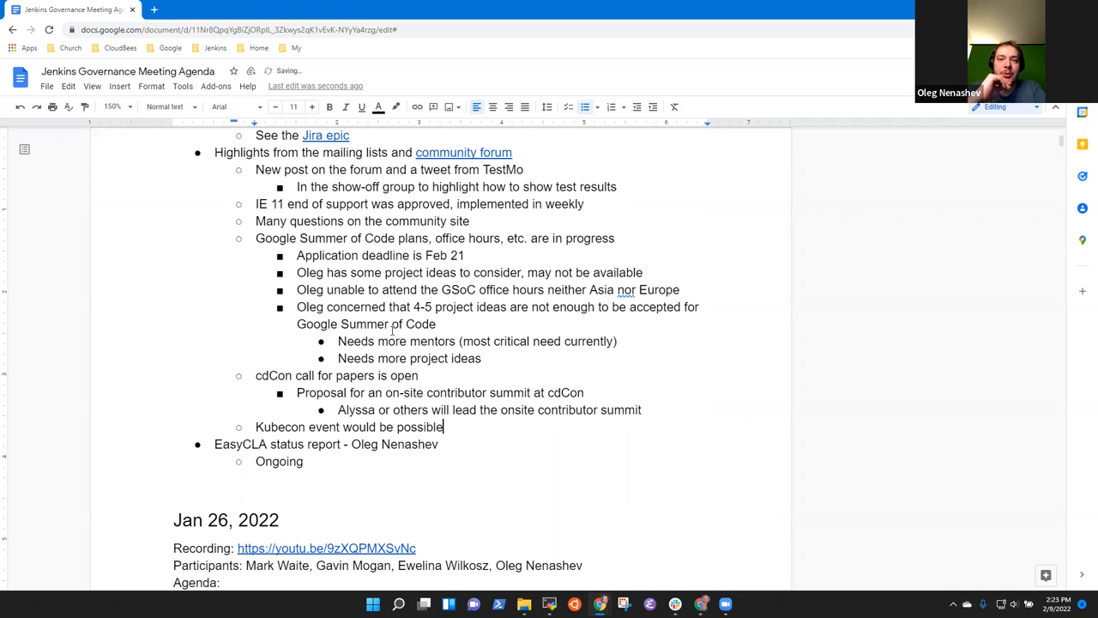
type(", Oleg")
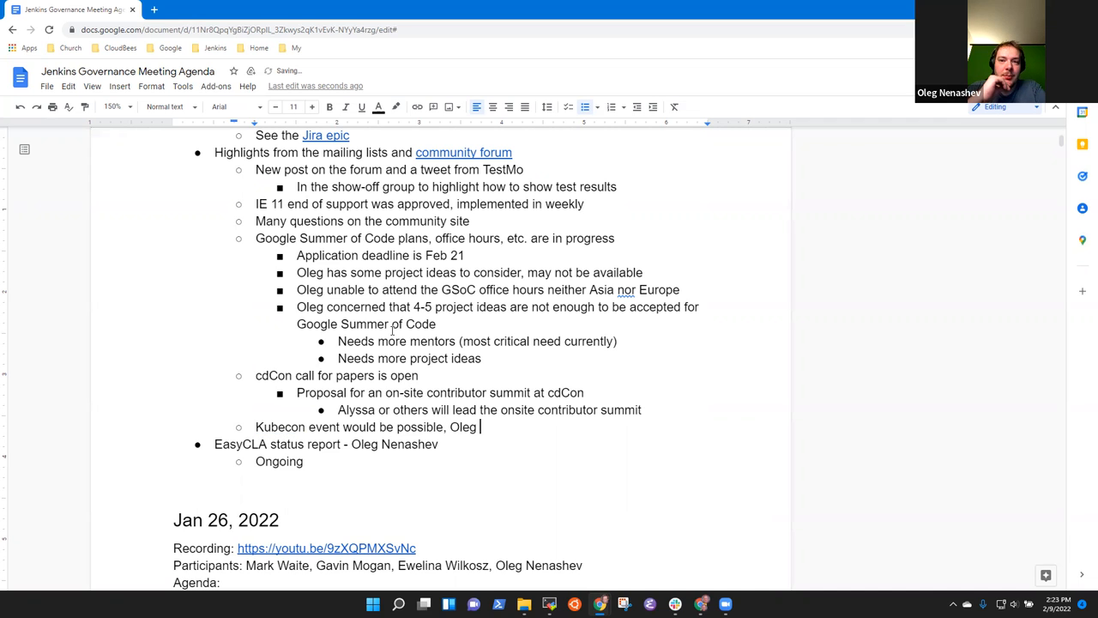
type("wil")
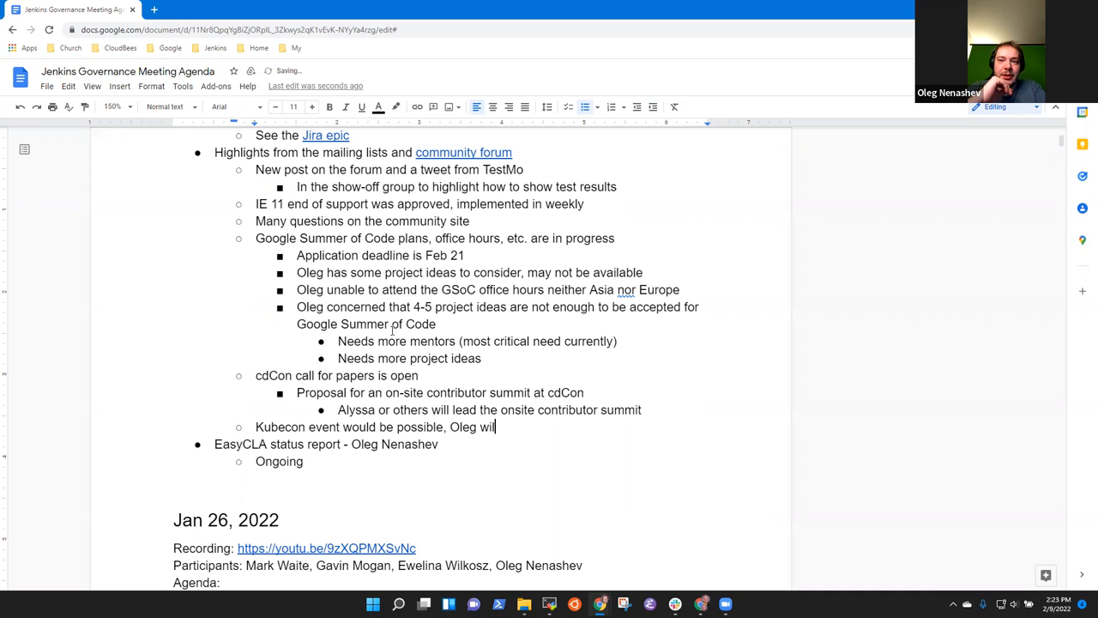
type("ling to help")
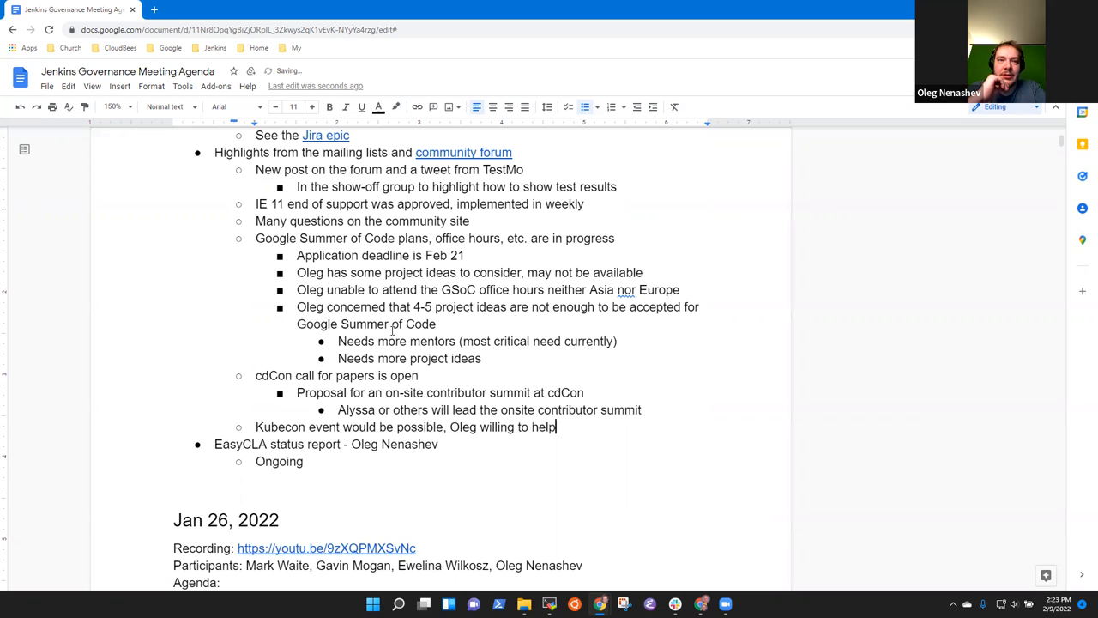
Step: Add cdCon sub-notes: Oleg not certain he can get a visa; Mark plans attending in Austin, TX
key("enter")
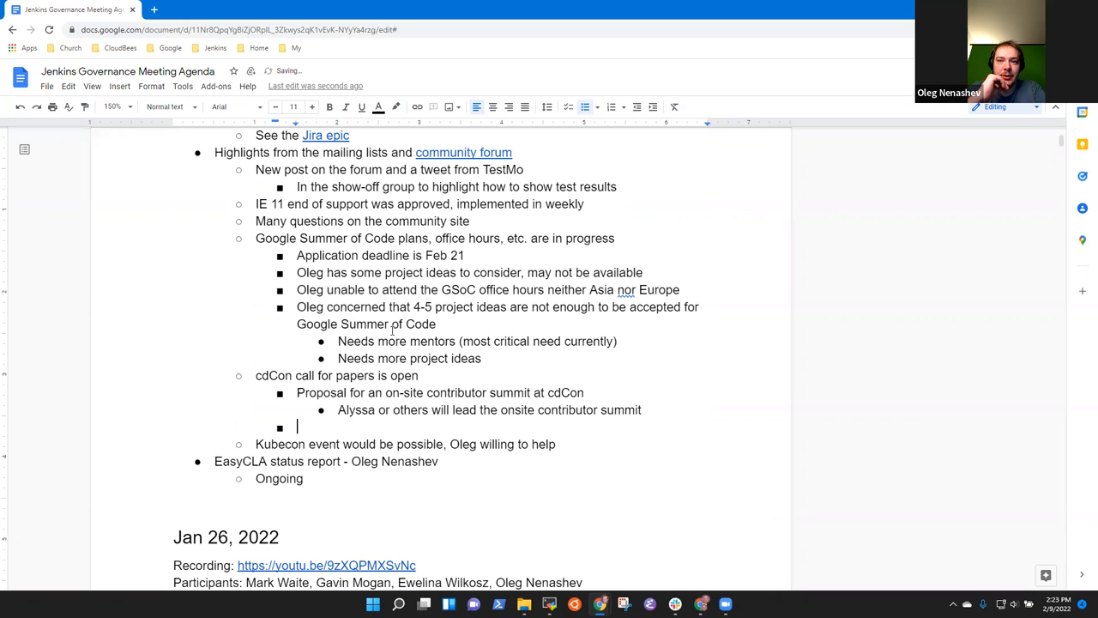
type("Oleg not cert")
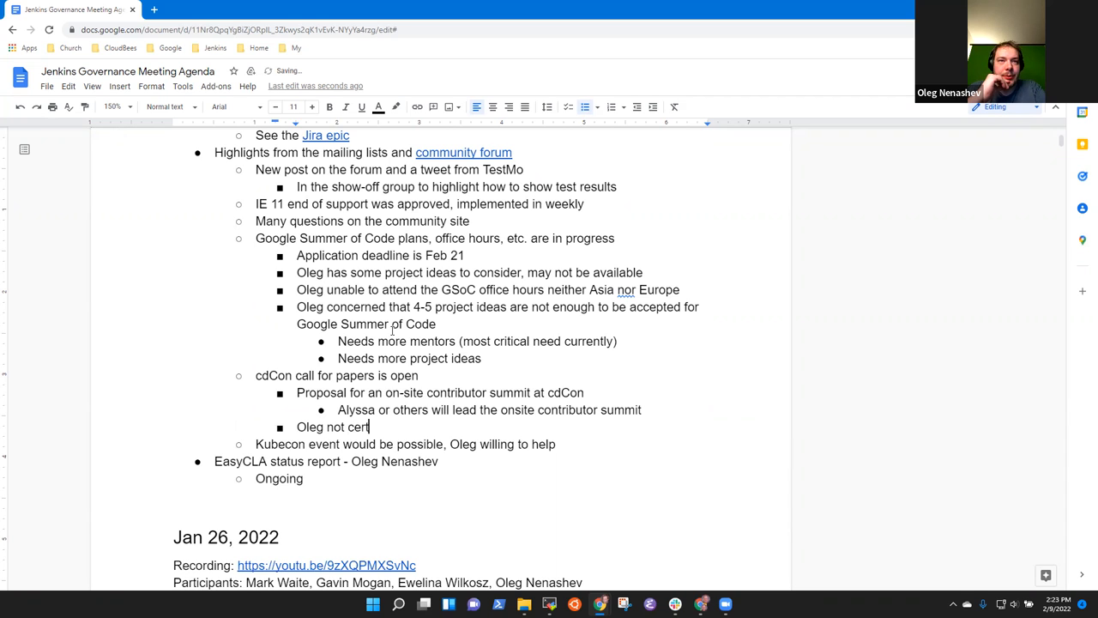
type("ain he can gh")
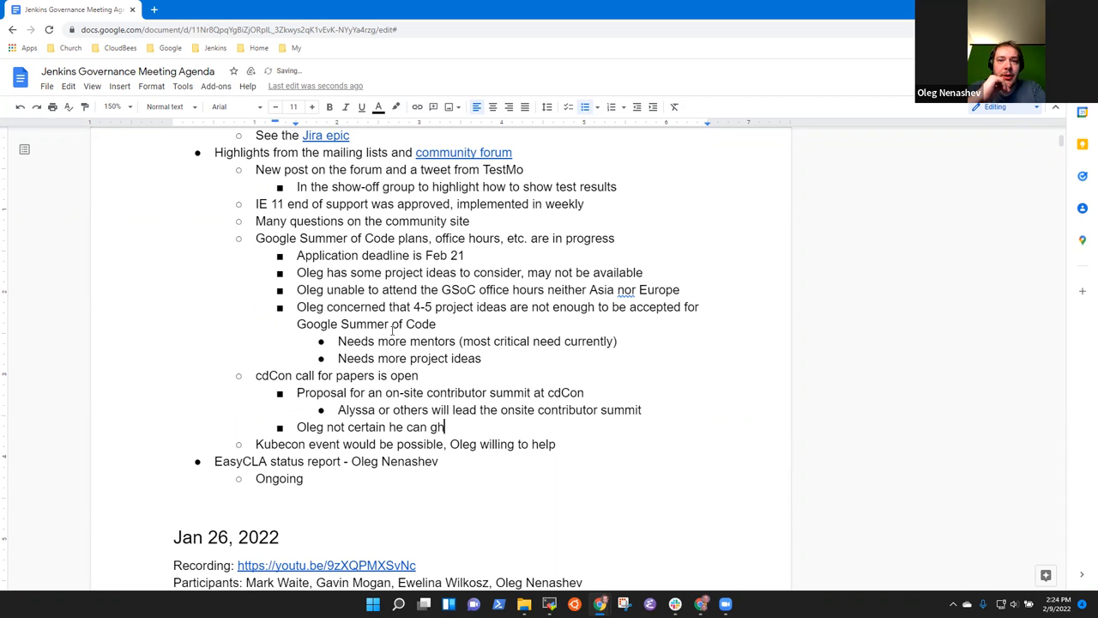
type("et a visa to attend")
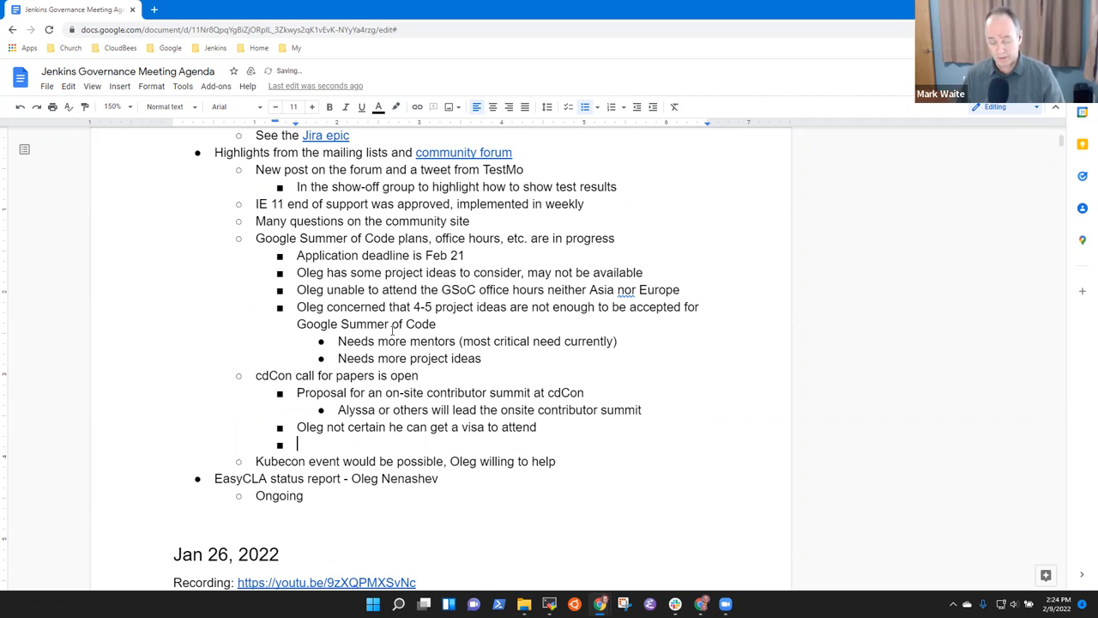
type("Mark plans to be on-site")
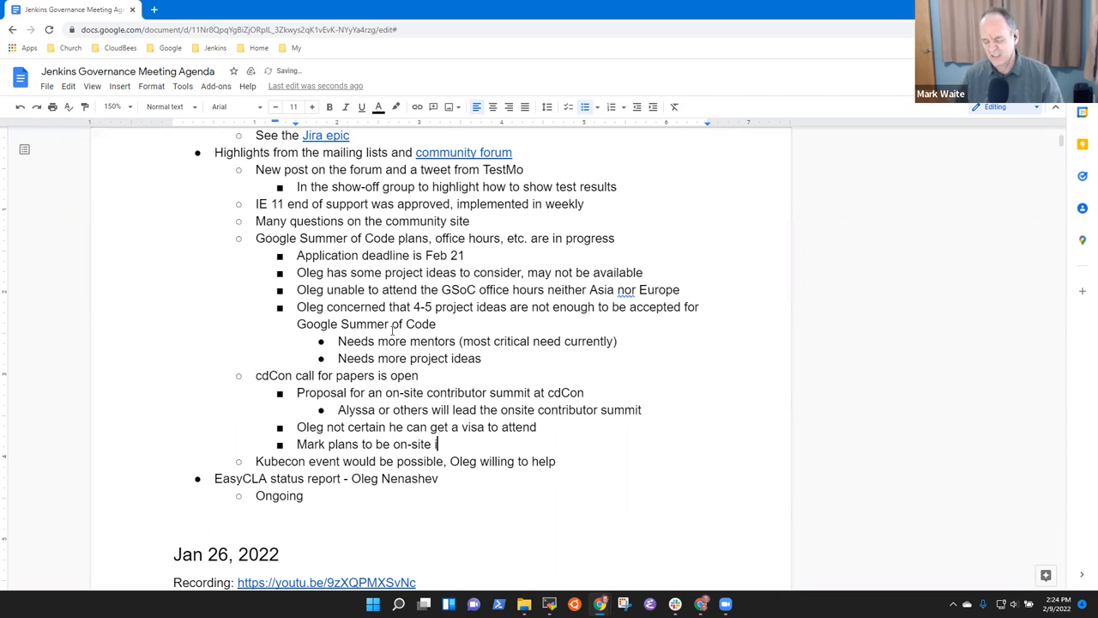
type("in Austin, TC")
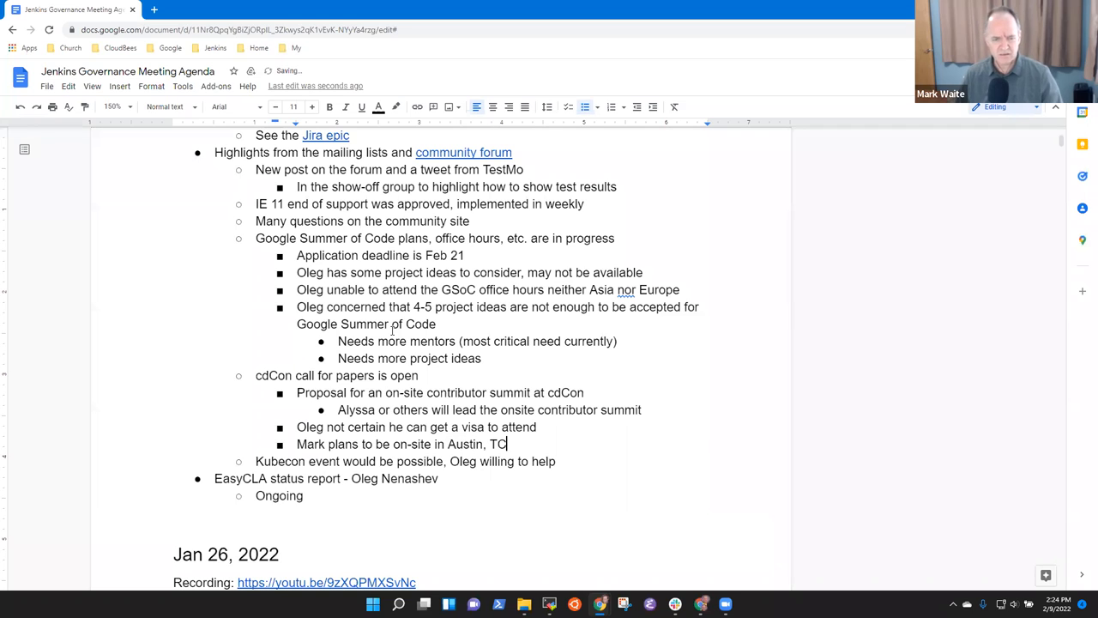
type("X")
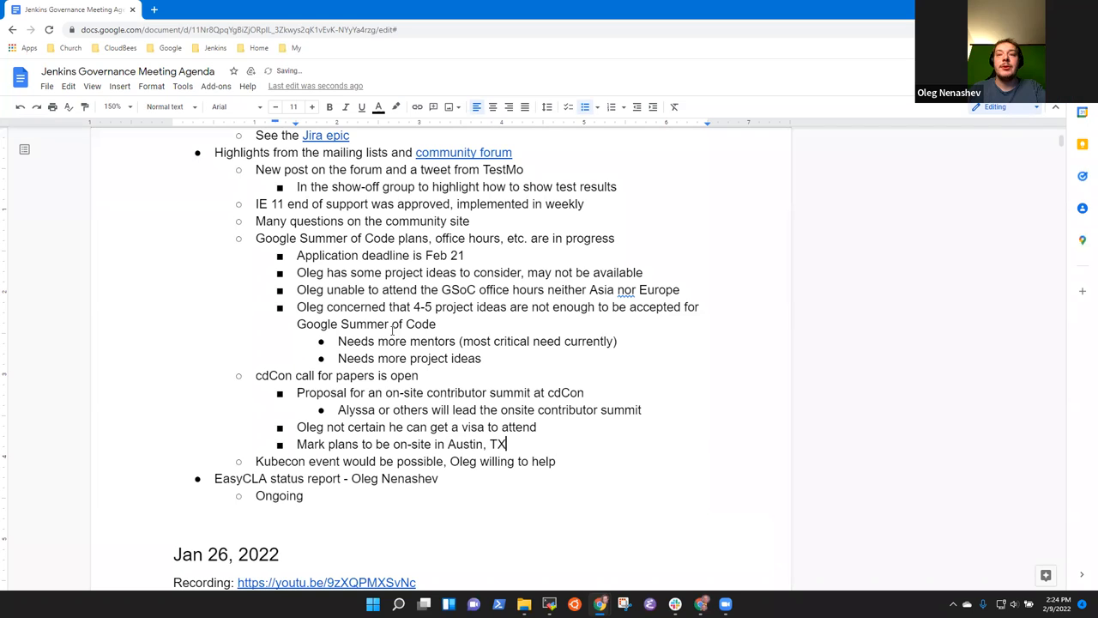
type("for the co")
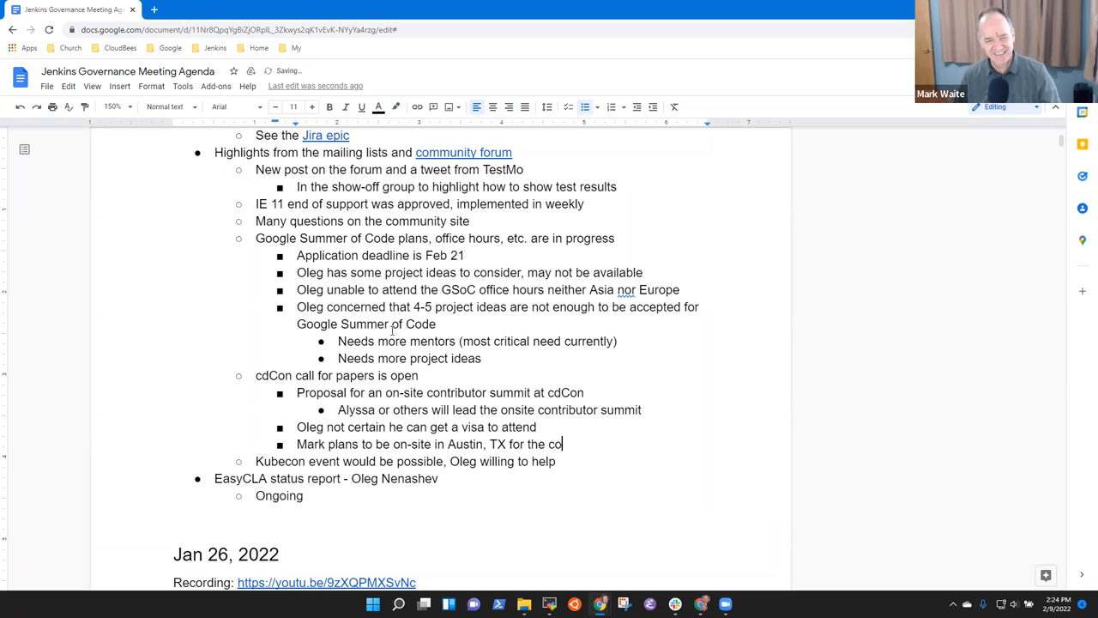
type("nference")
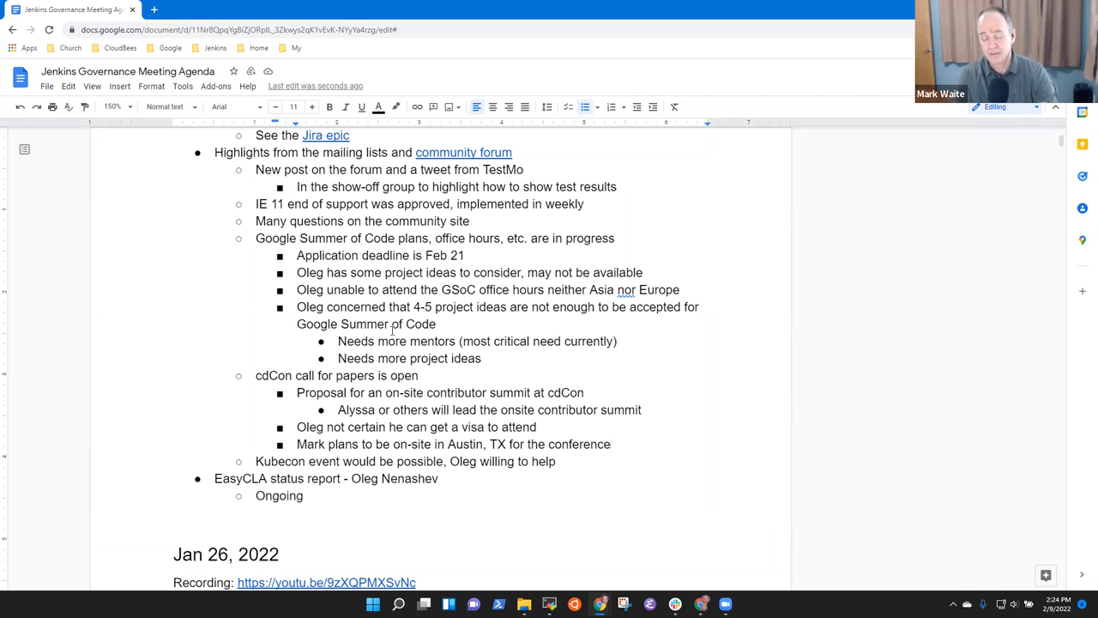
Step: Append 'organize a co-located event' to the Kubecon note and select 'would be'
left_click(611, 443)
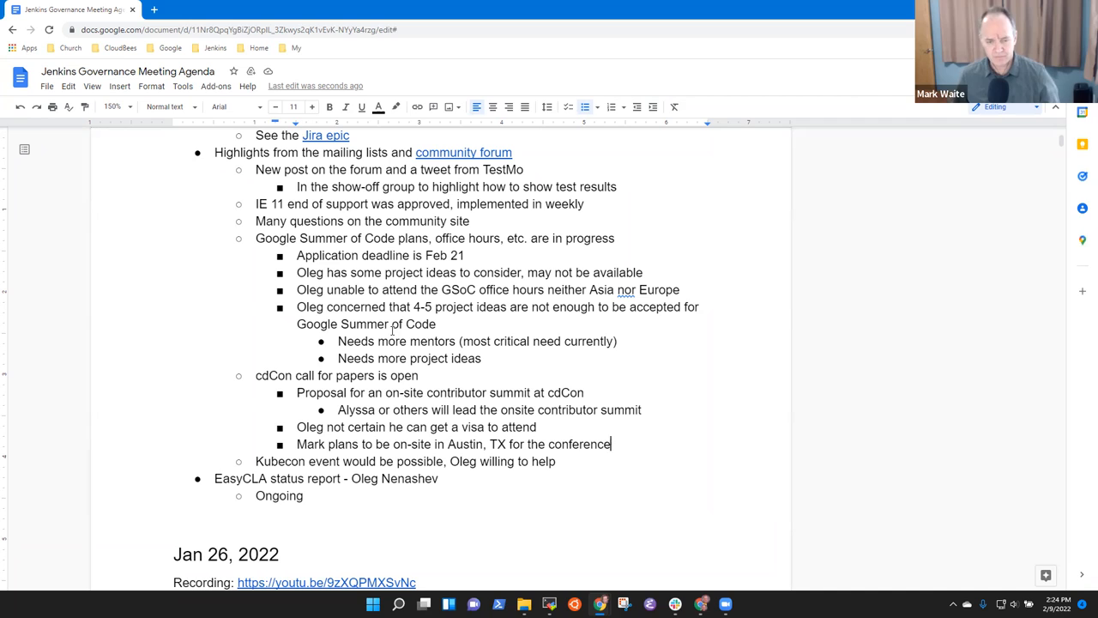
type("orga")
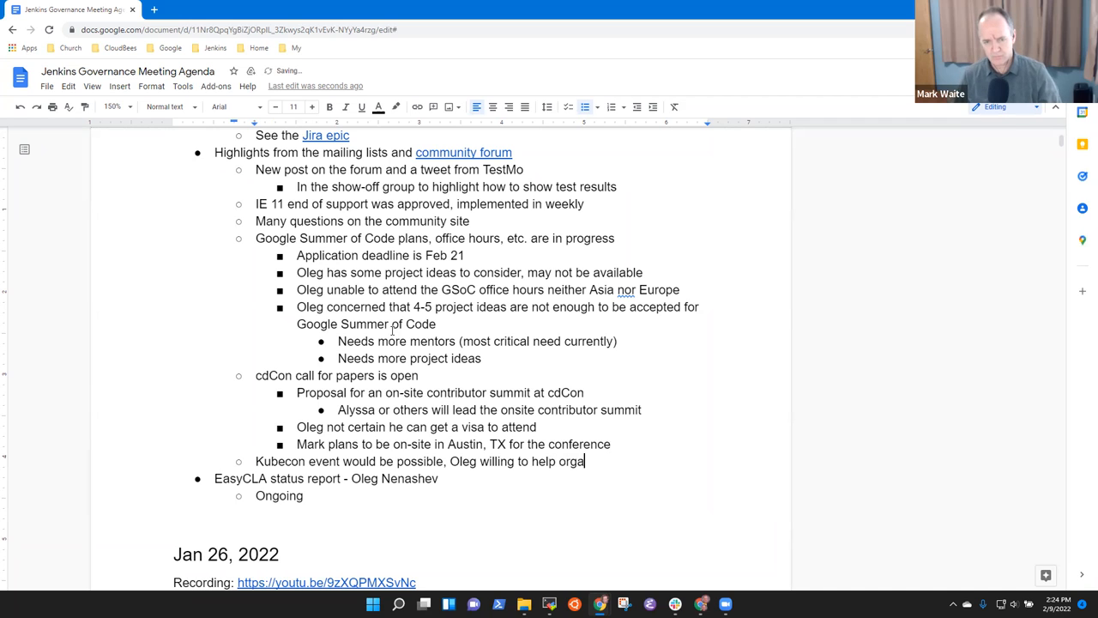
type("nize a co")
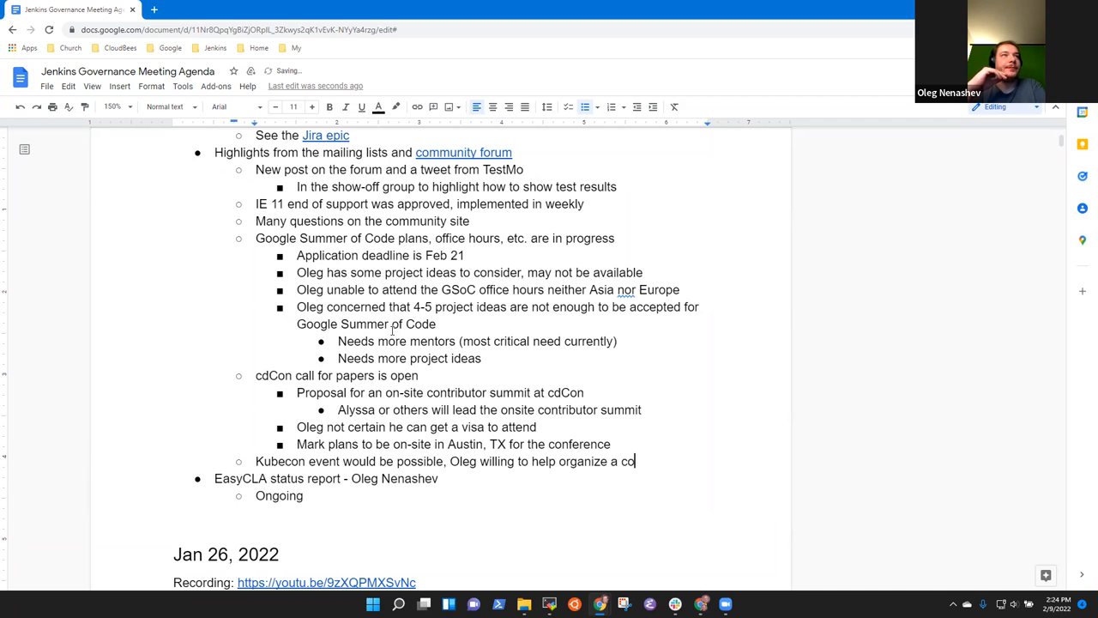
type("-located event")
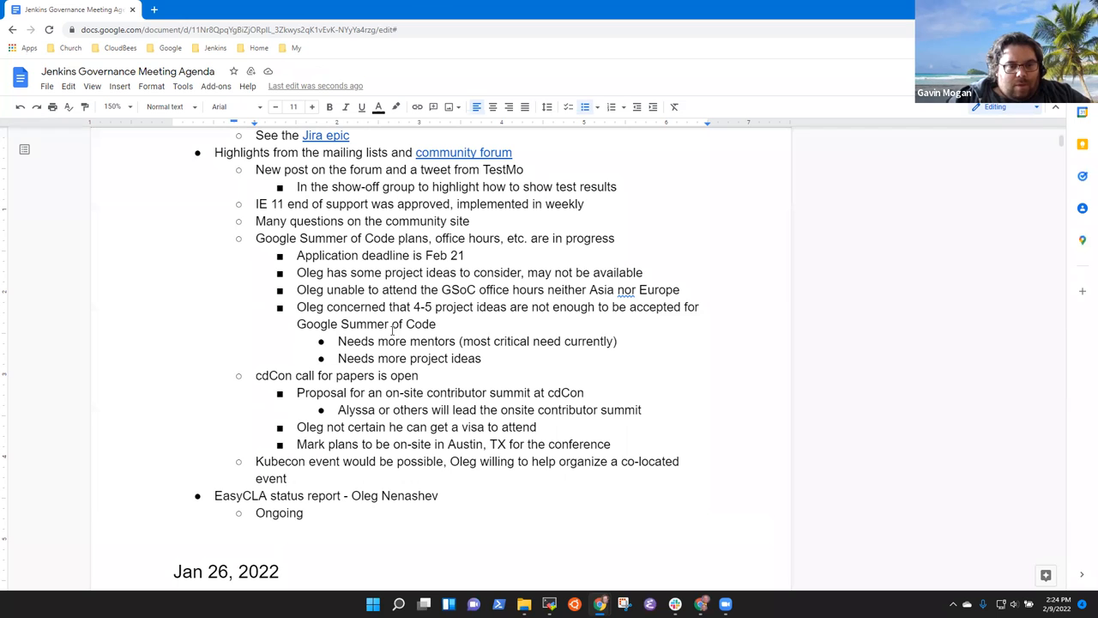
double_click(368, 460)
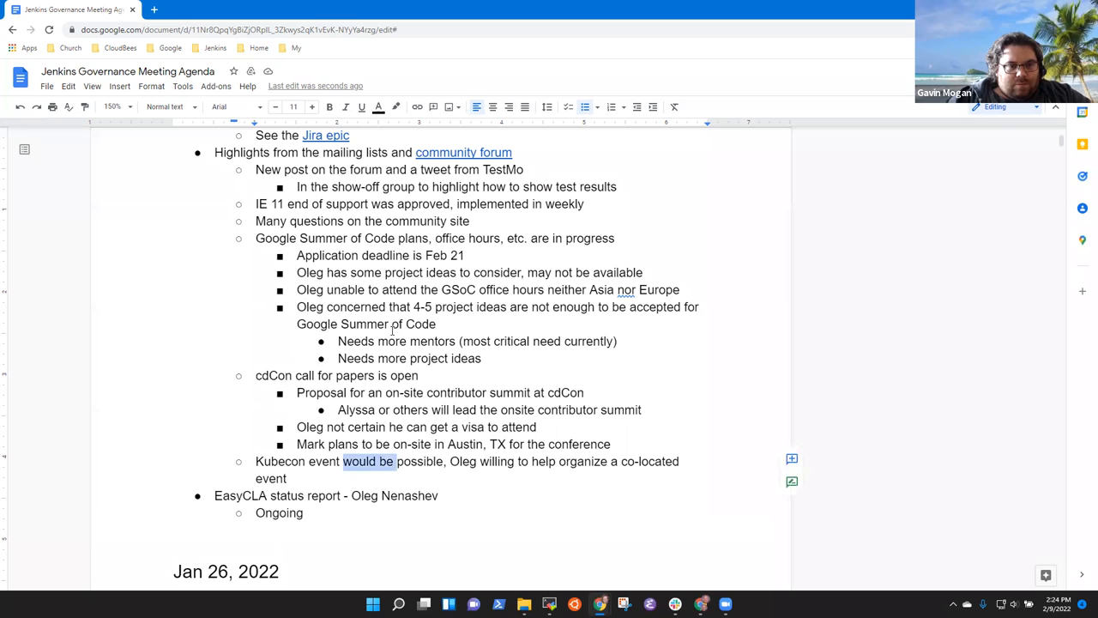